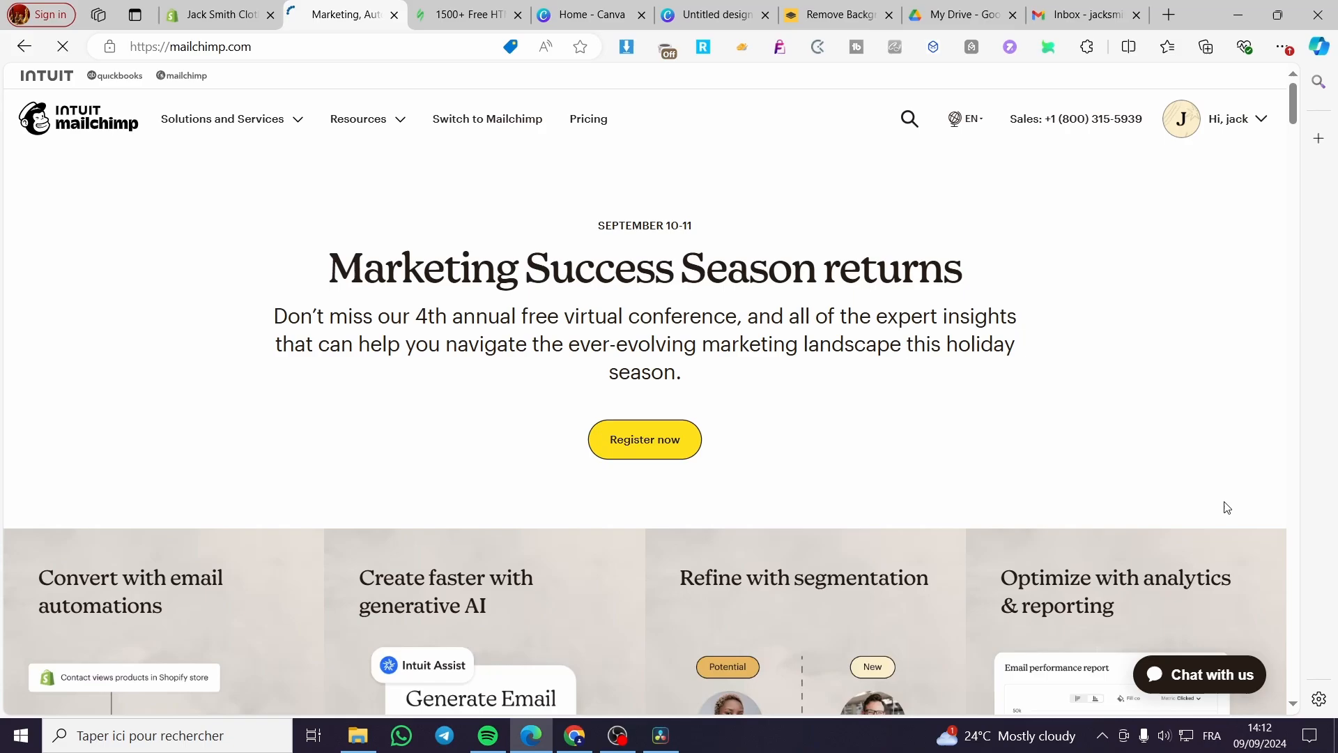
pyautogui.moveTo(1223, 395)
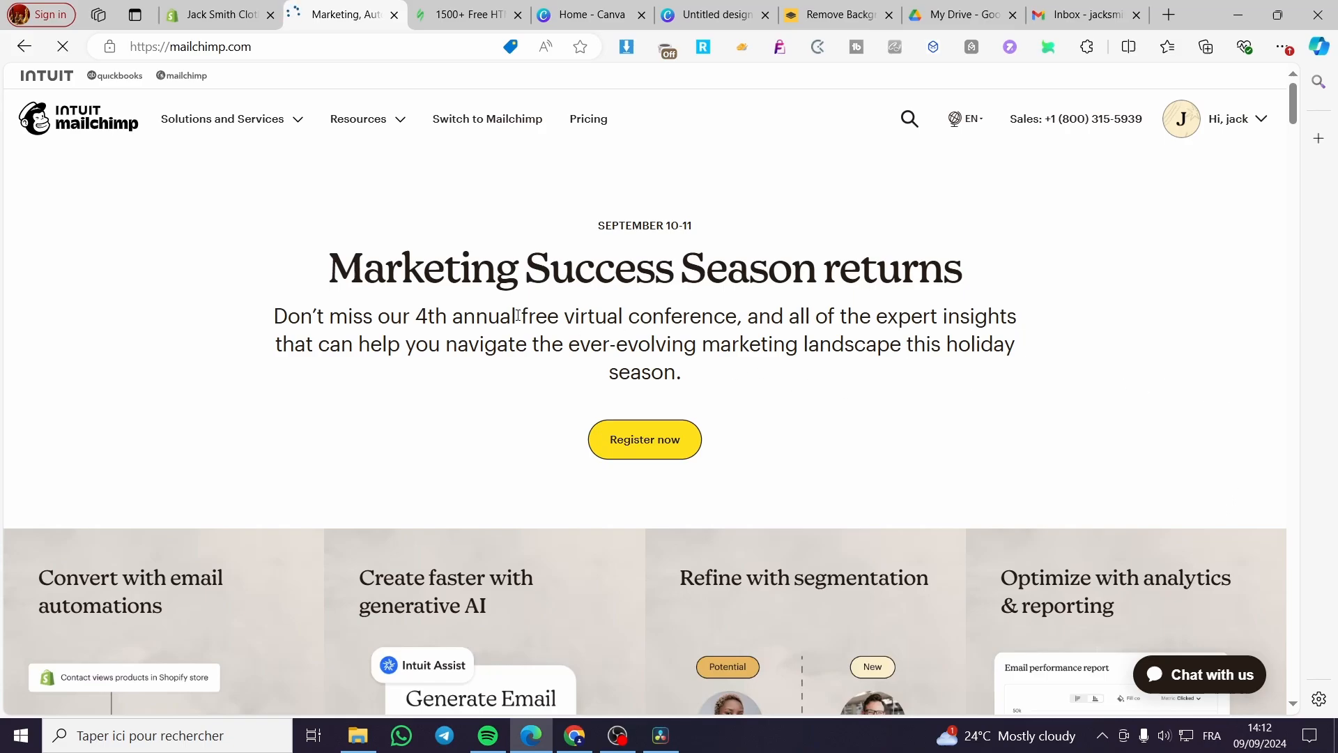
pyautogui.moveTo(527, 286)
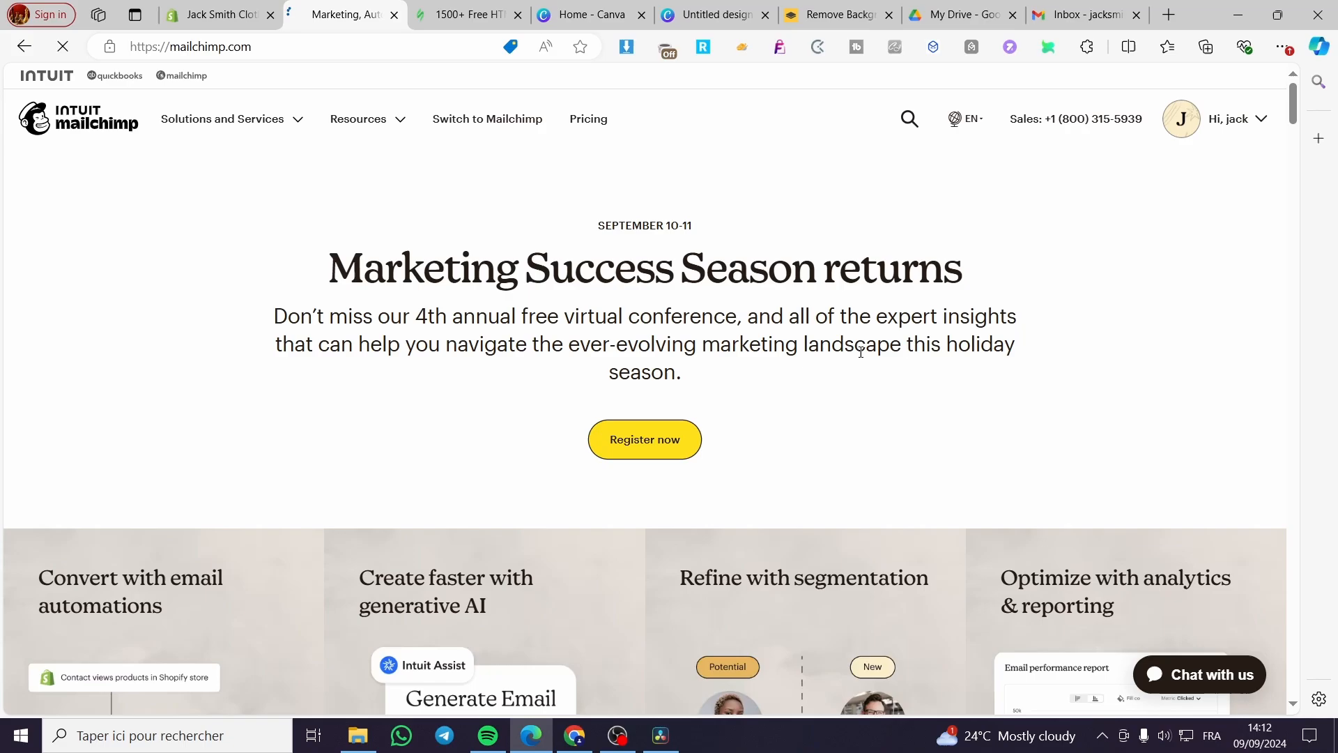
pyautogui.moveTo(1043, 383)
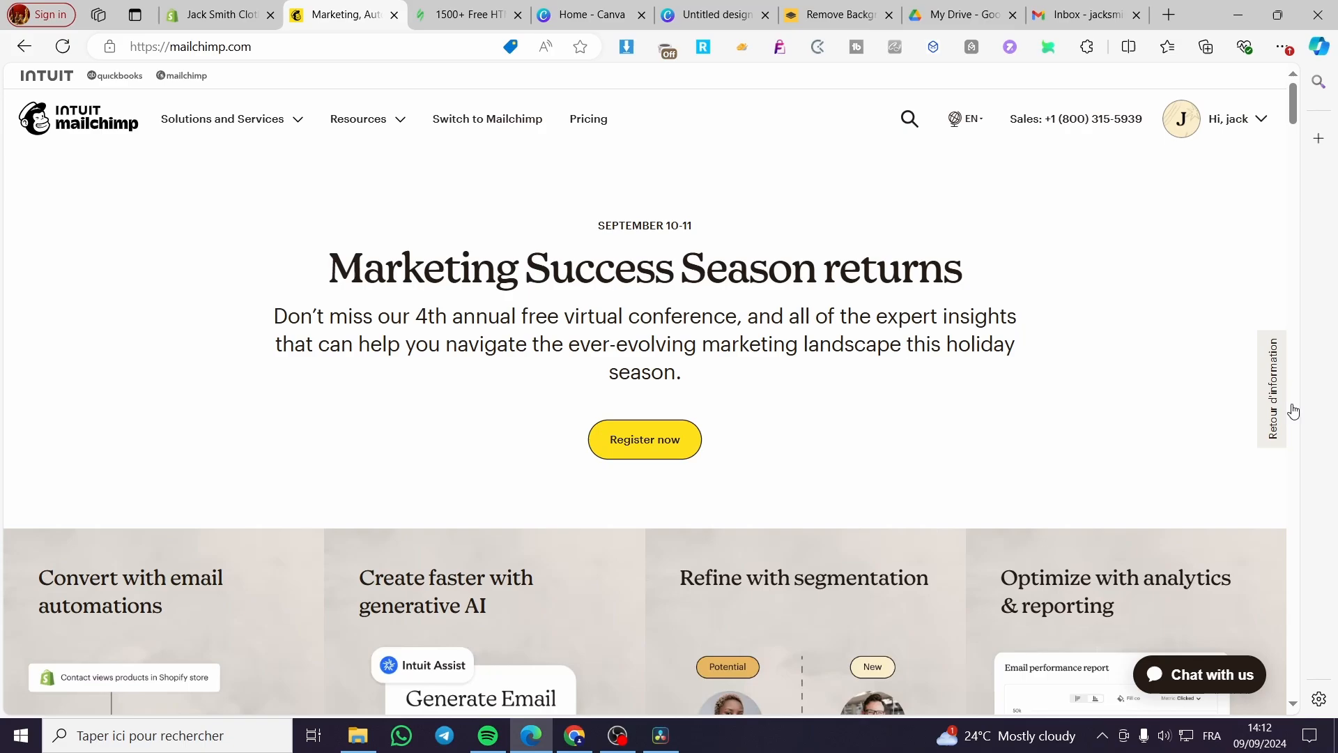
pyautogui.moveTo(820, 311)
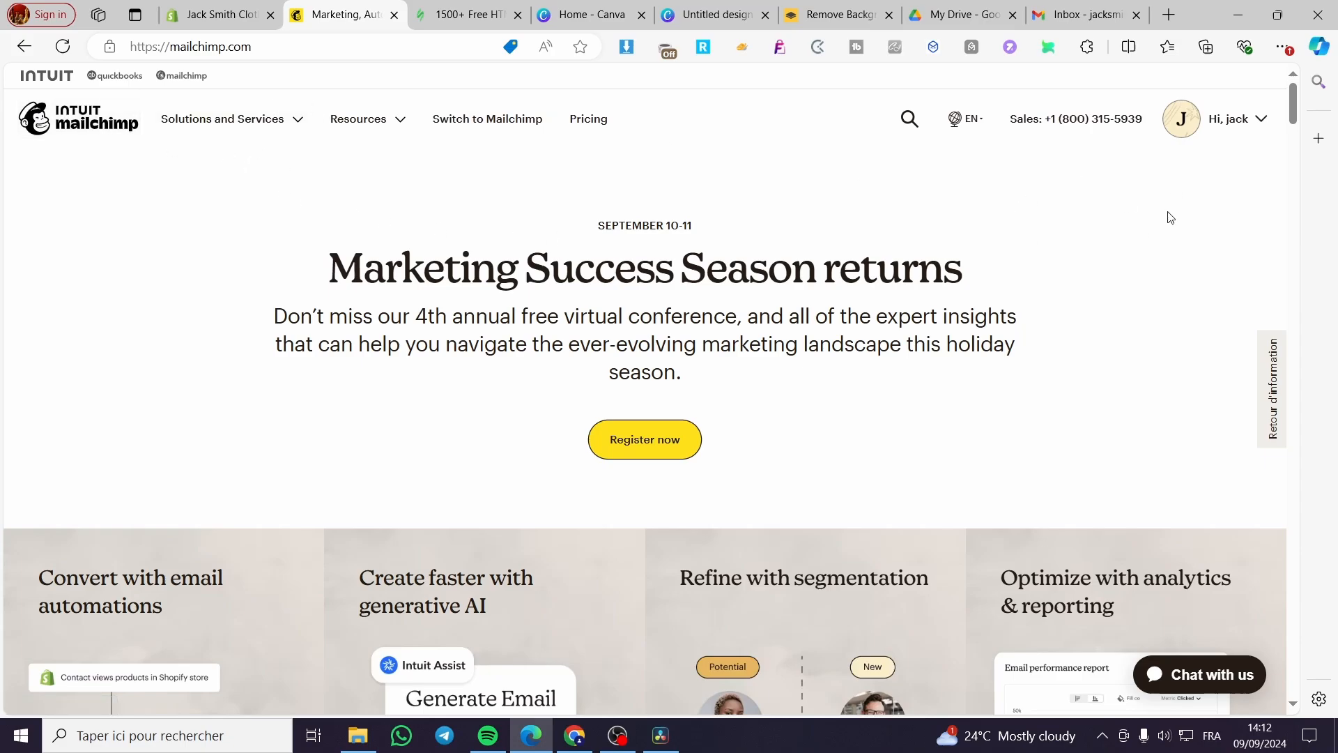
pyautogui.moveTo(1235, 137)
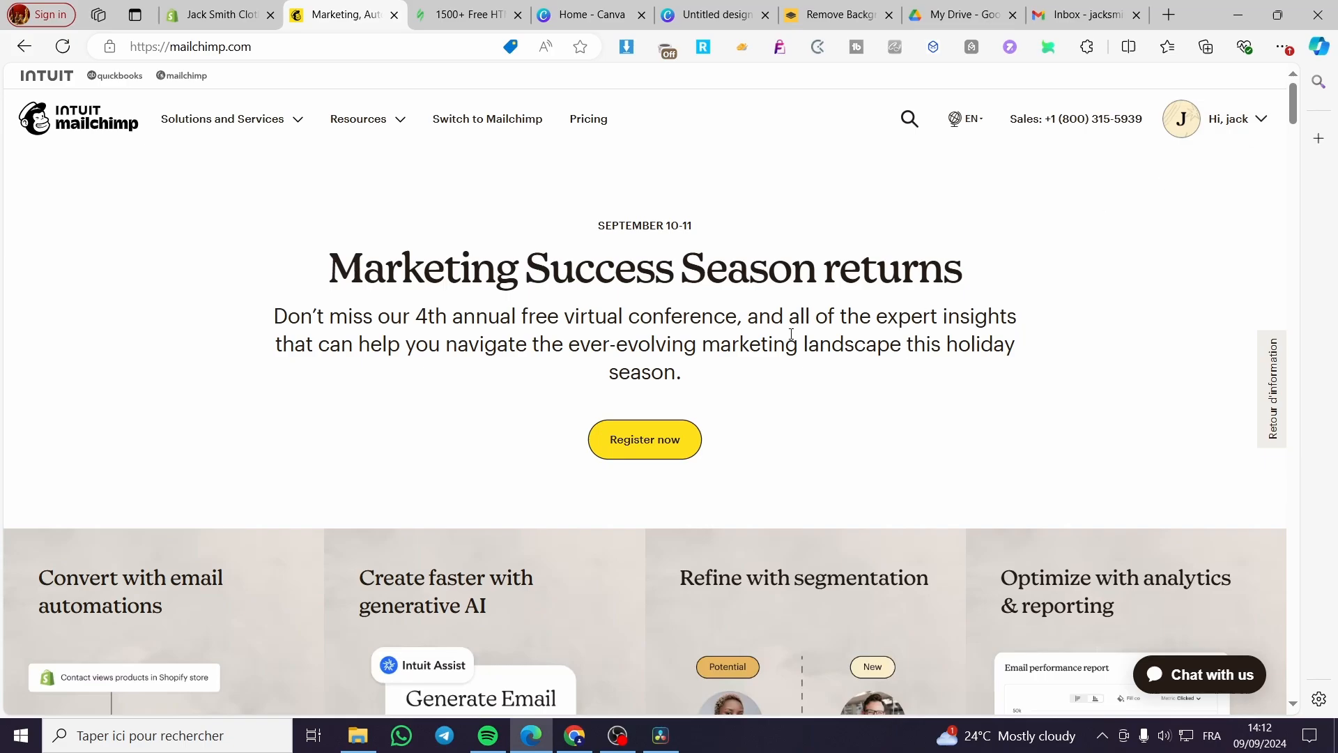
pyautogui.moveTo(1094, 288)
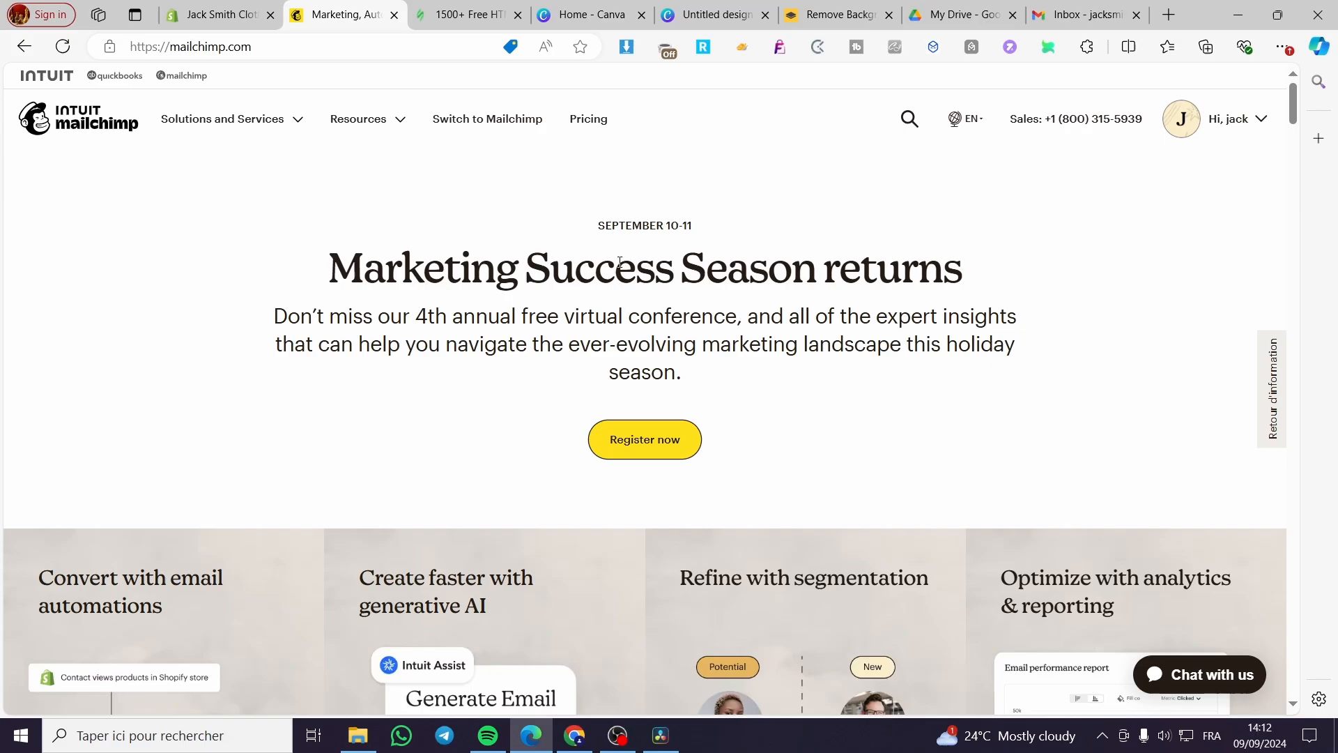
pyautogui.moveTo(1318, 174)
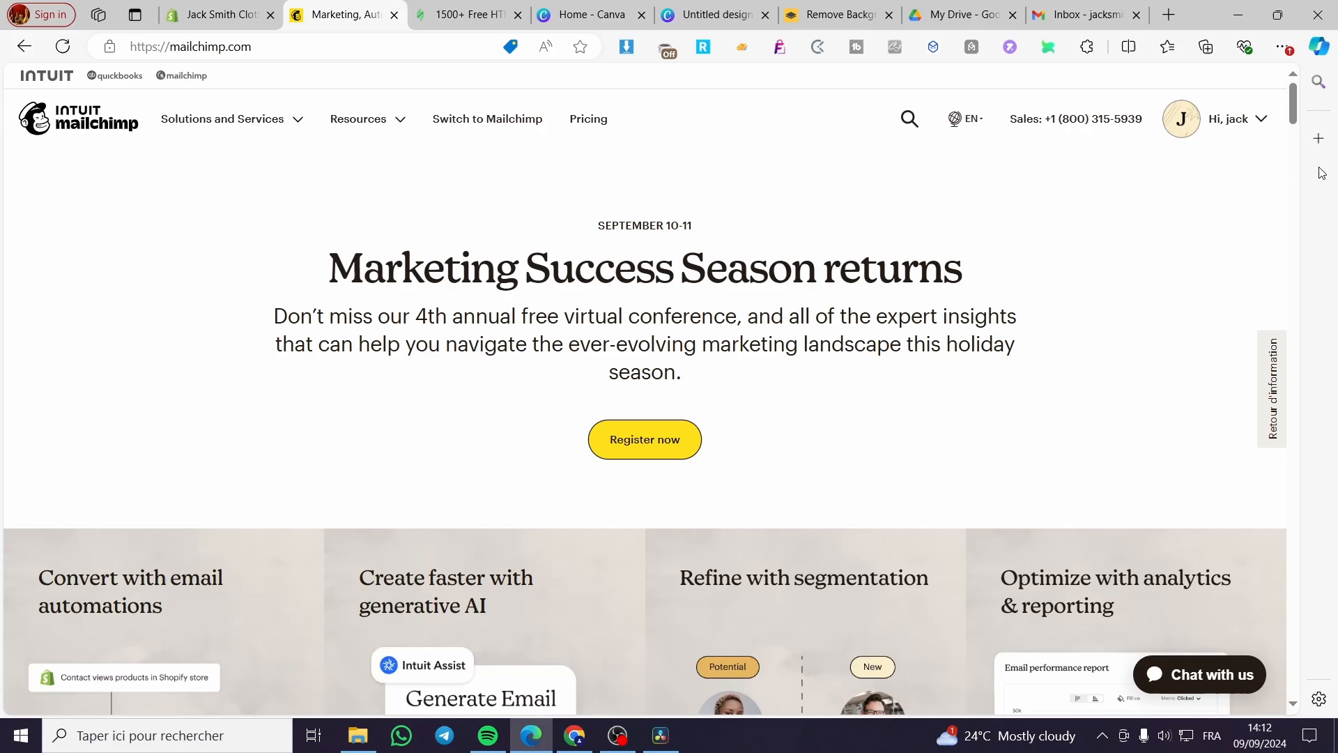
# Step: Go to Mailchimp Home from the account menu and view the dashboard's performance stats
pyautogui.click(1233, 119)
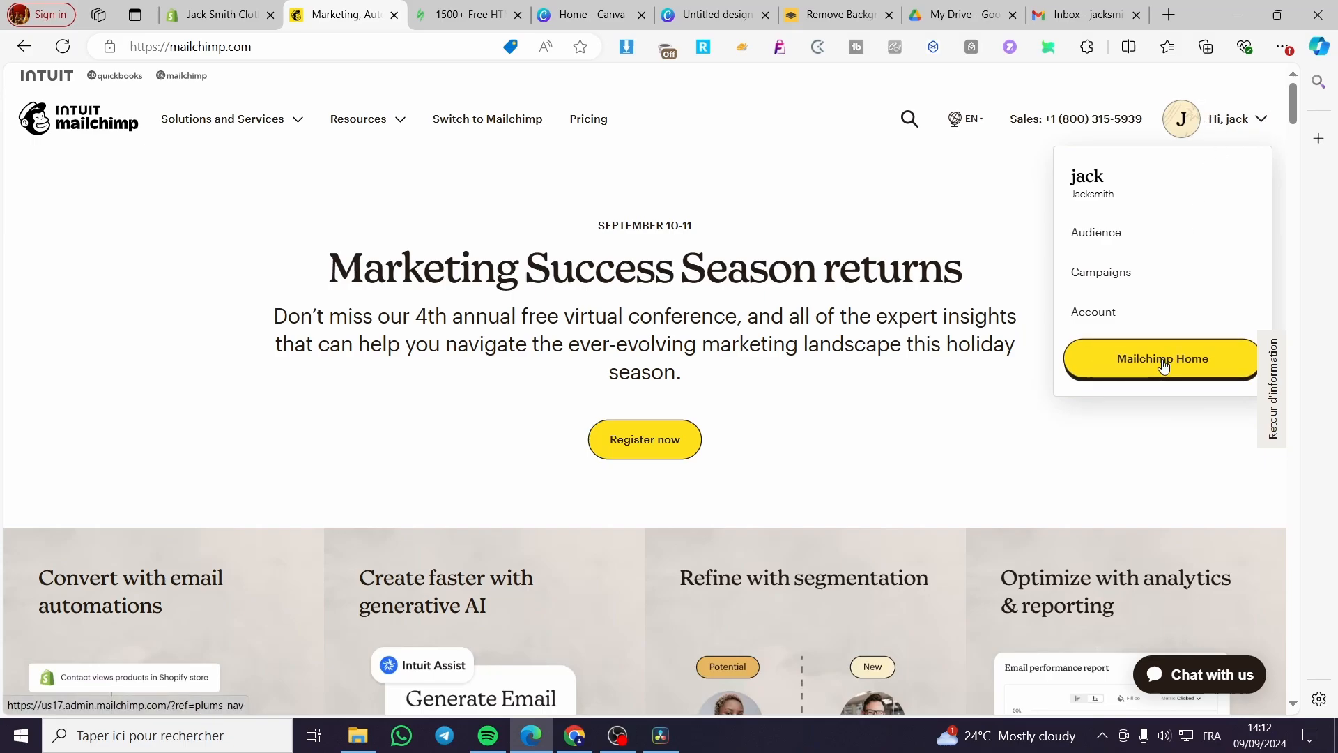
pyautogui.click(1161, 358)
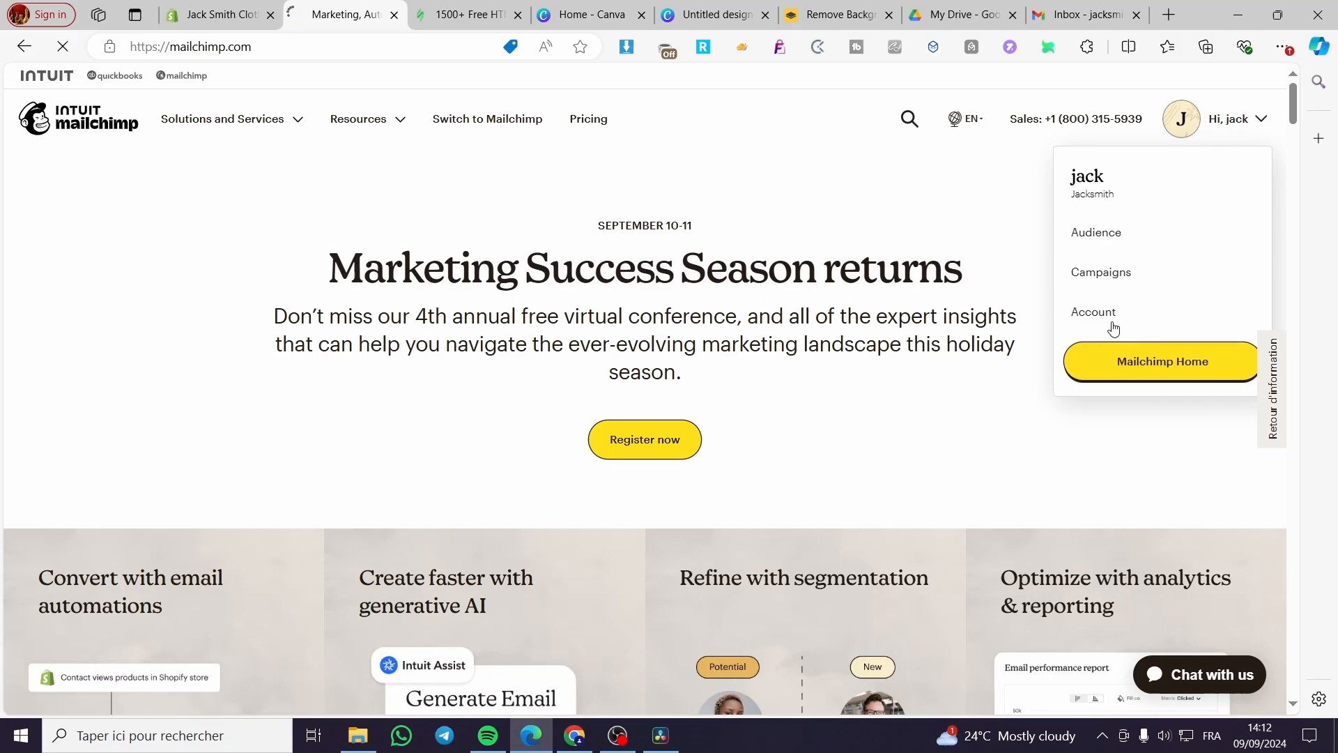
pyautogui.click(1160, 361)
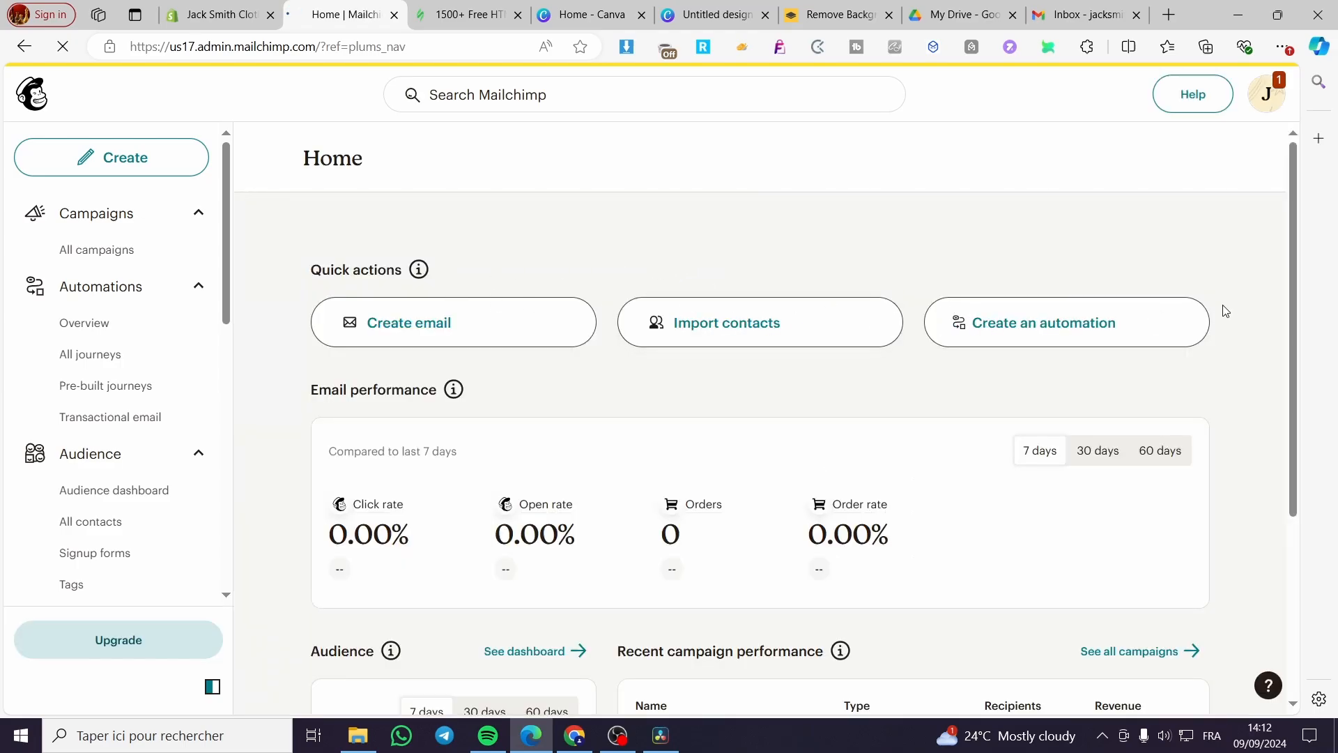
pyautogui.scroll(-3)
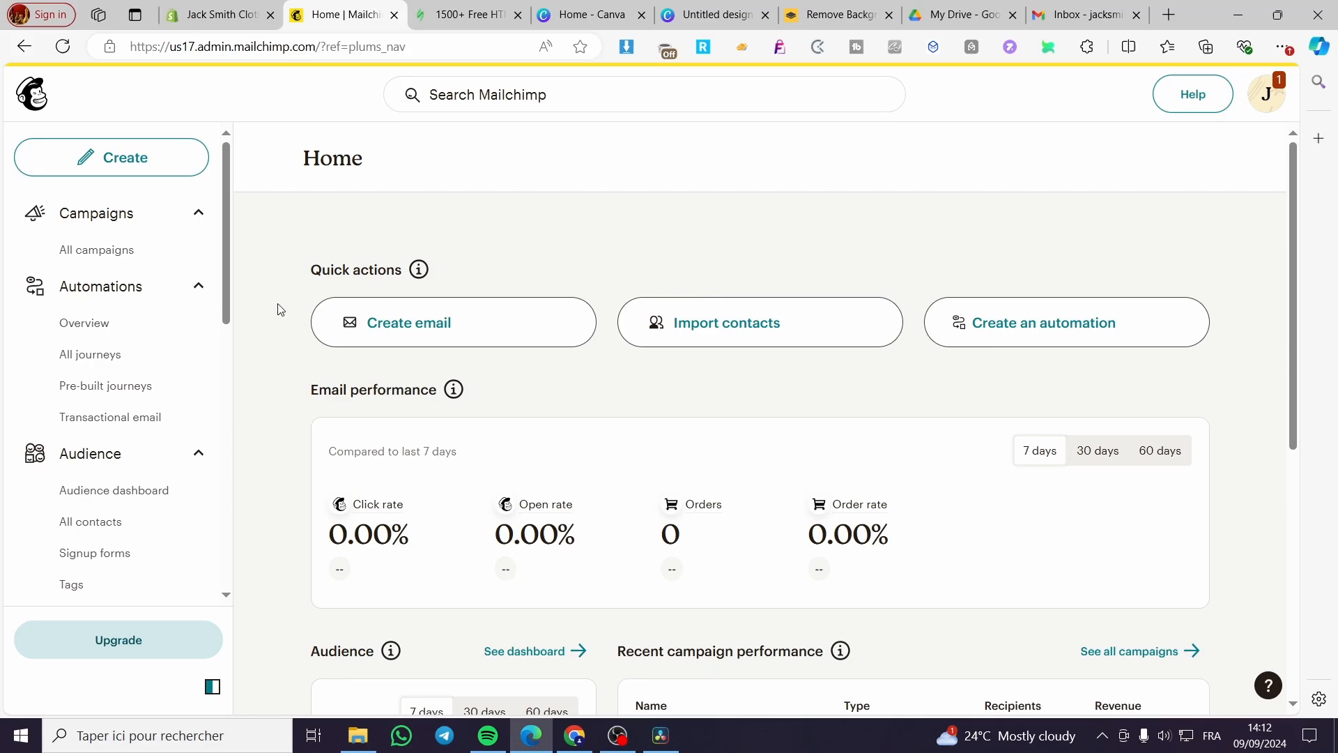
pyautogui.moveTo(1101, 266)
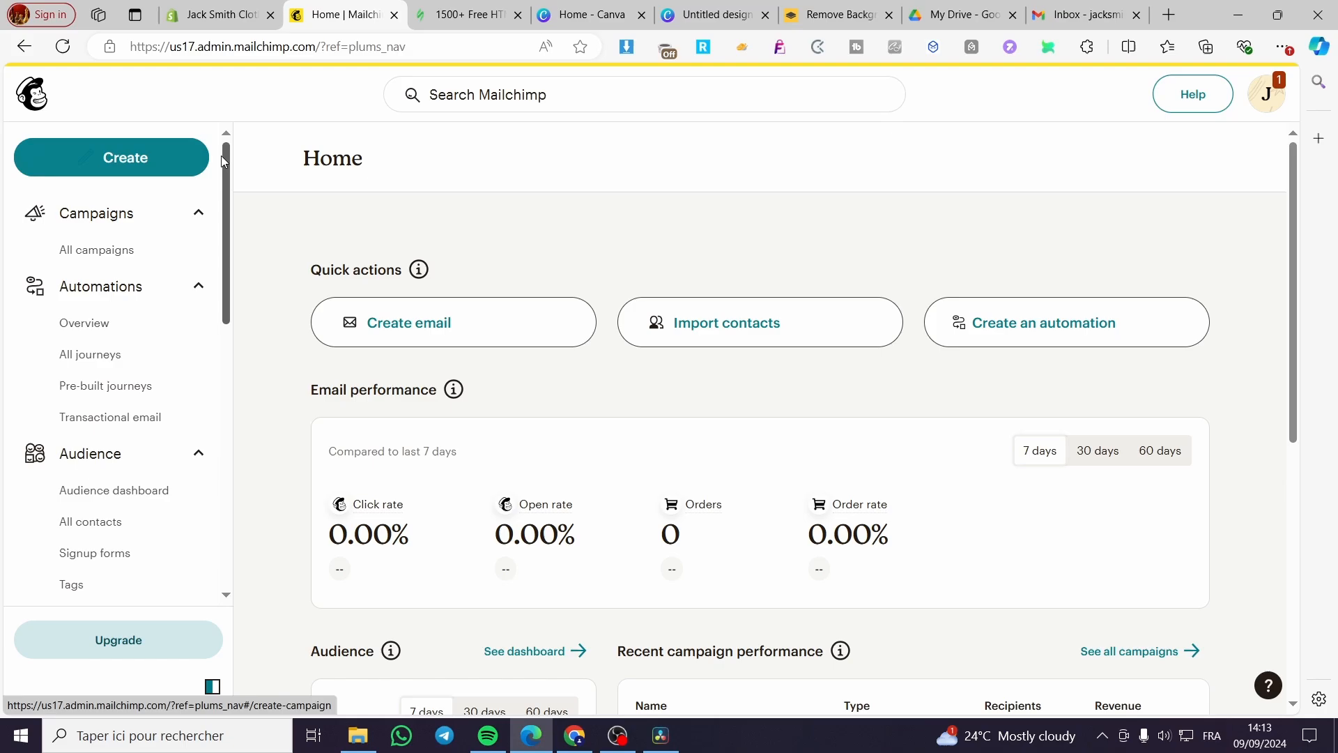
# Step: Create a new untitled regular email campaign draft using Design Email
pyautogui.click(111, 157)
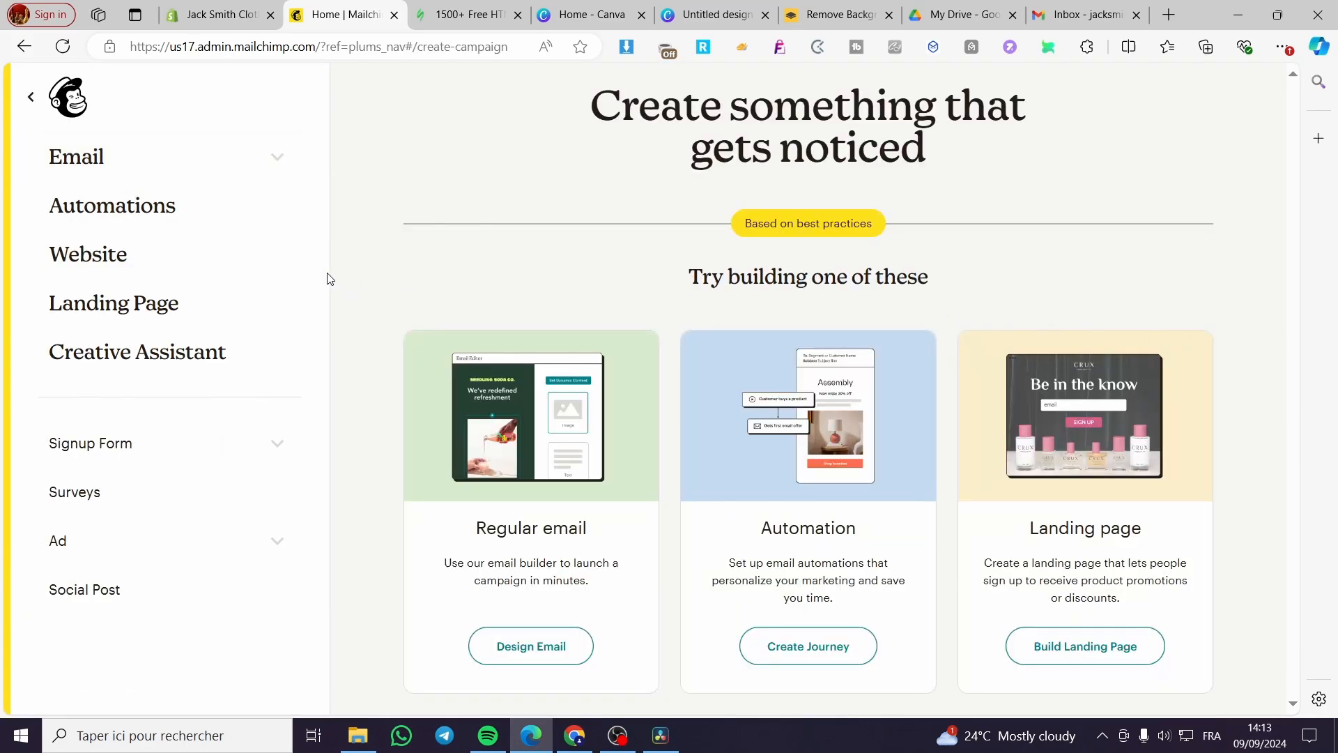
pyautogui.moveTo(682, 240)
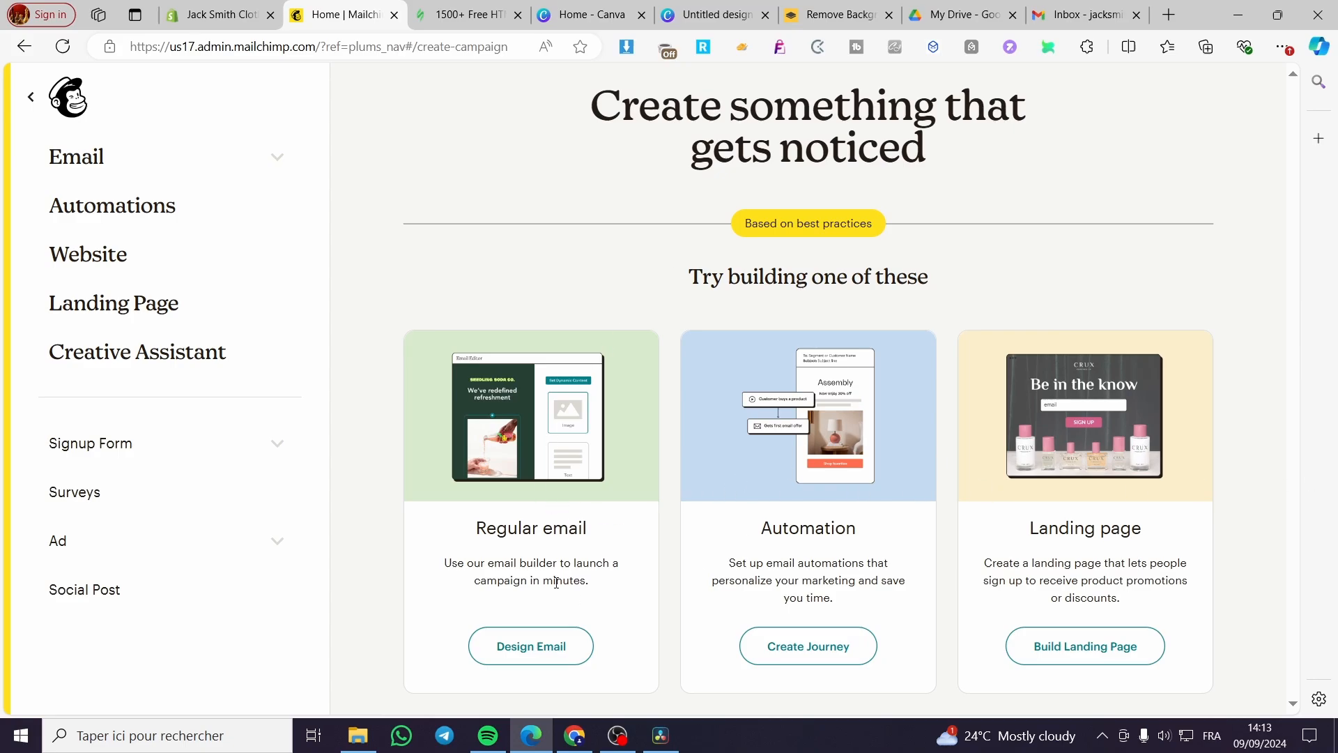
pyautogui.moveTo(530, 645)
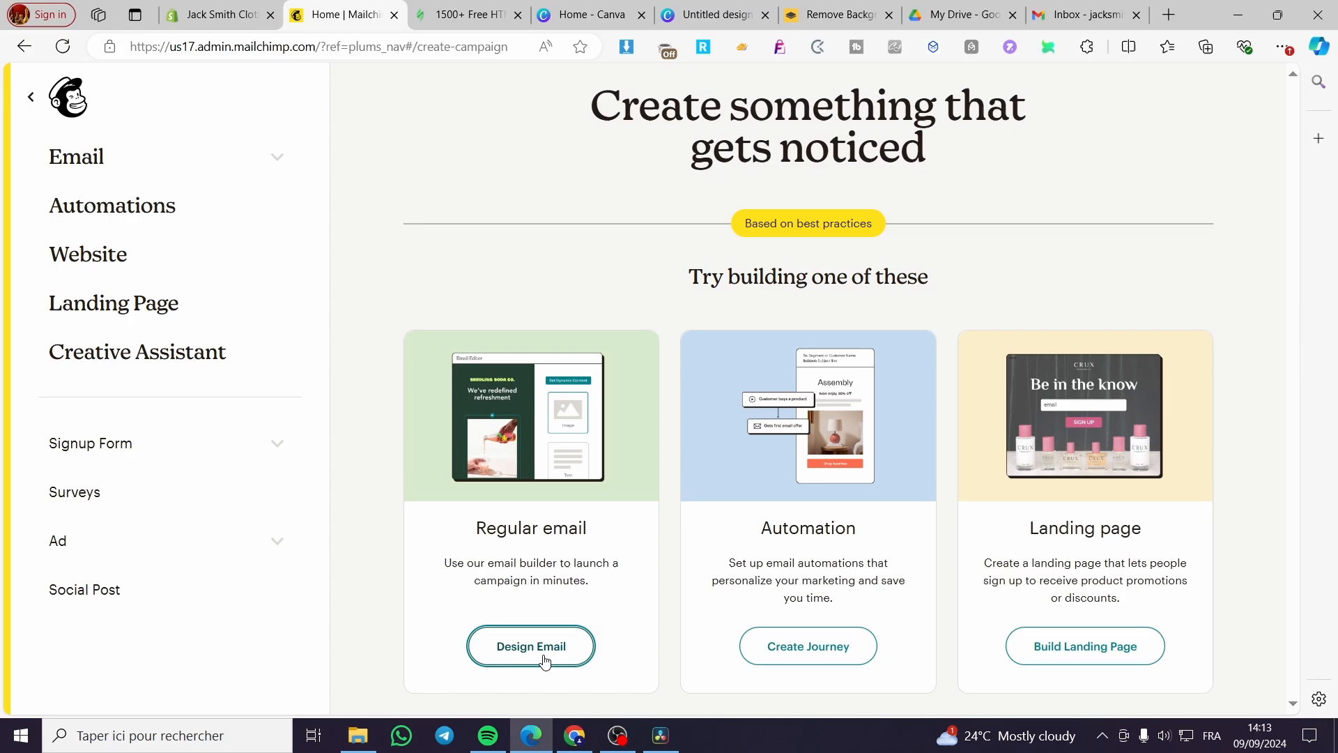
pyautogui.moveTo(622, 669)
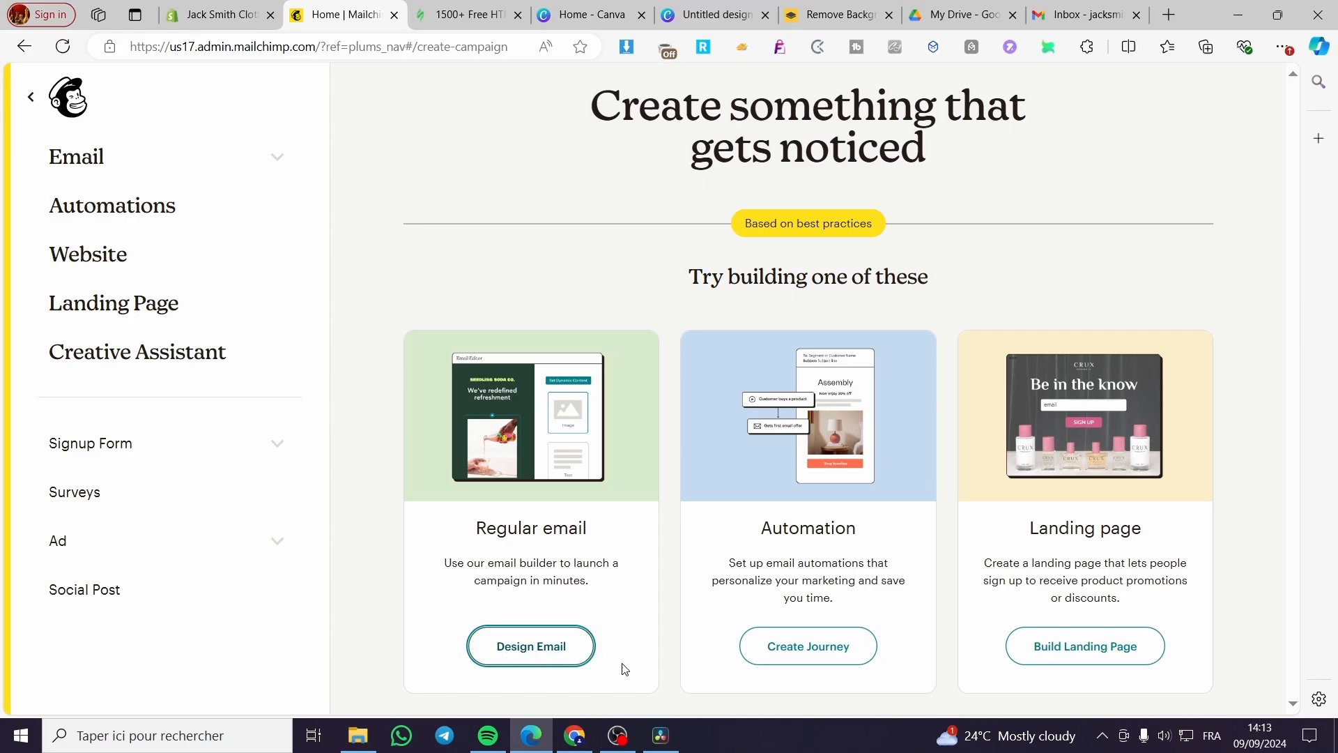
pyautogui.click(529, 646)
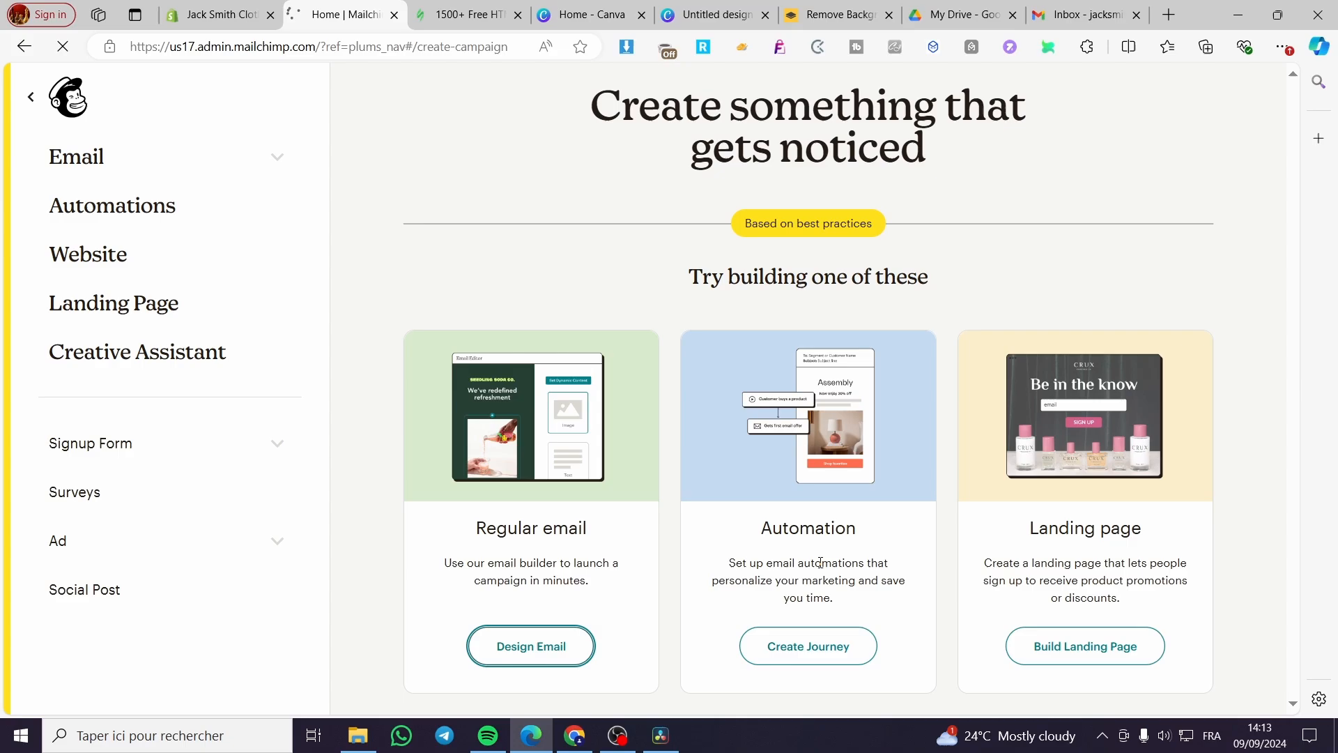
pyautogui.click(530, 646)
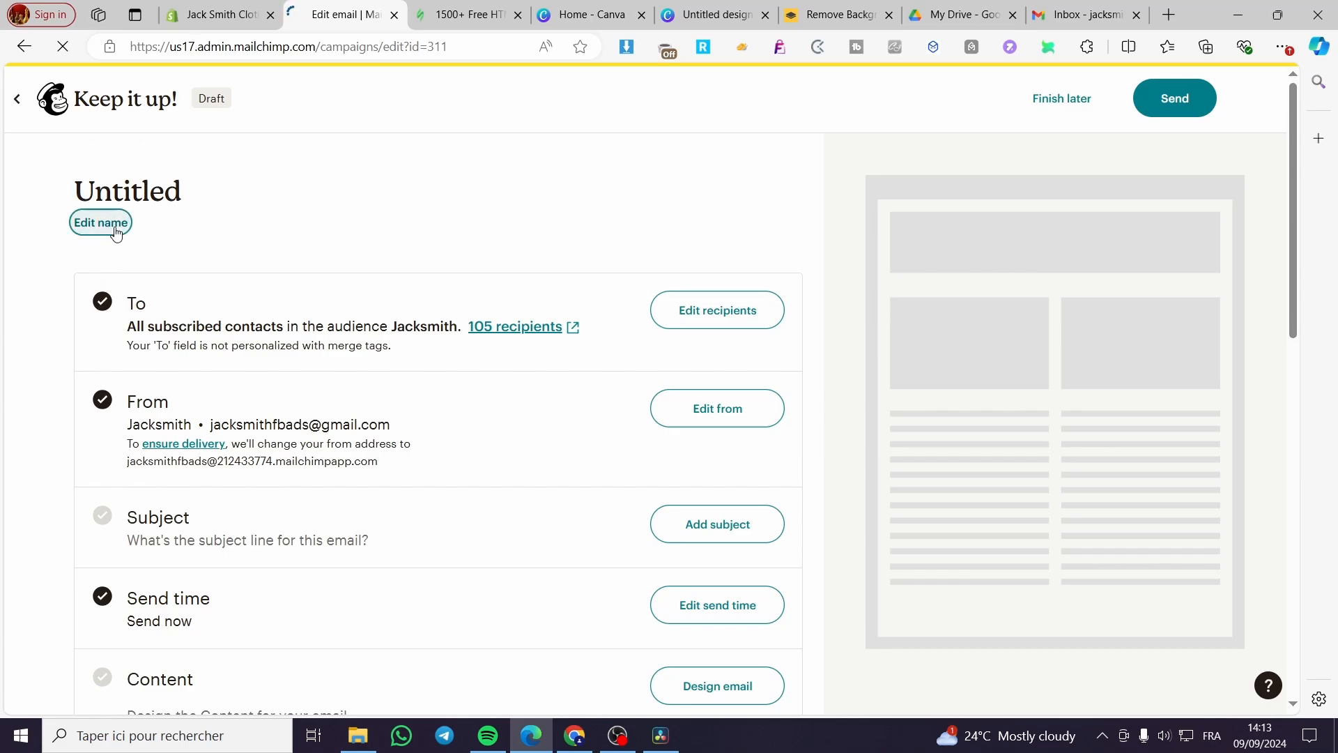
# Step: Rename the untitled email draft to 'Newsletter' and save the name
pyautogui.click(98, 223)
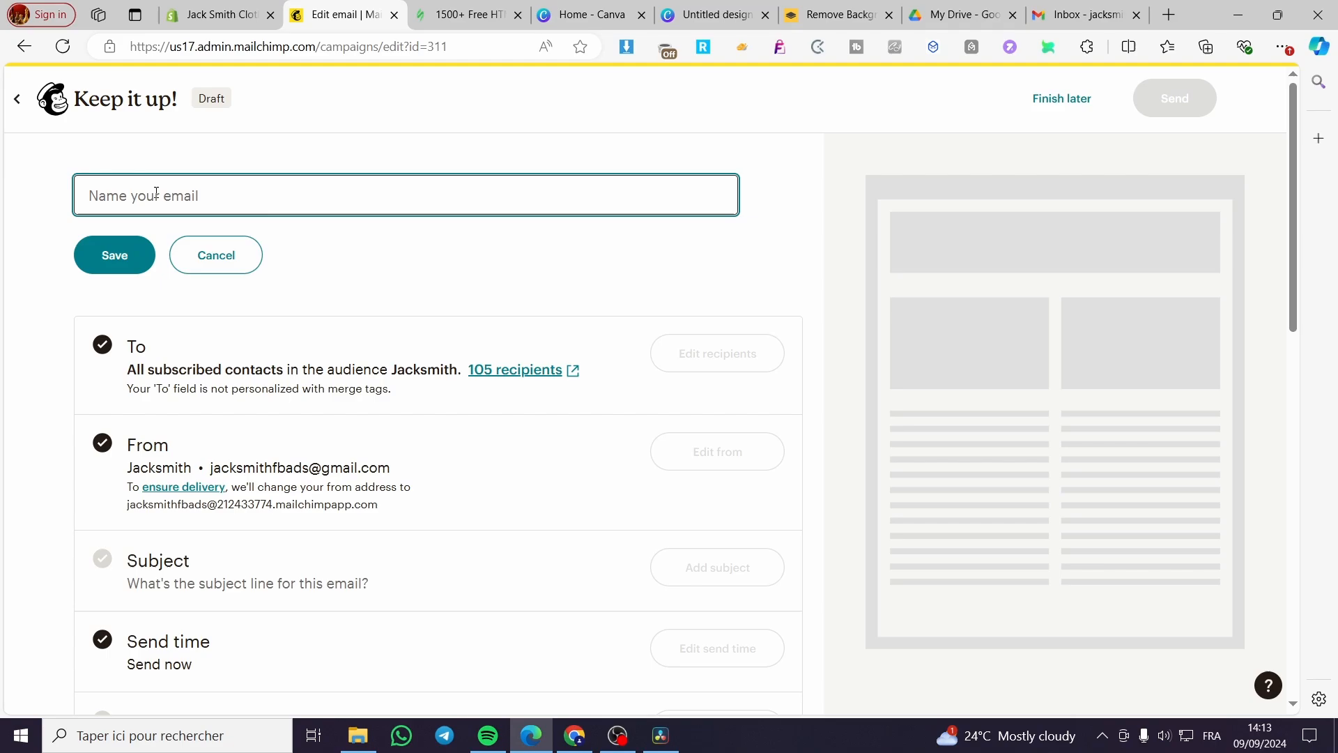
pyautogui.write('Ne')
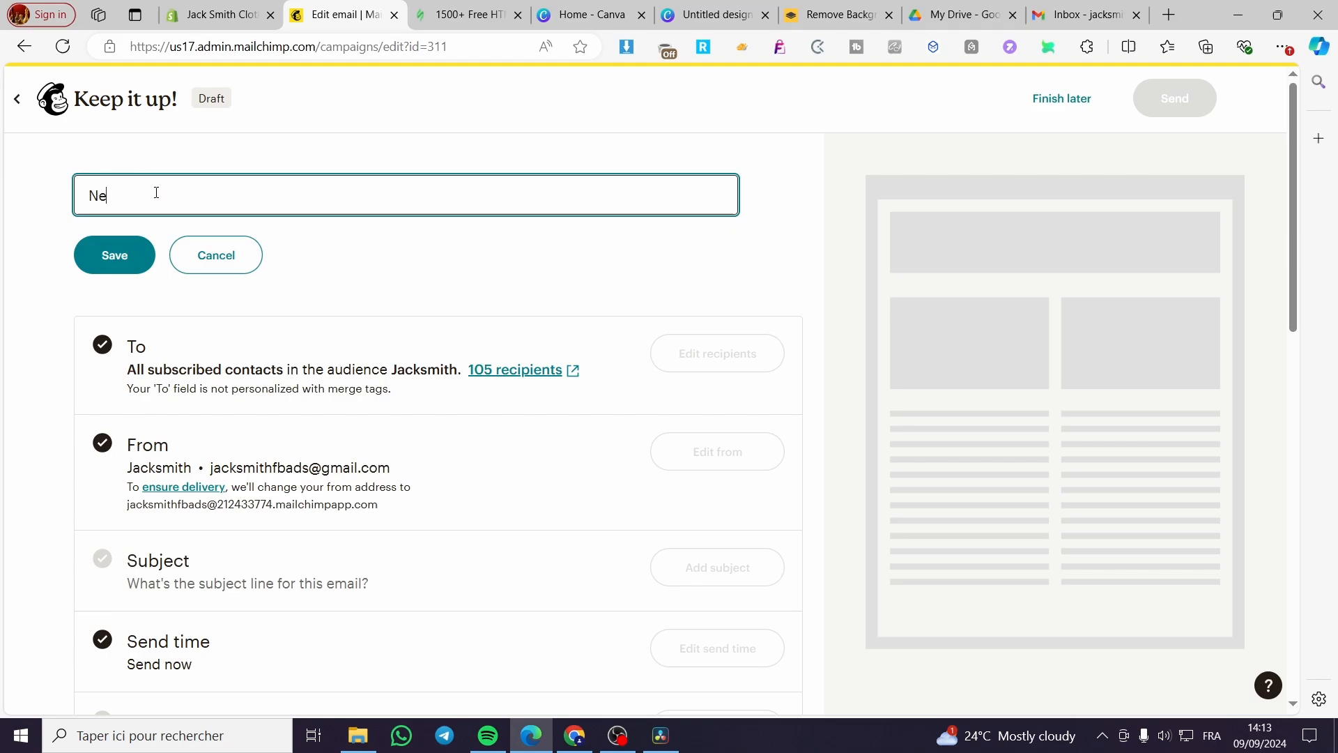
pyautogui.write('wsletter')
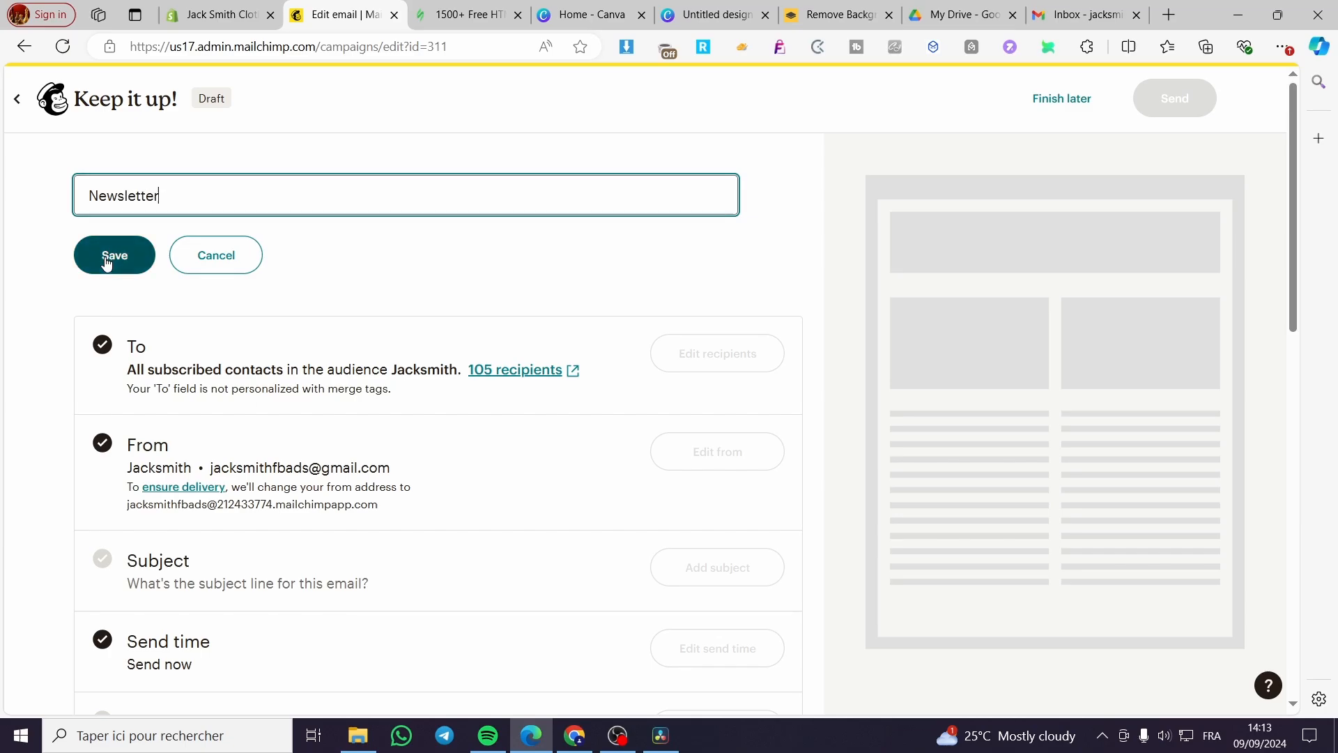
pyautogui.click(113, 254)
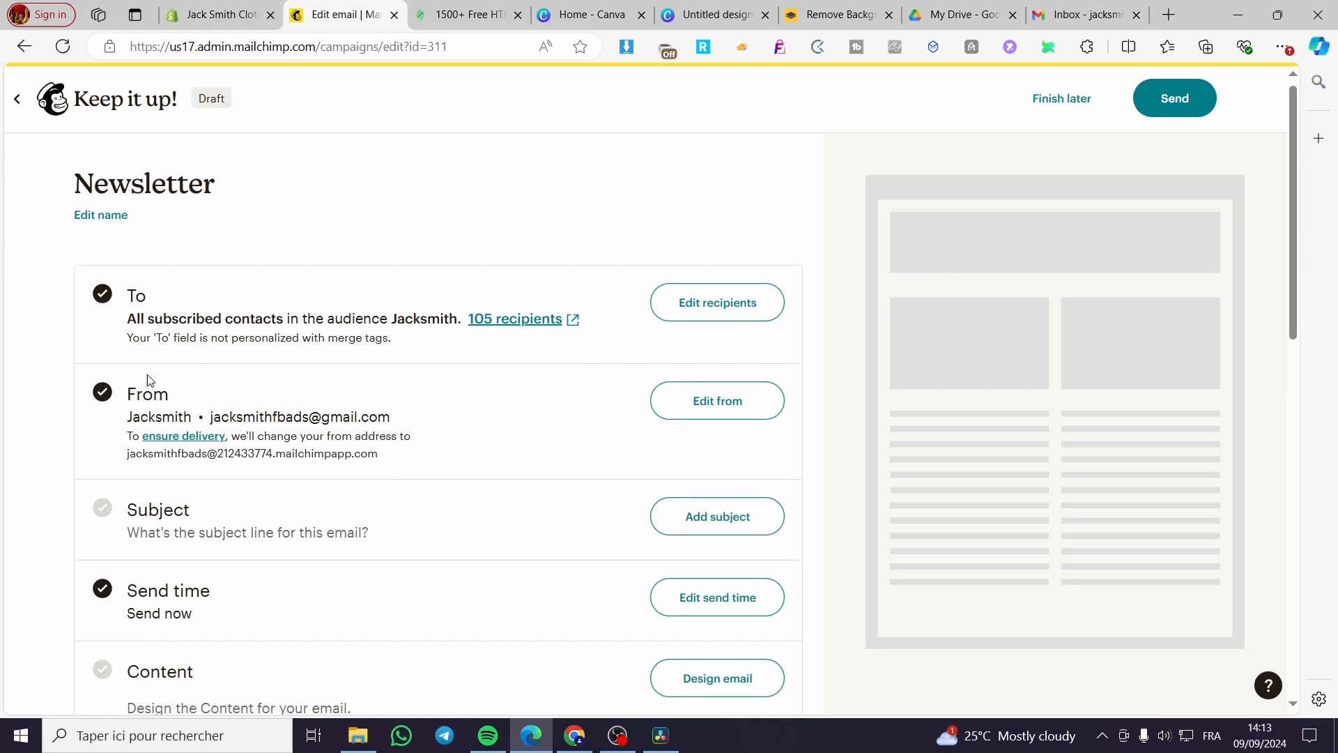
pyautogui.scroll(-3)
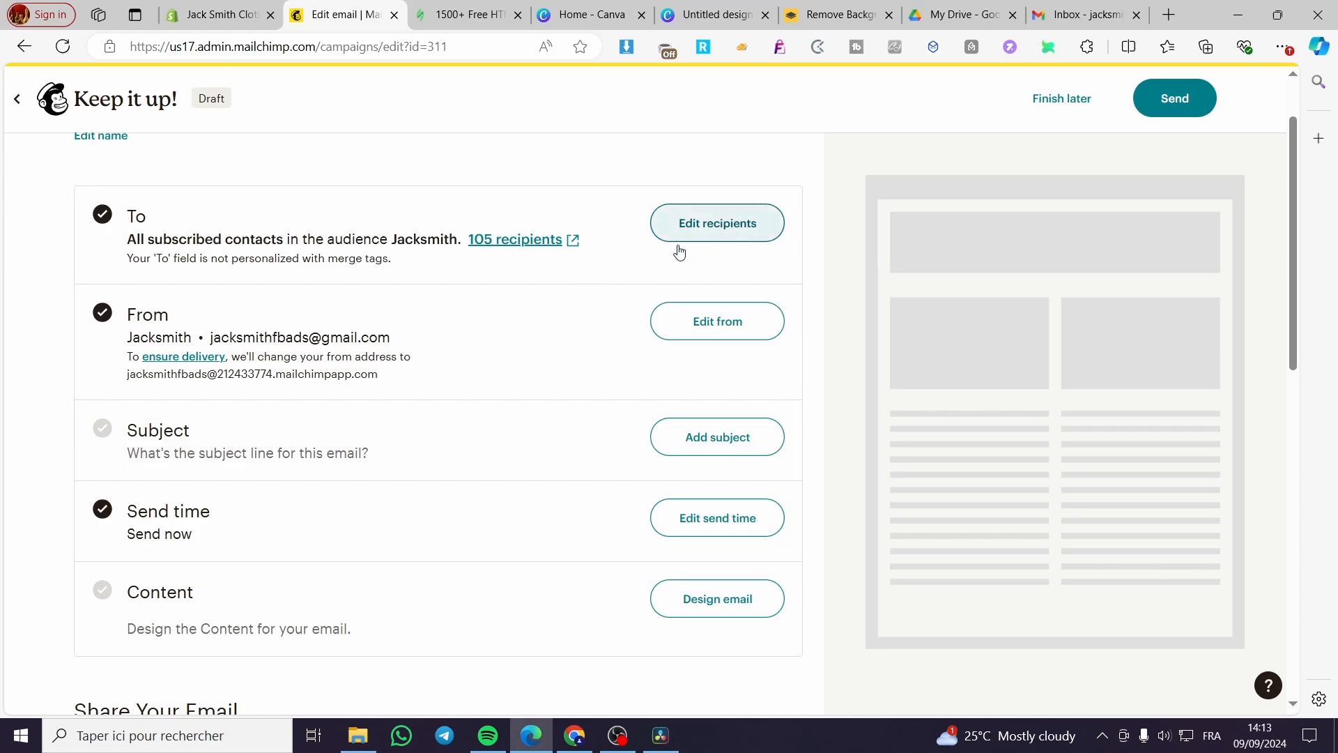
pyautogui.moveTo(518, 271)
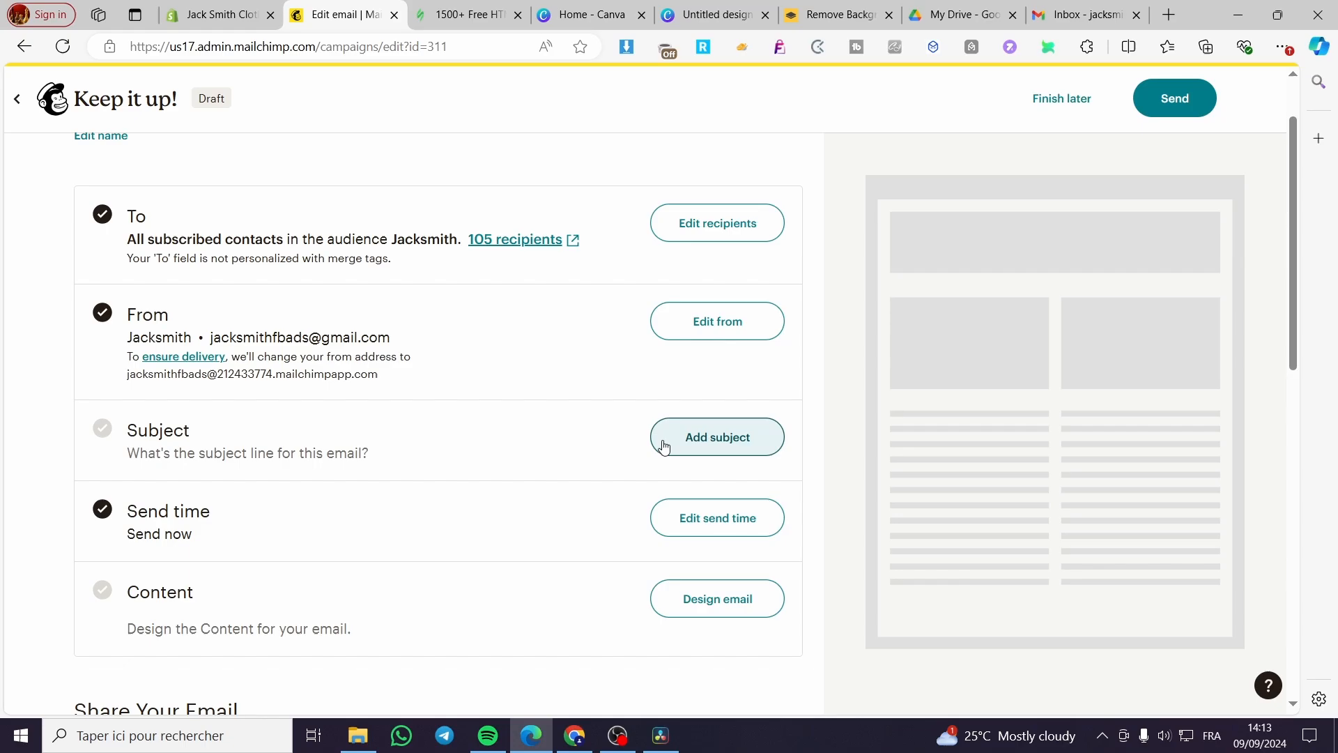
# Step: Save recipients as all 105 subscribed contacts in the Jacksmith audience
pyautogui.click(716, 223)
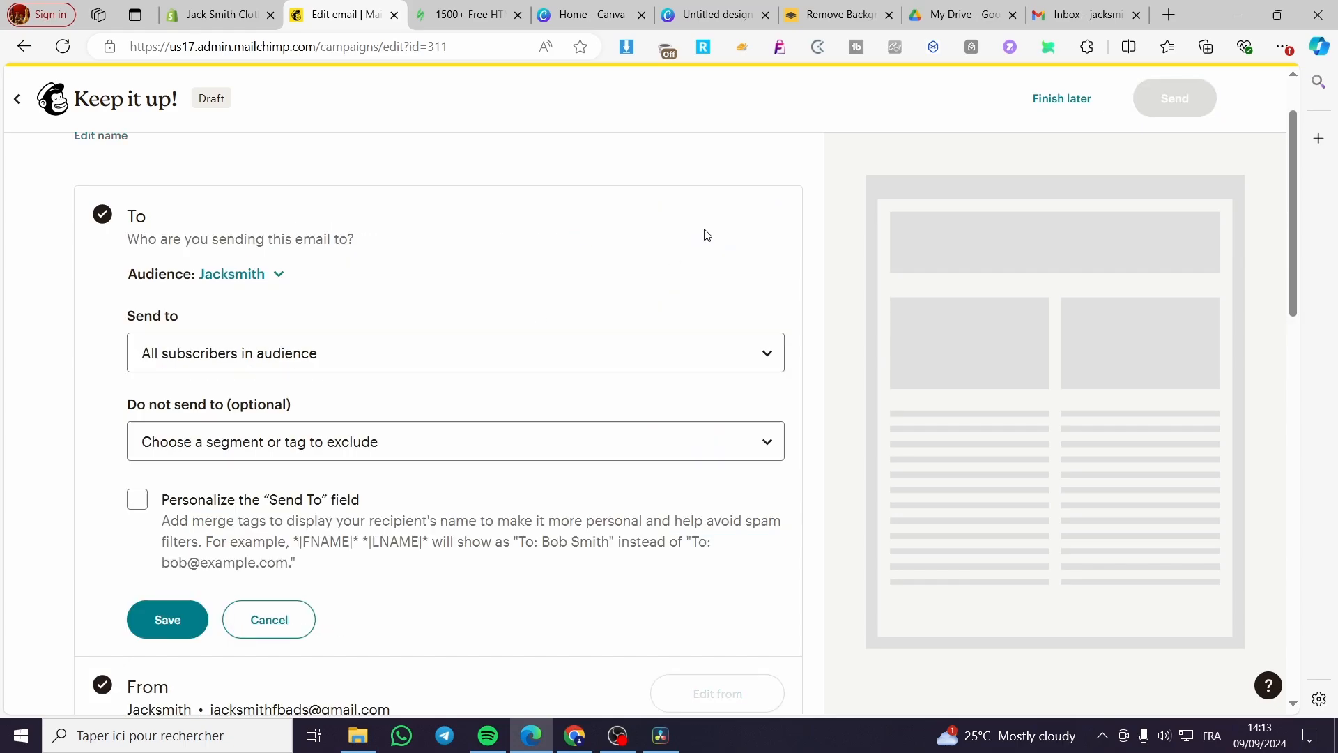
pyautogui.scroll(-3)
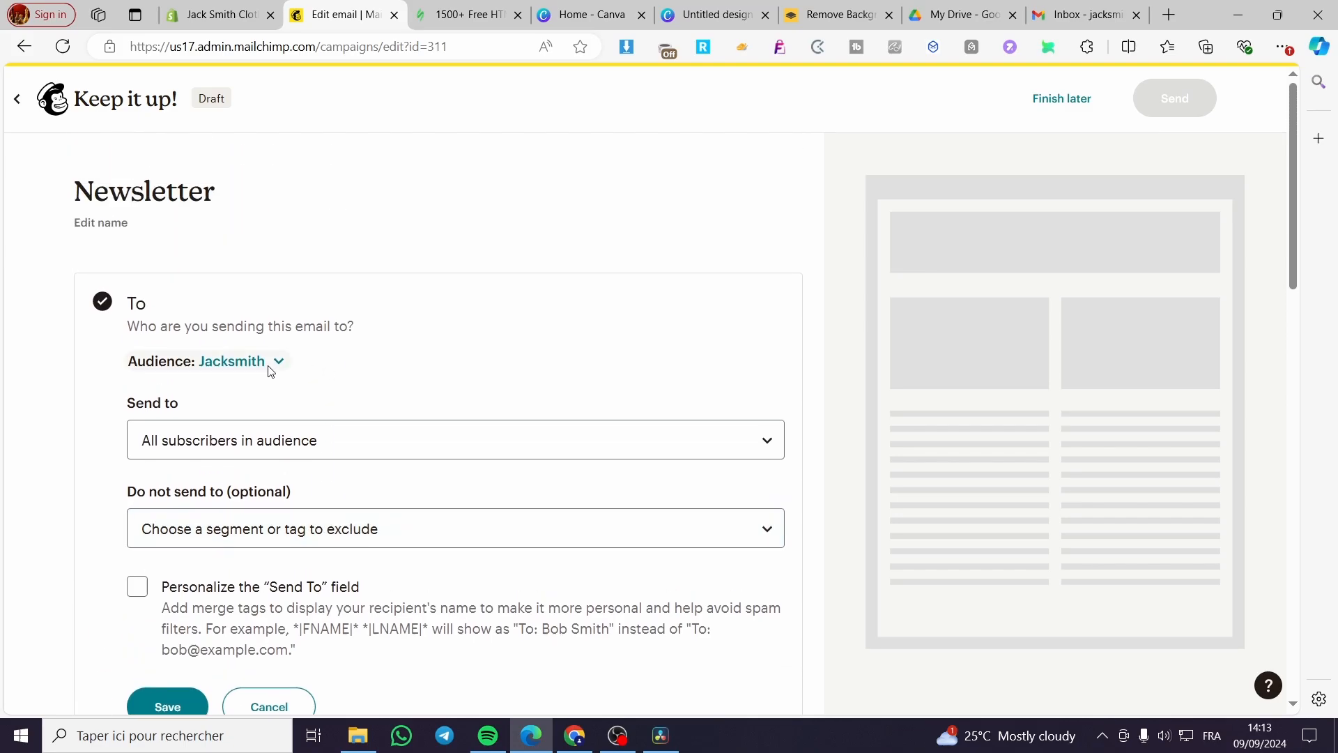
pyautogui.click(231, 361)
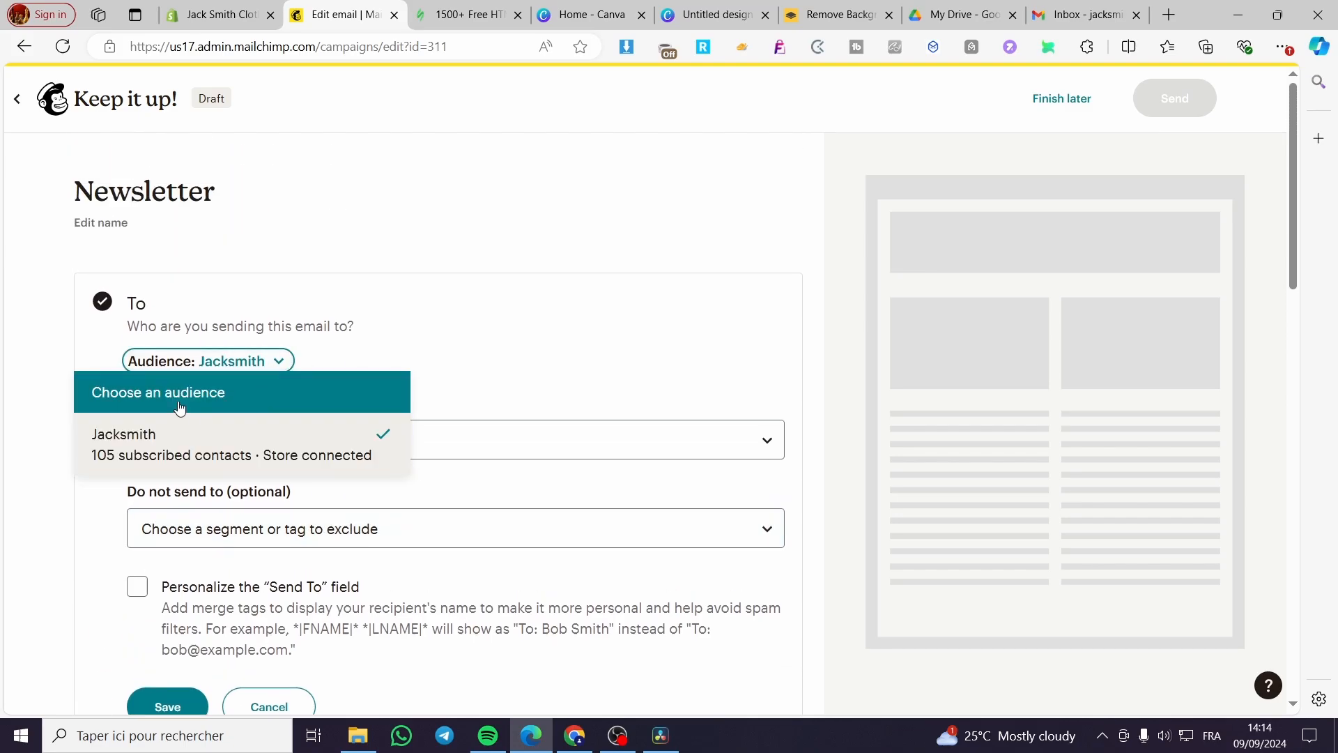
pyautogui.click(157, 392)
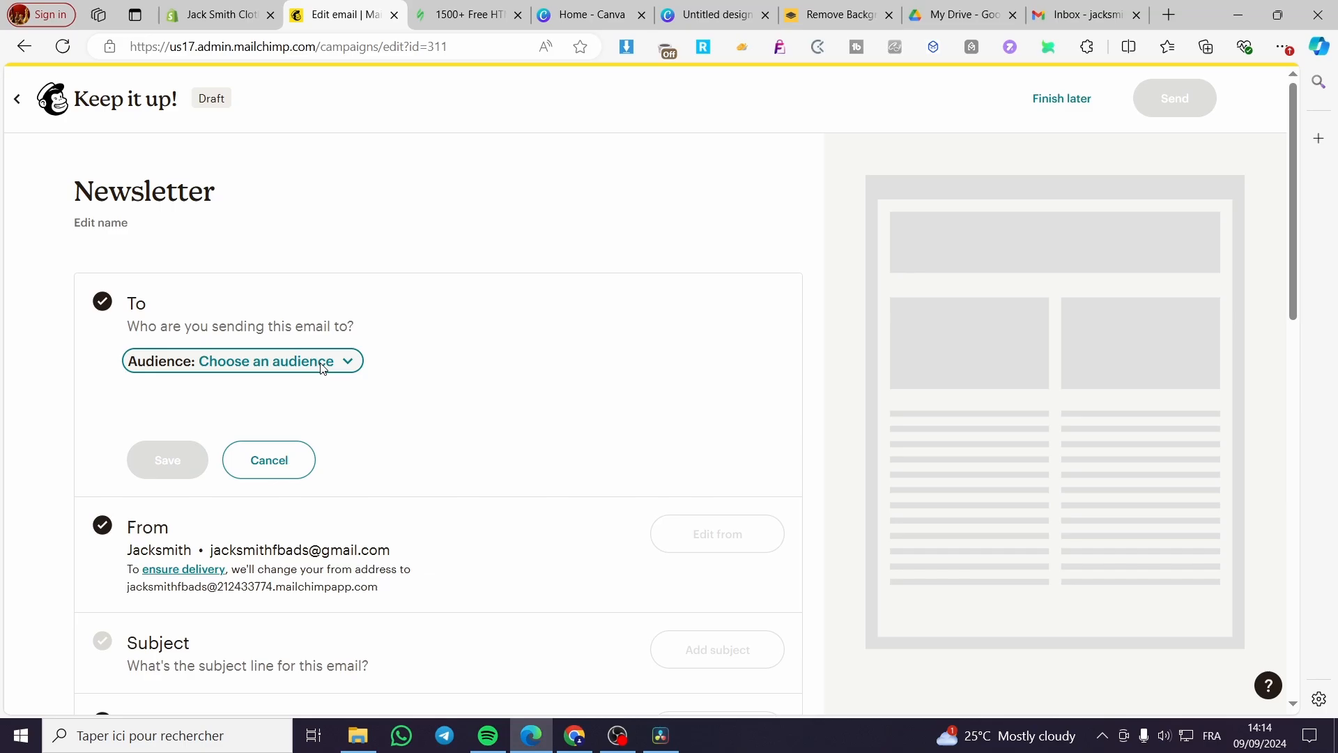
pyautogui.click(242, 360)
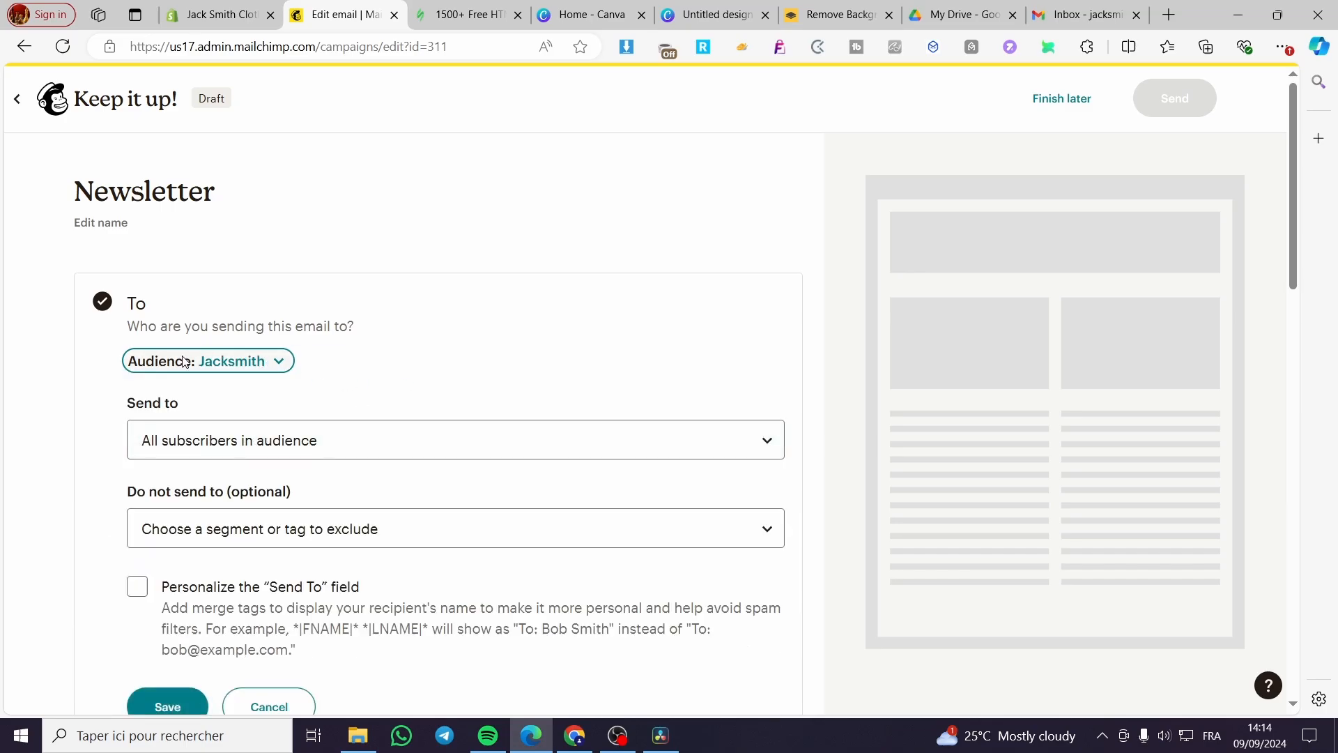
pyautogui.moveTo(510, 239)
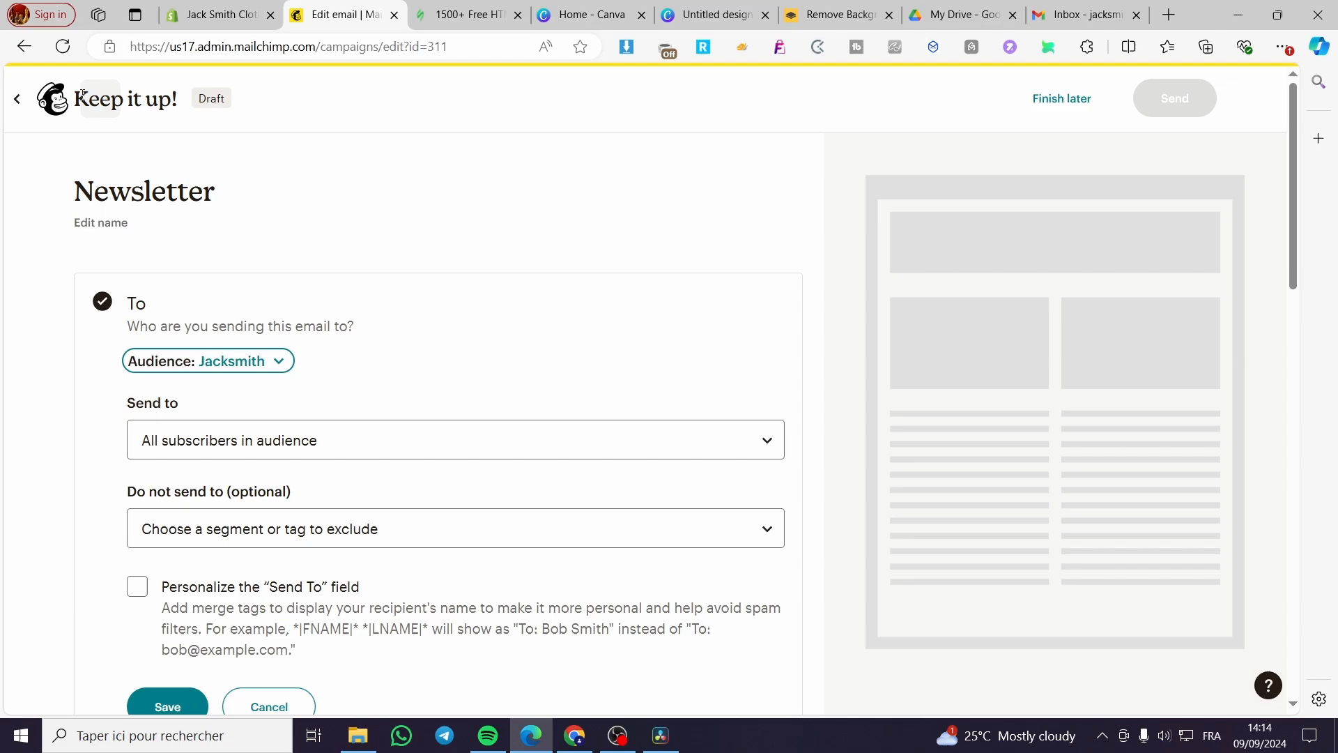
pyautogui.moveTo(661, 364)
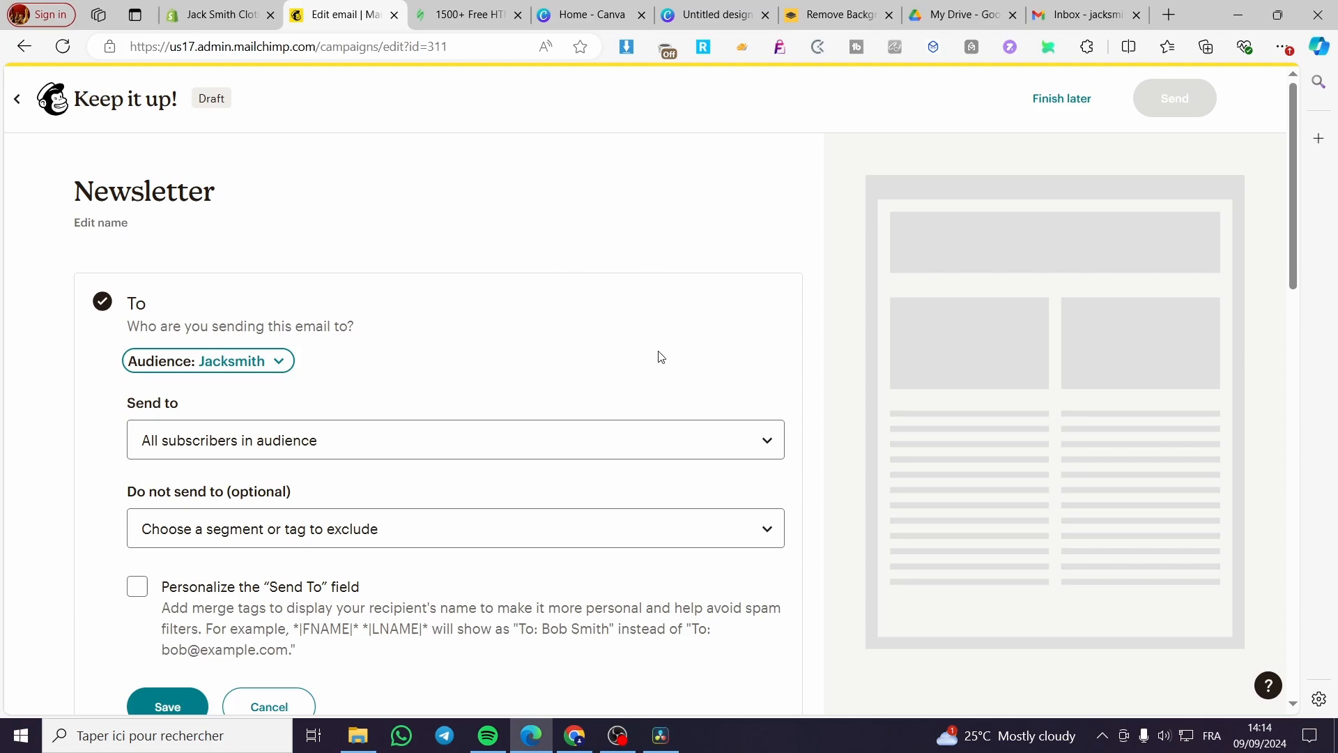
pyautogui.moveTo(657, 356)
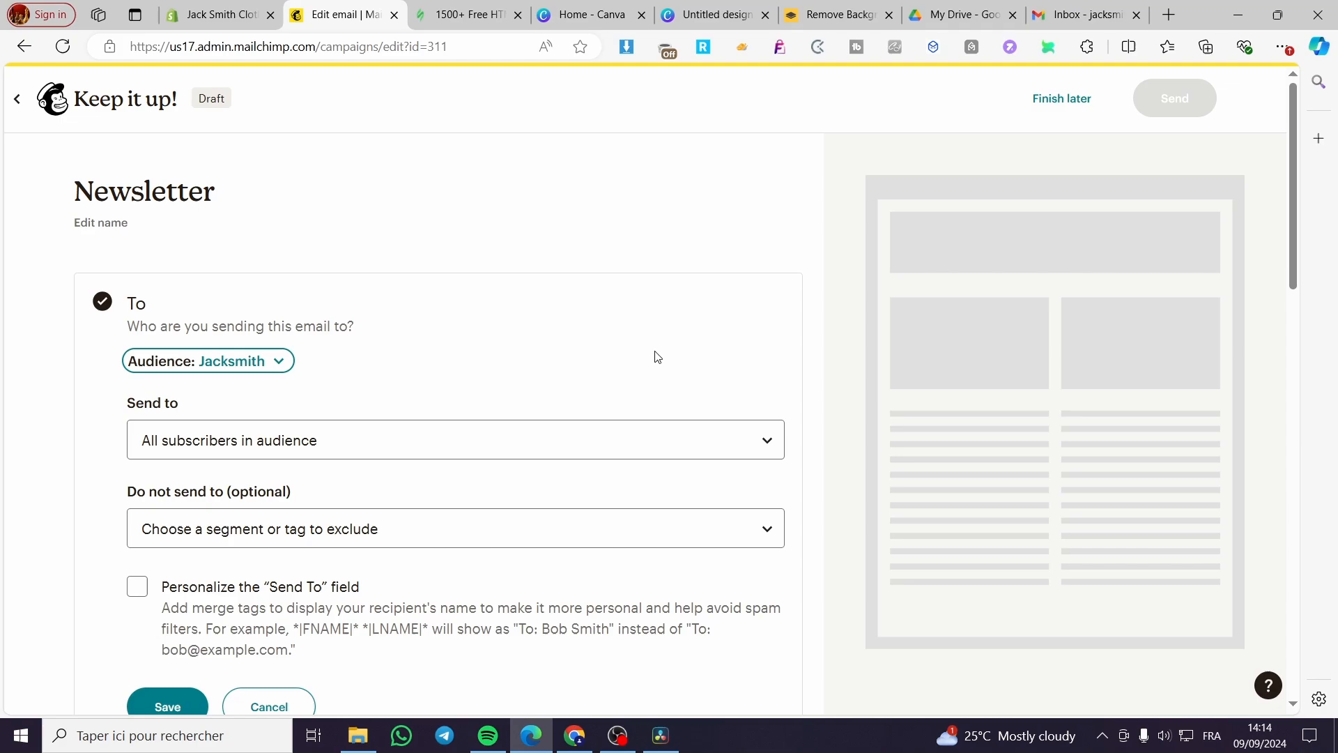
pyautogui.moveTo(508, 301)
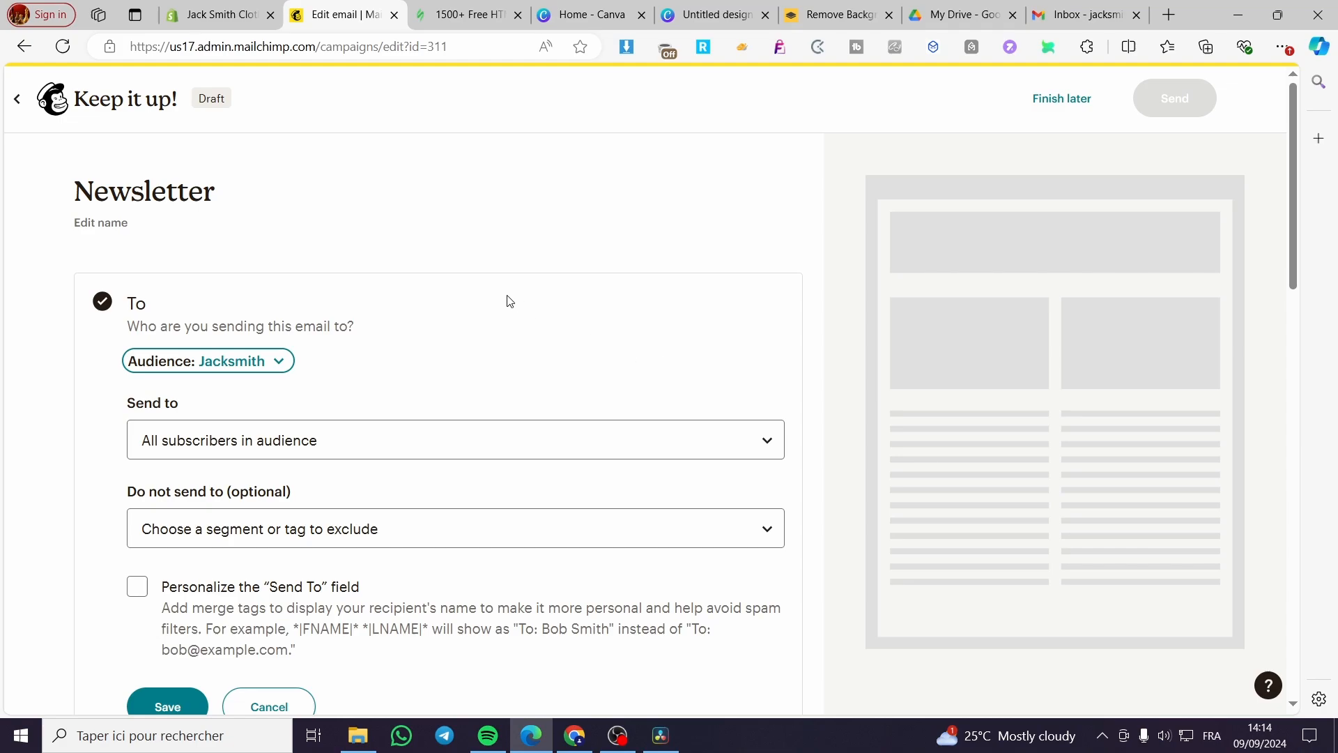
pyautogui.scroll(-3)
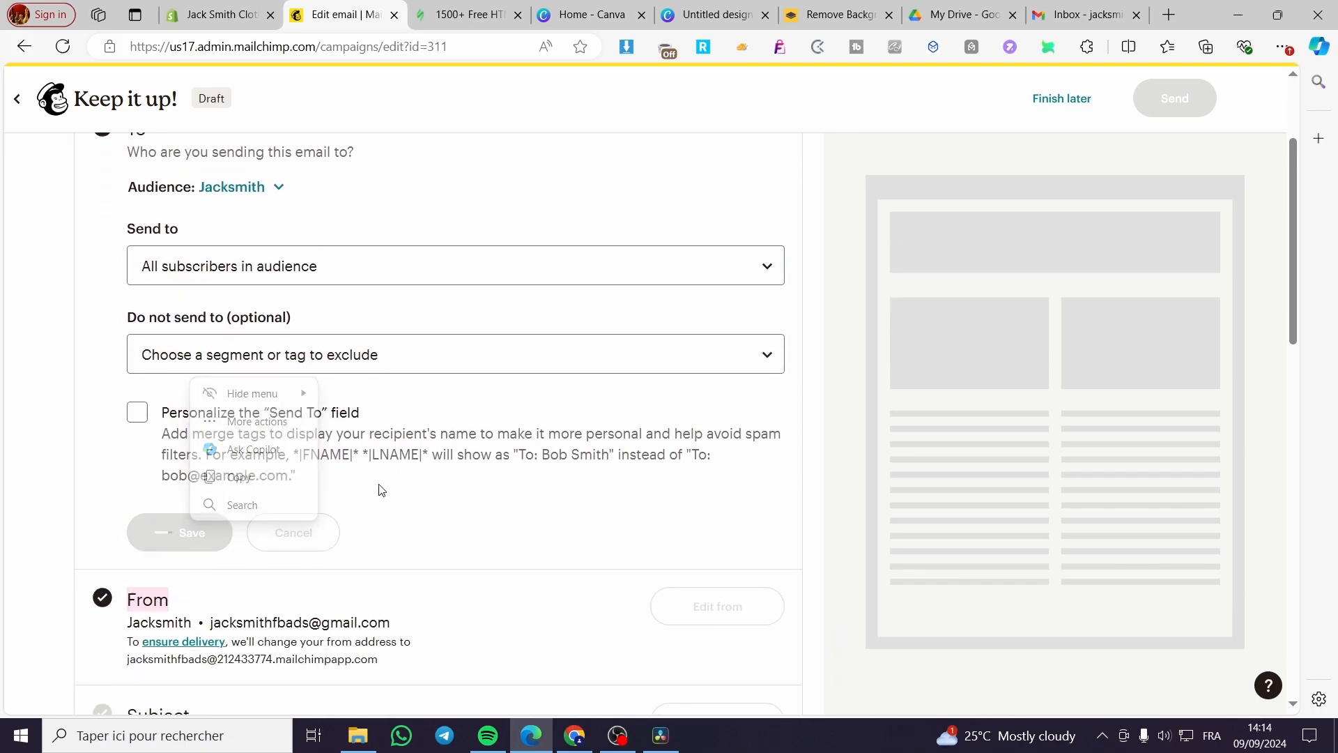
pyautogui.scroll(-3)
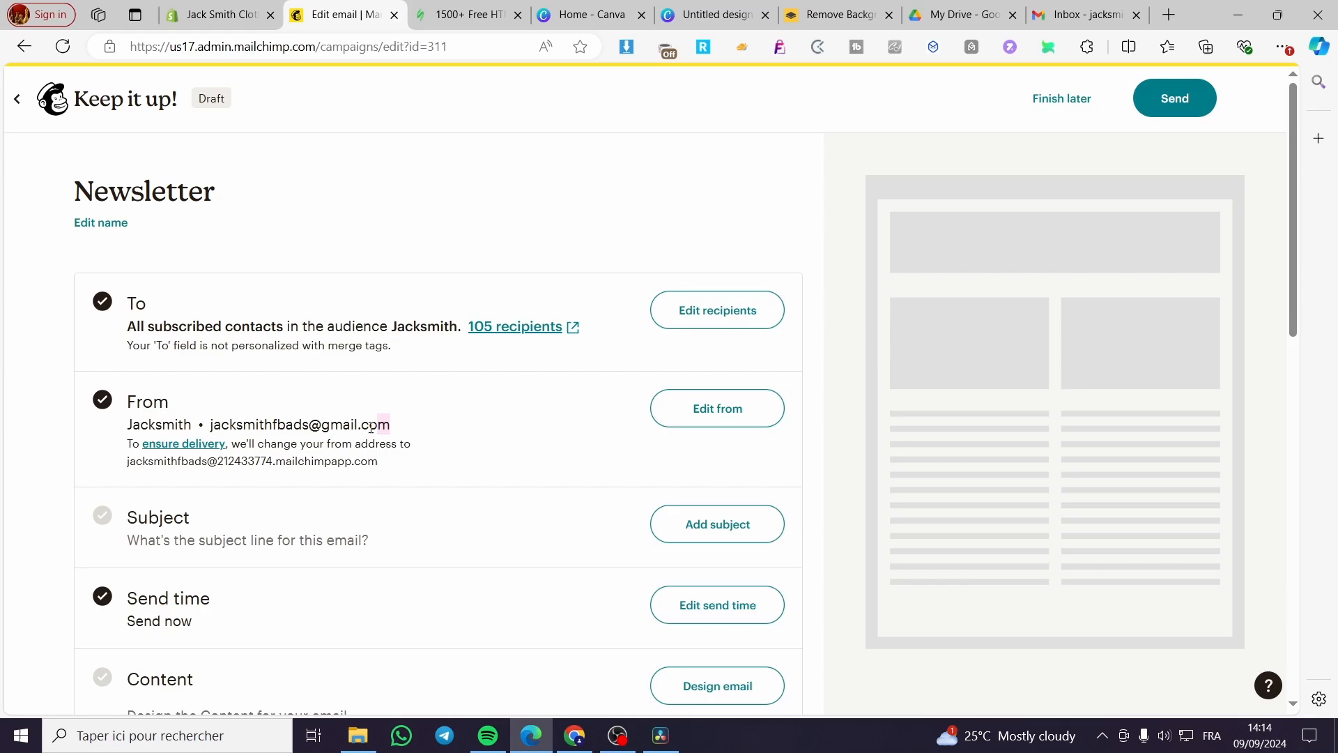
pyautogui.doubleClick(299, 424)
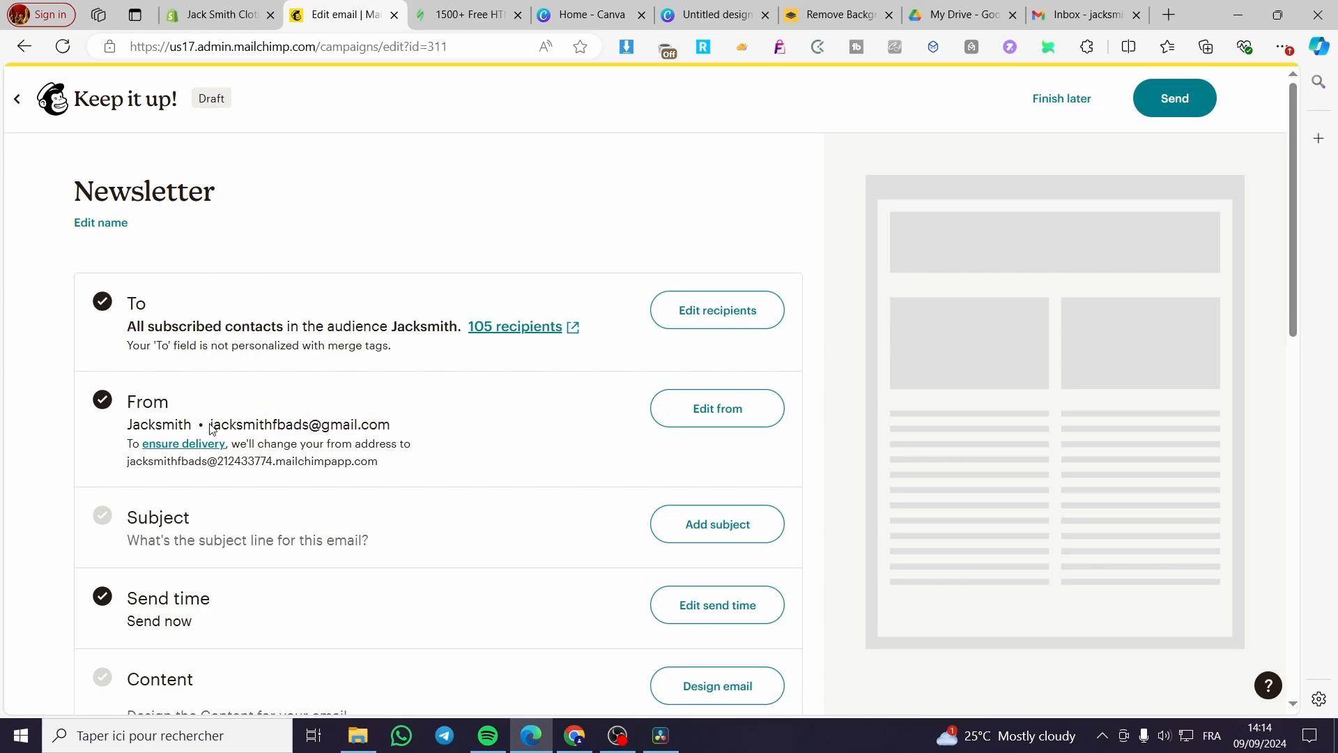
pyautogui.doubleClick(299, 424)
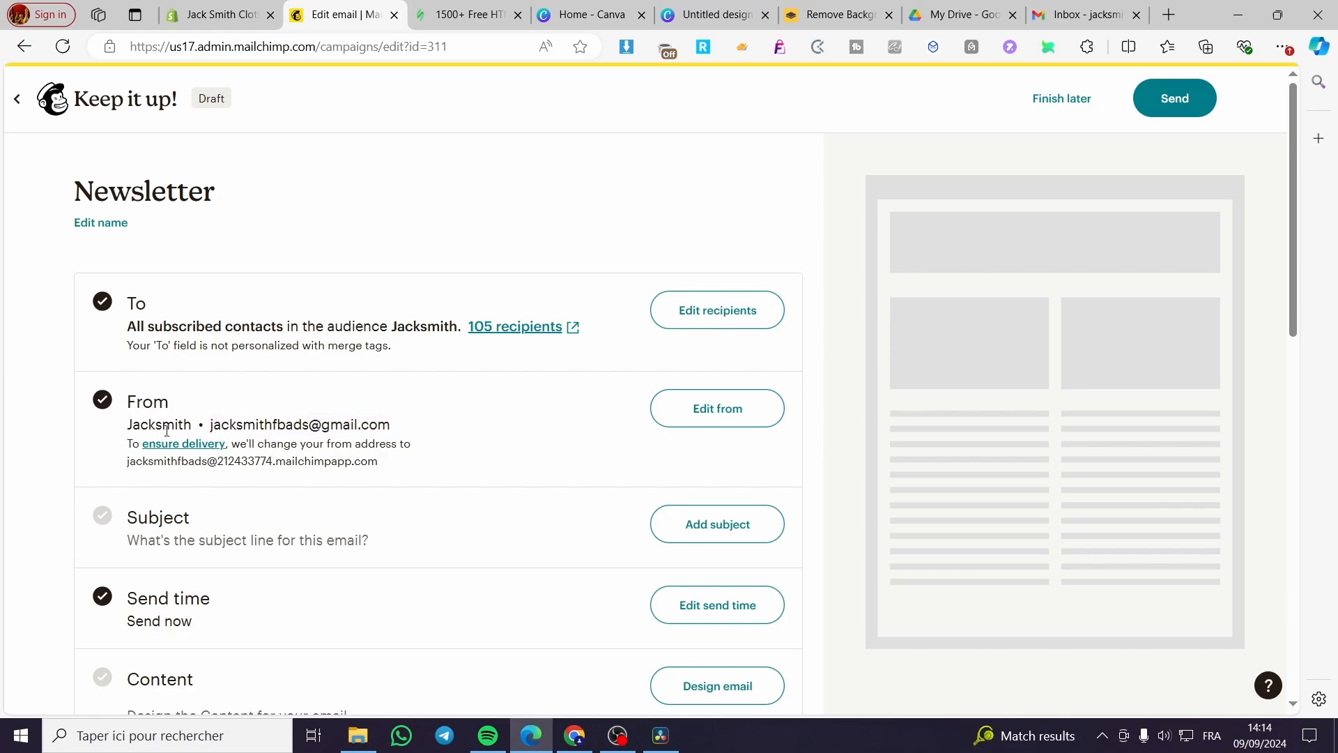
pyautogui.moveTo(391, 429)
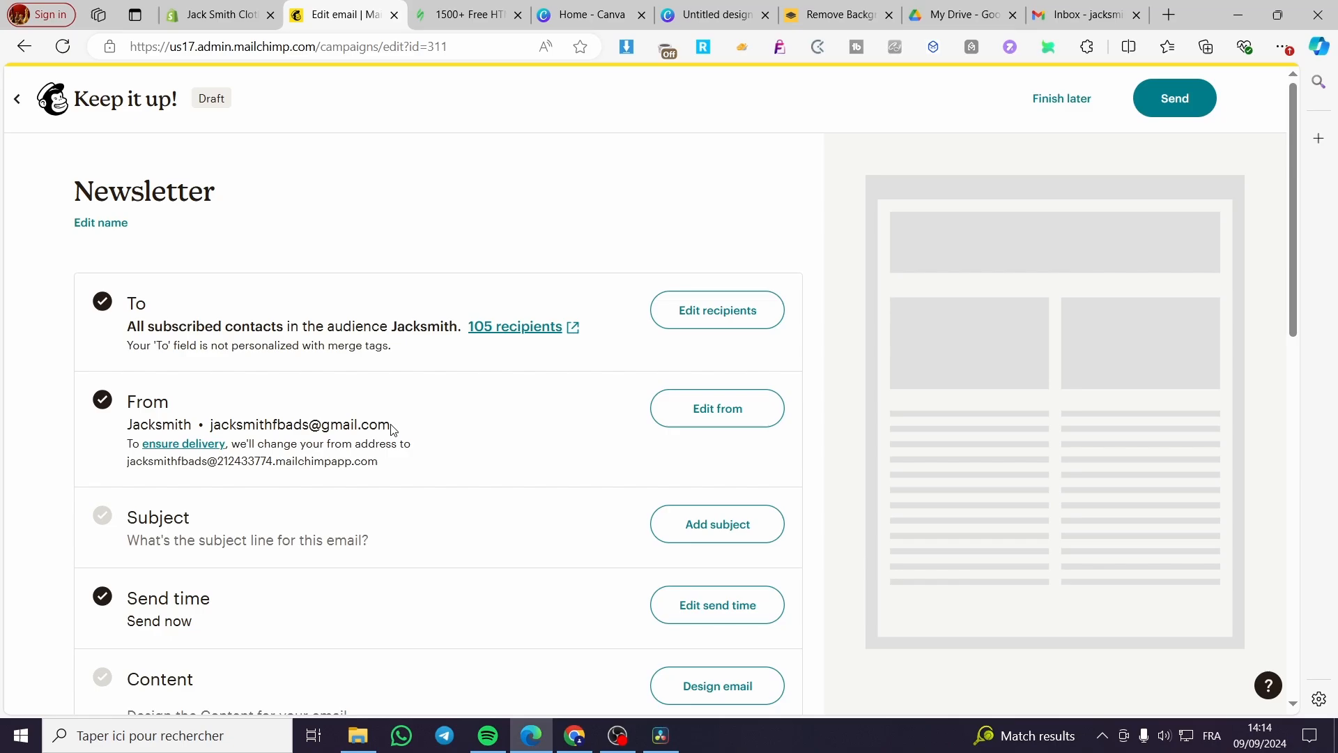
pyautogui.doubleClick(300, 425)
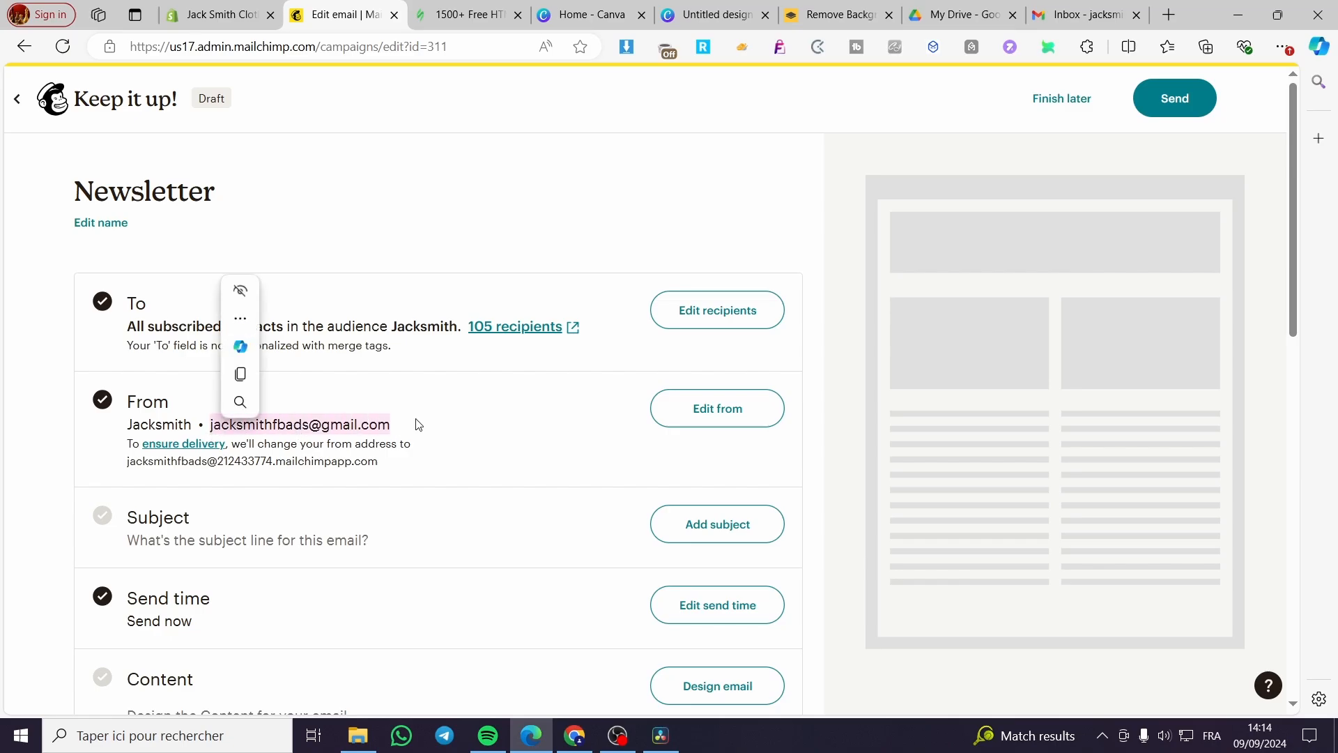
pyautogui.click(428, 409)
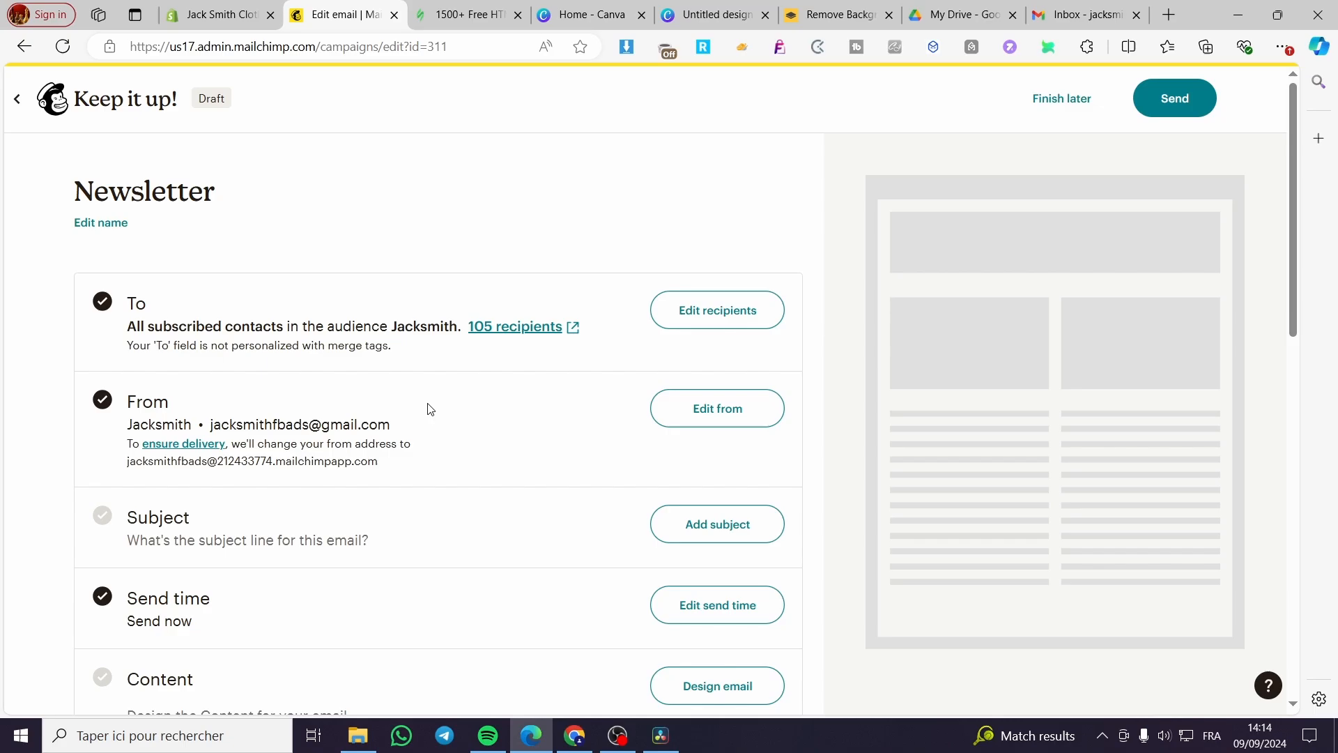
pyautogui.moveTo(104, 414)
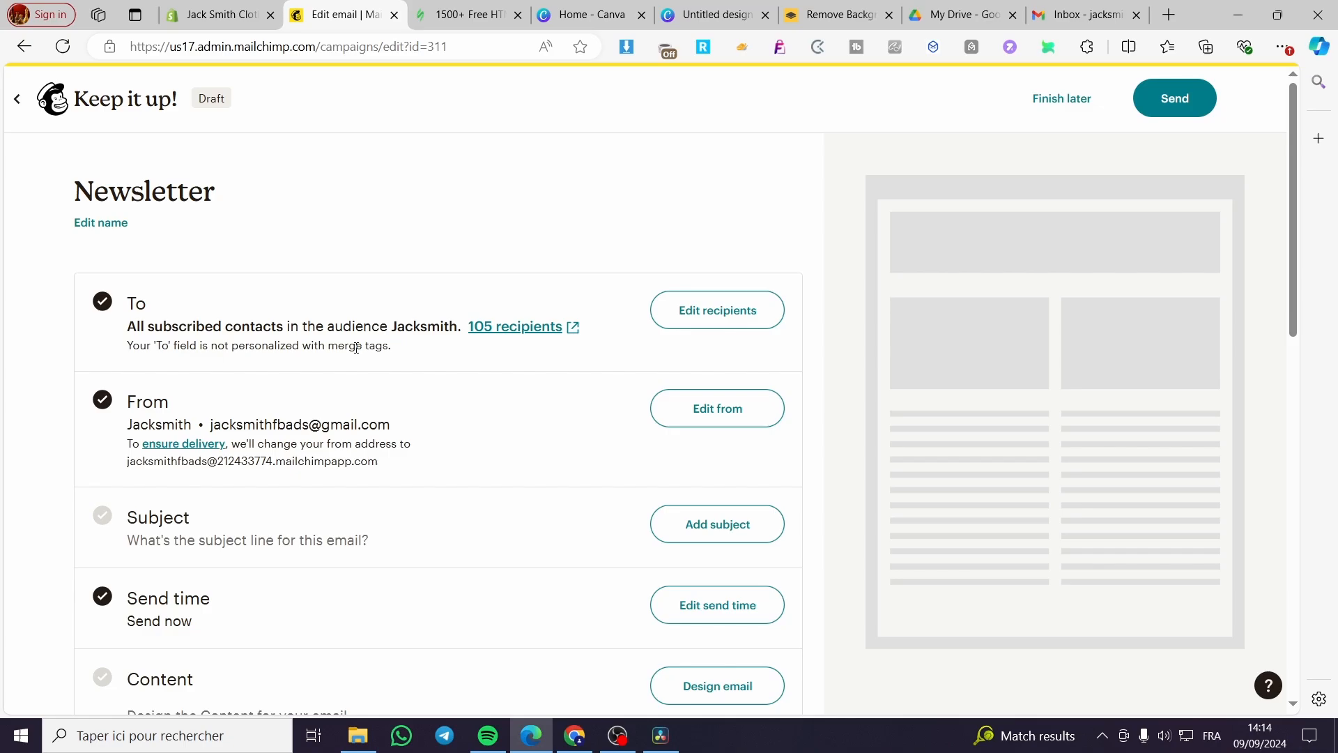
pyautogui.scroll(-3)
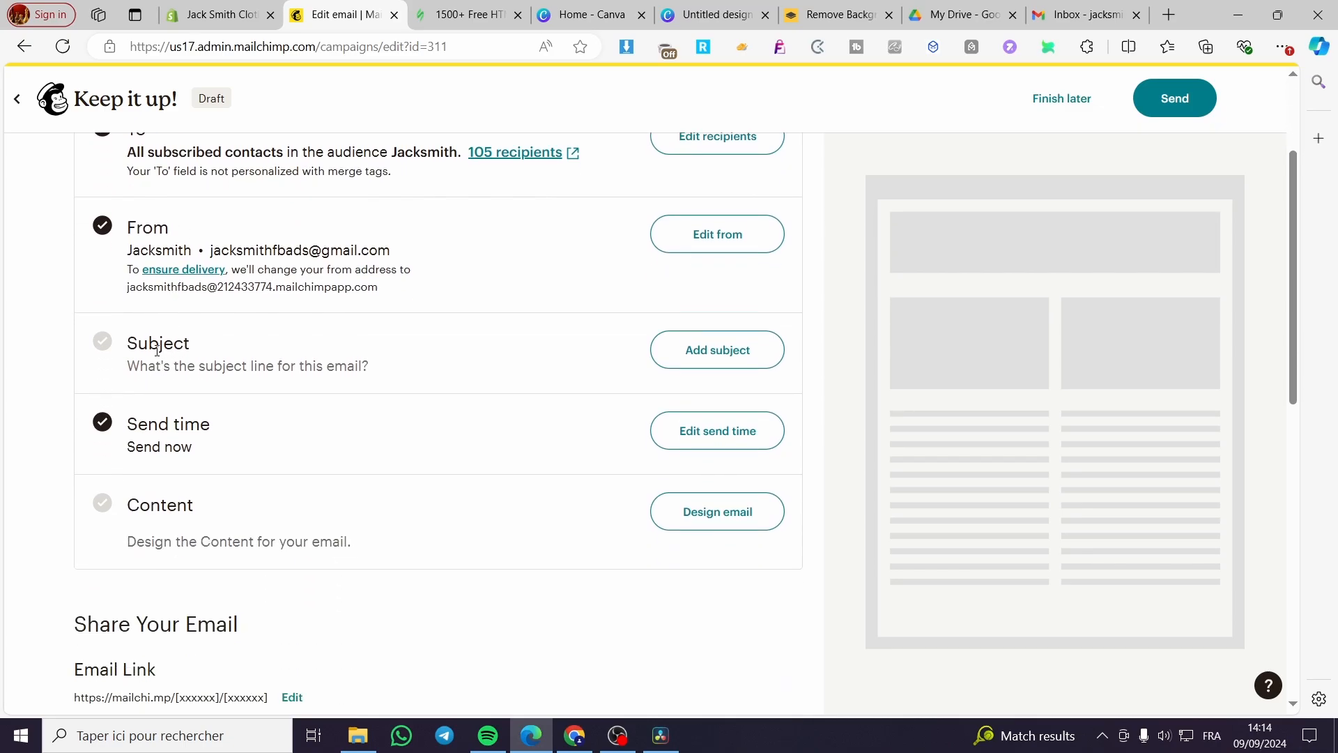
# Step: Save subject and preview text as 'Newsletter for the month of september'
pyautogui.click(716, 349)
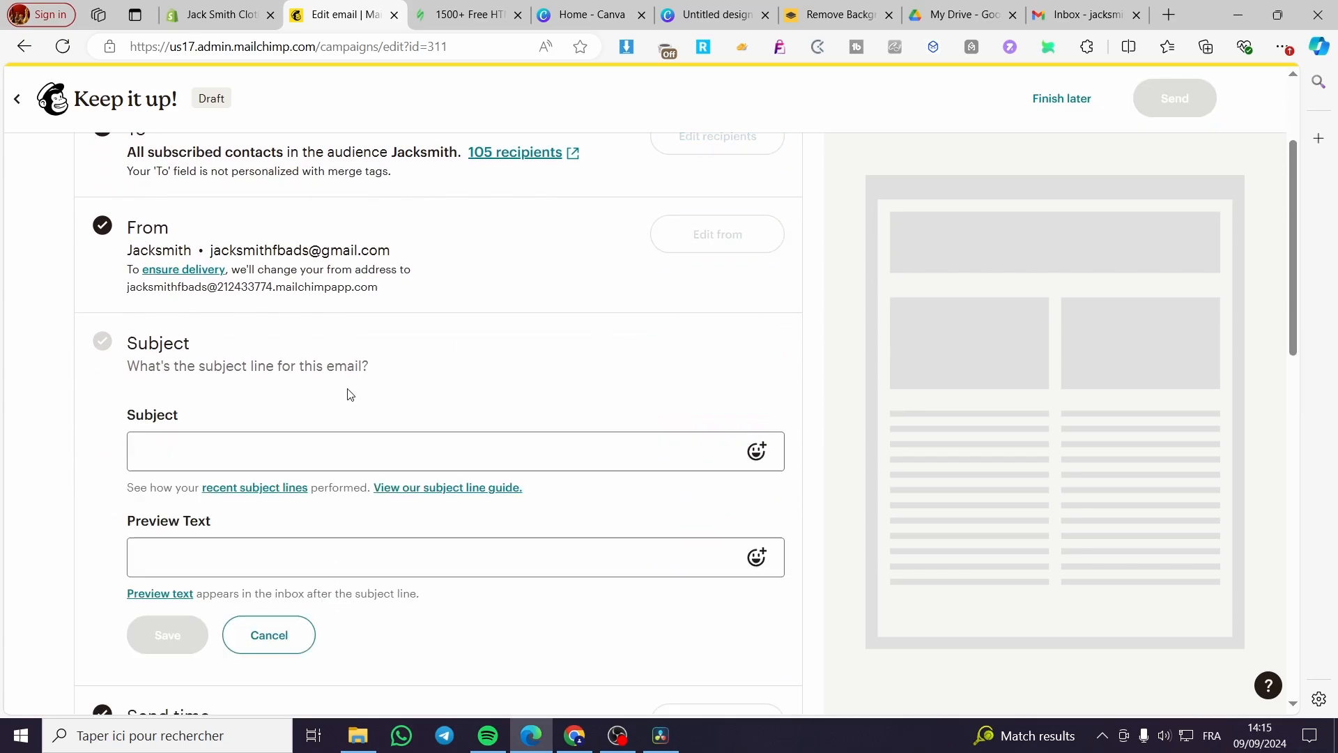
pyautogui.write('Newsle')
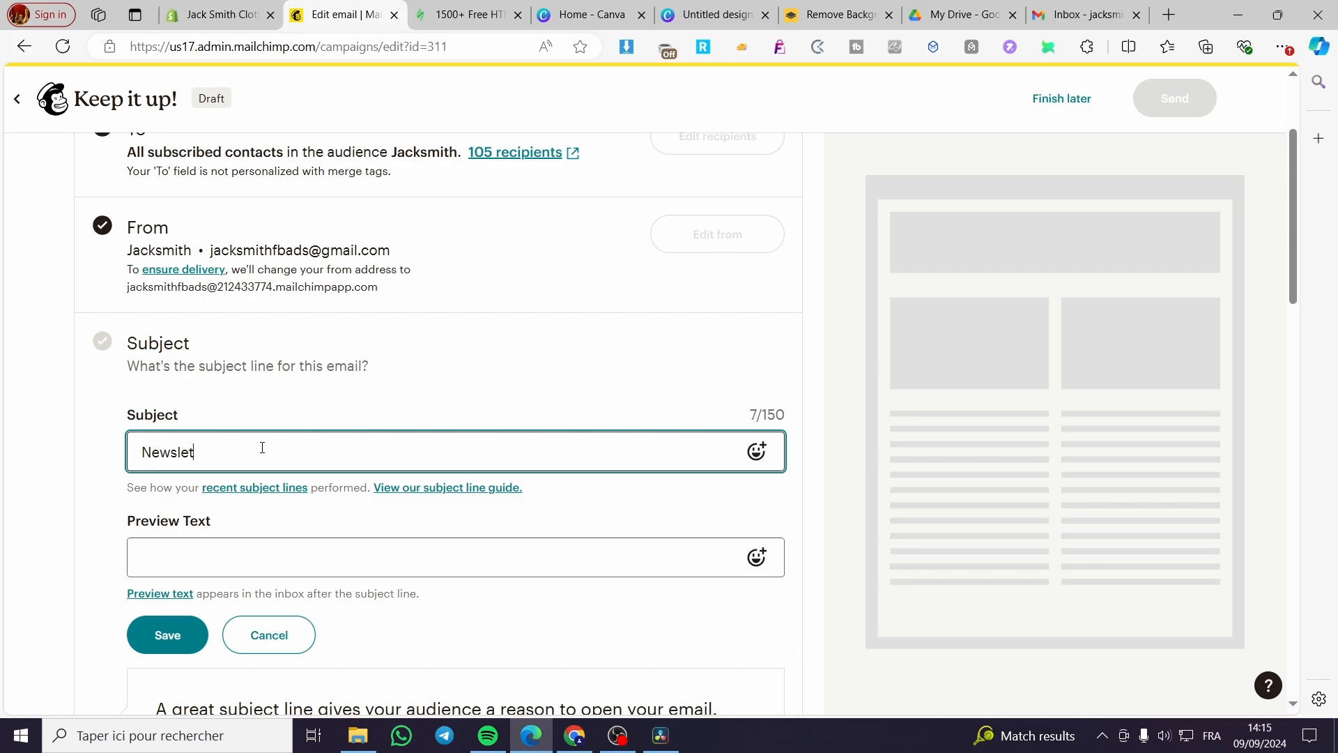
pyautogui.write('ter')
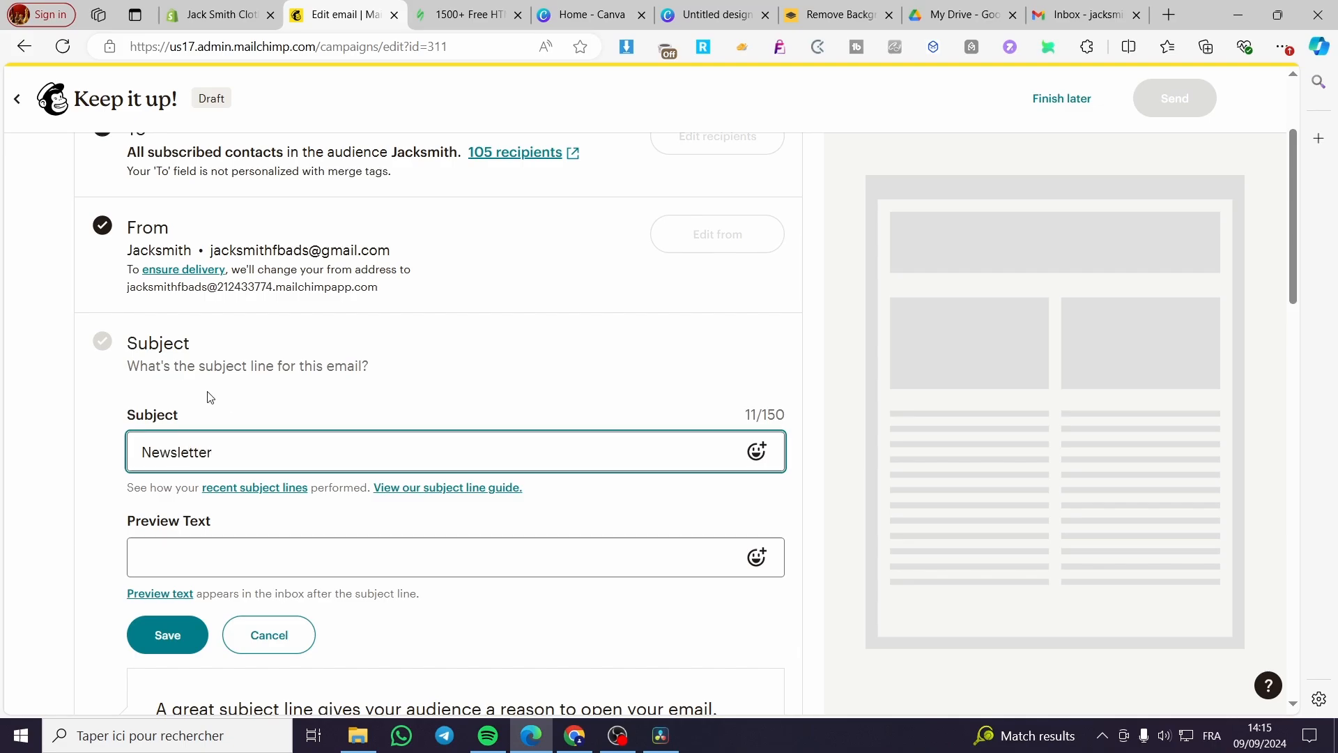
pyautogui.scroll(-3)
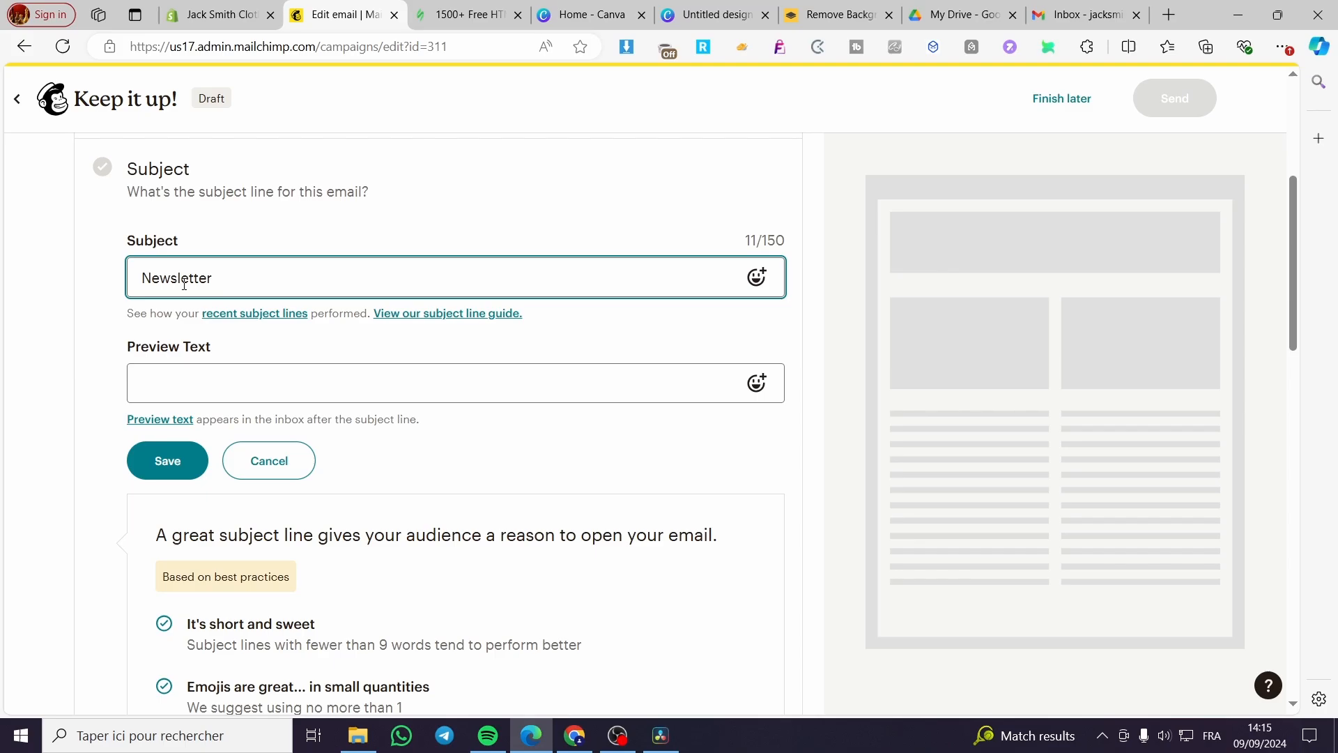
pyautogui.doubleClick(176, 278)
pyautogui.write(' for the')
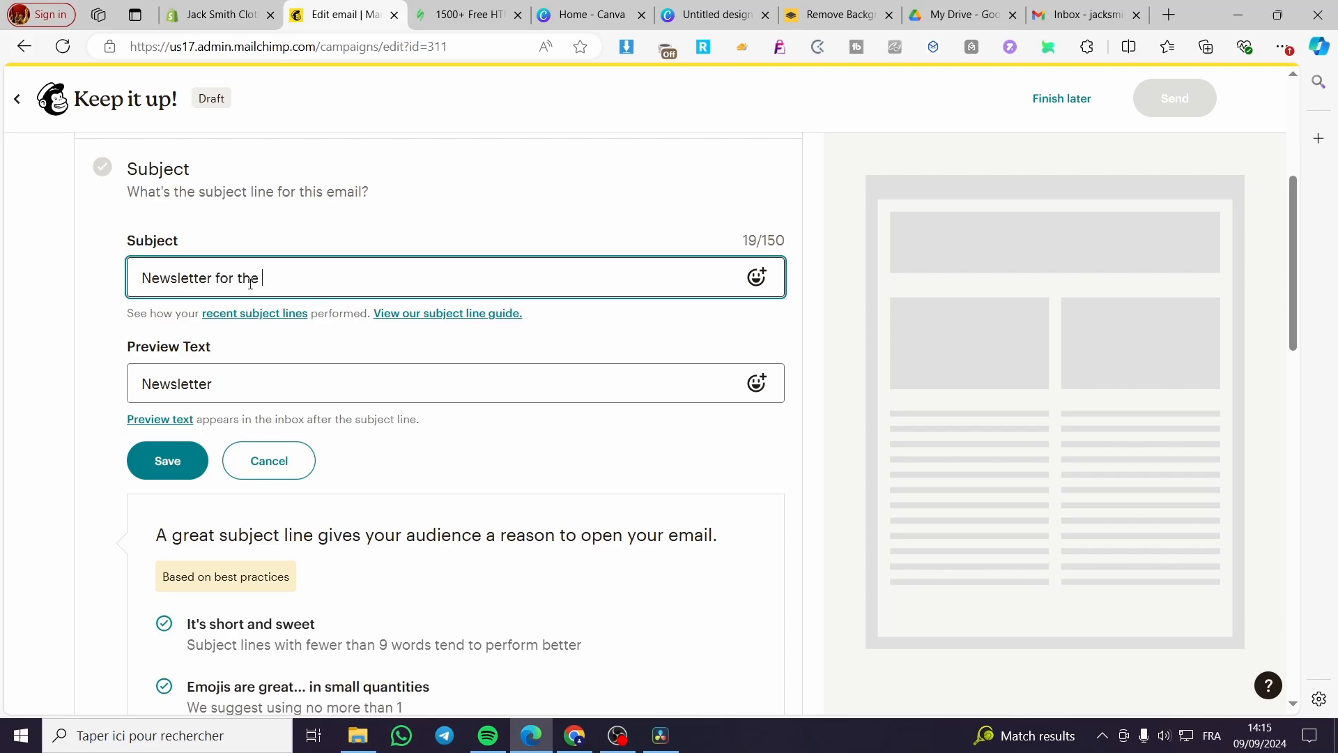
pyautogui.write('month of se')
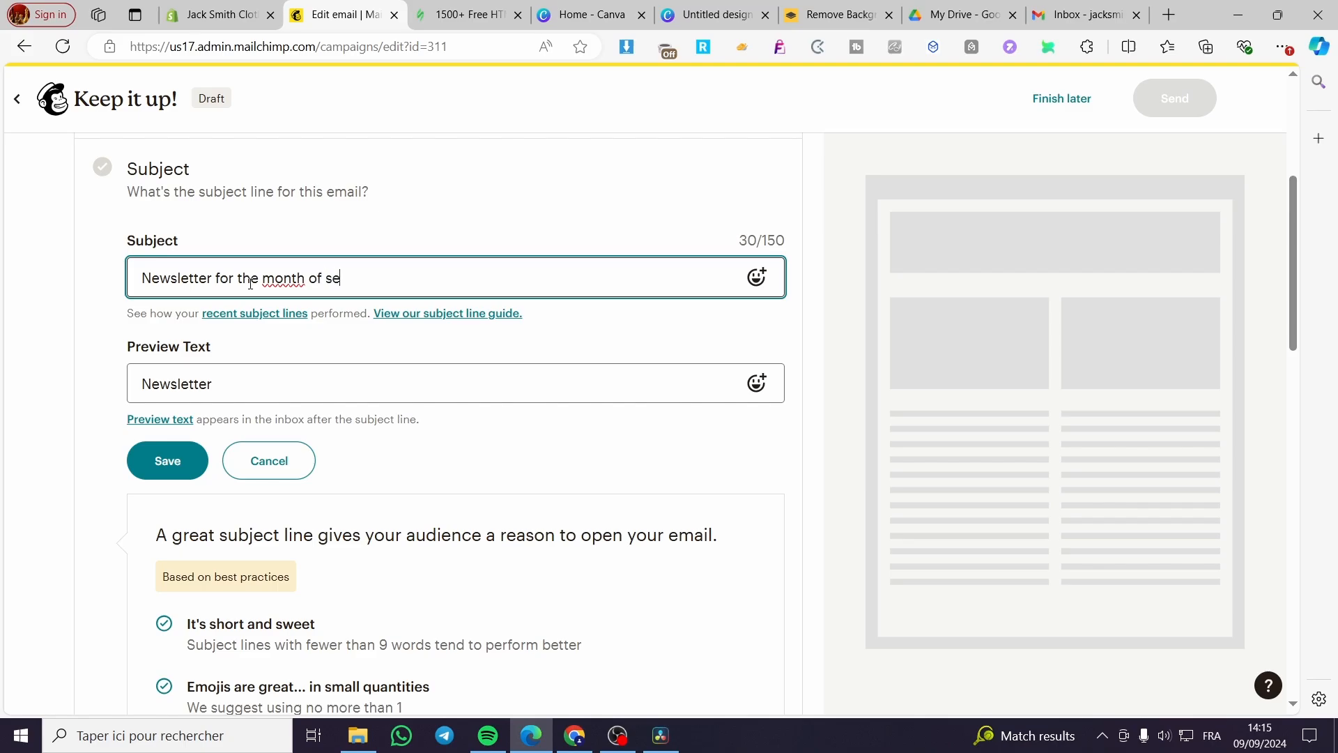
pyautogui.write('p')
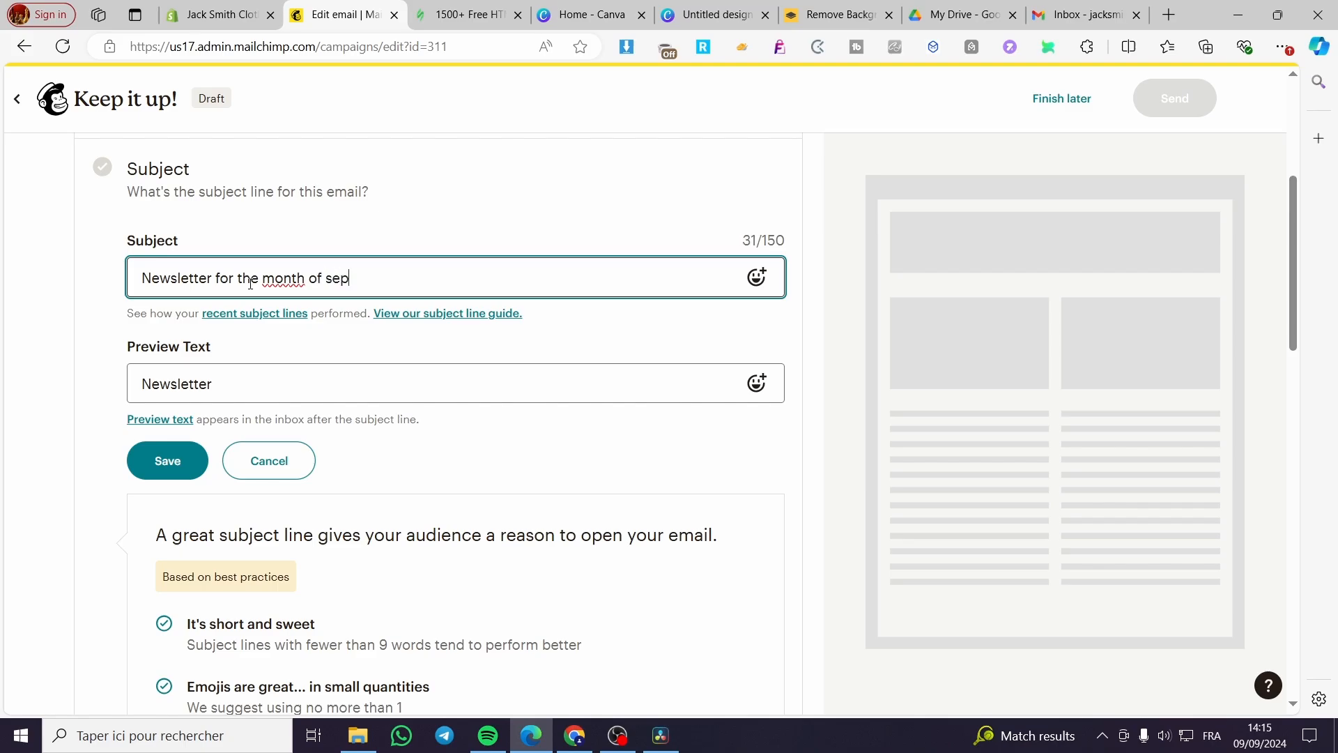
pyautogui.write('tember')
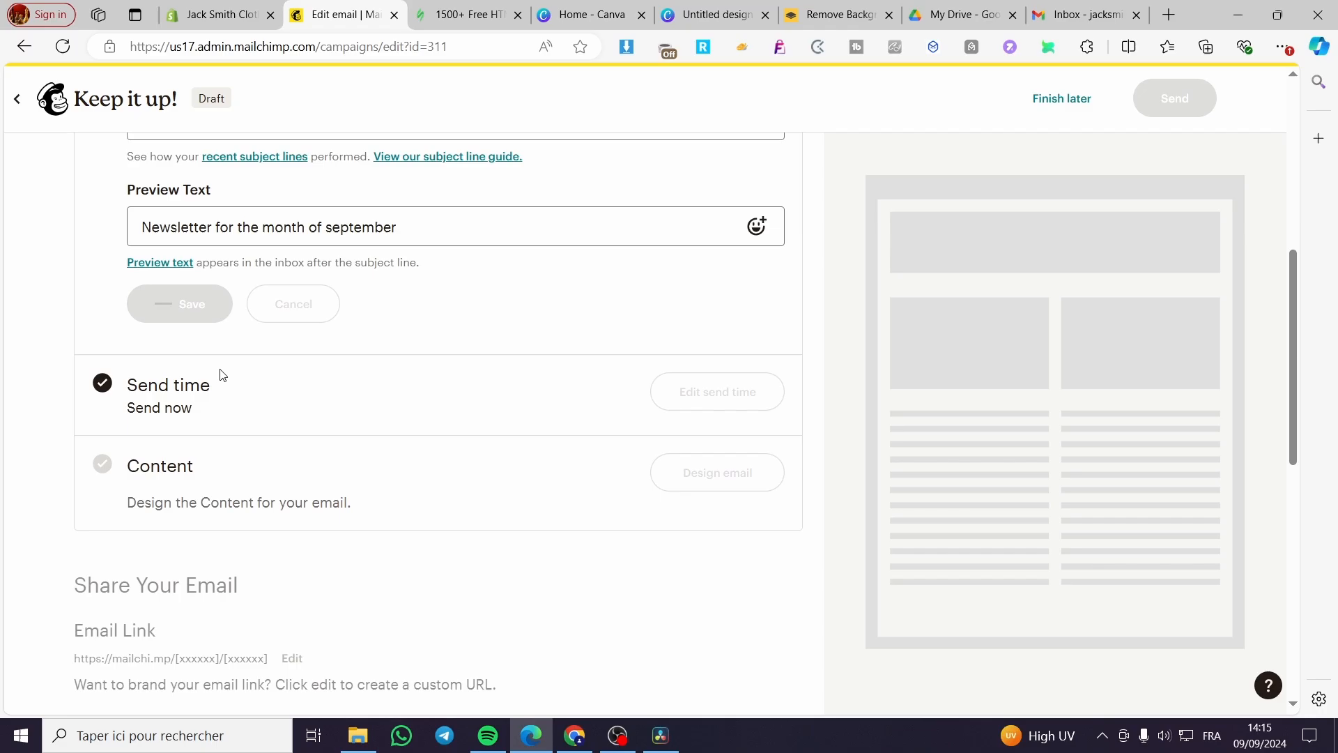
pyautogui.click(179, 304)
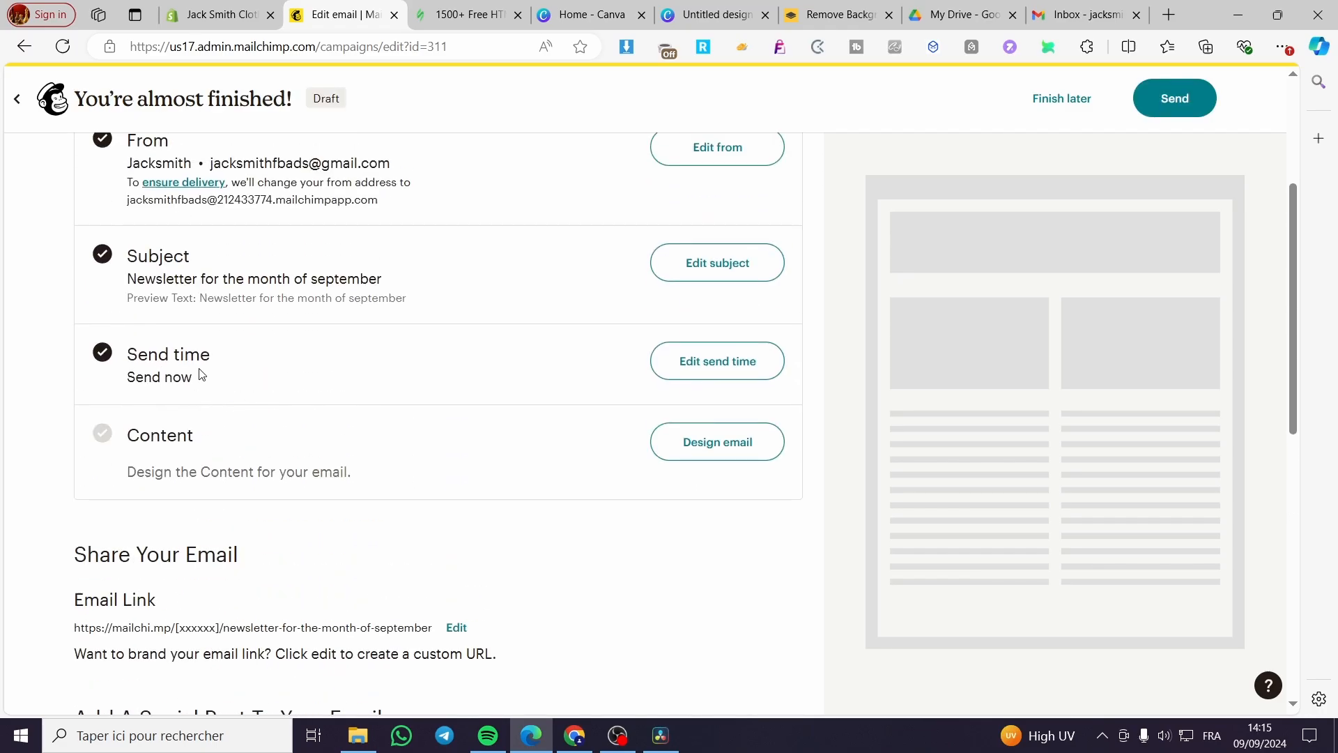
# Step: Open the 137-template gallery from the Content row's Design email
pyautogui.click(716, 361)
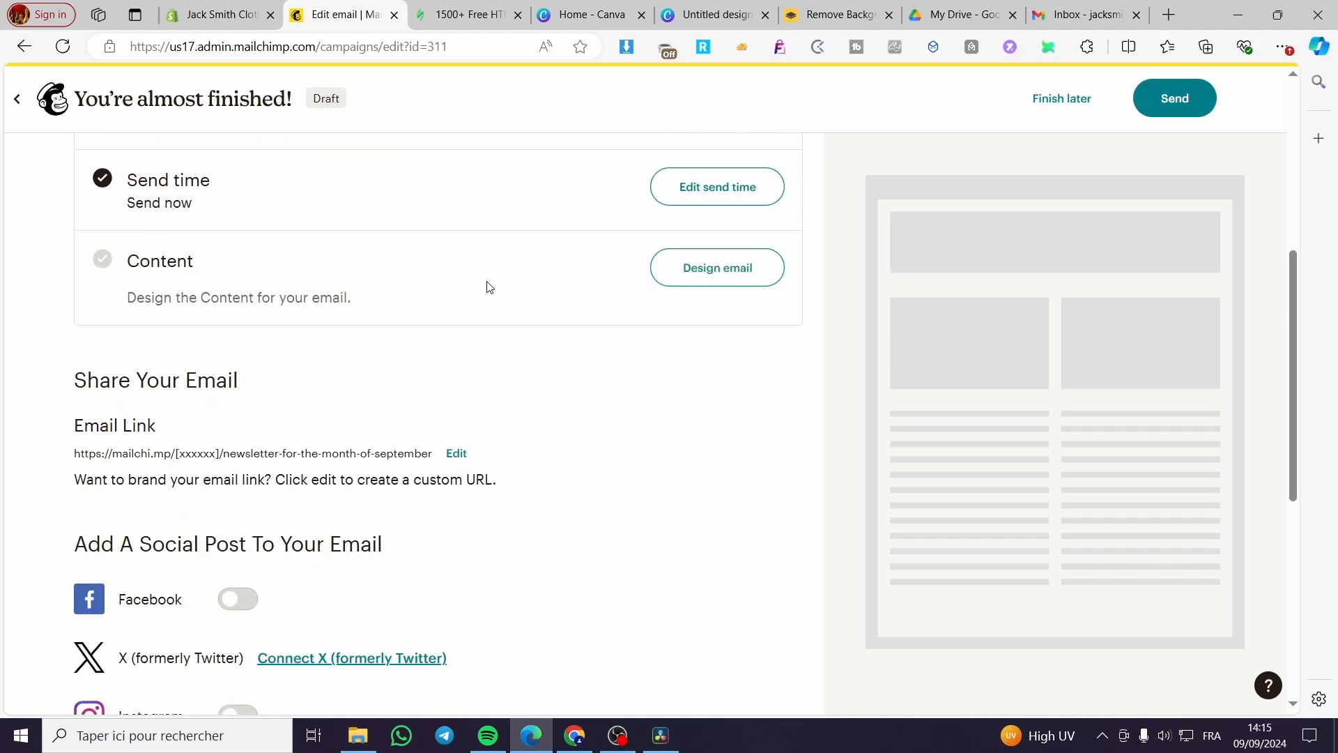
pyautogui.click(716, 267)
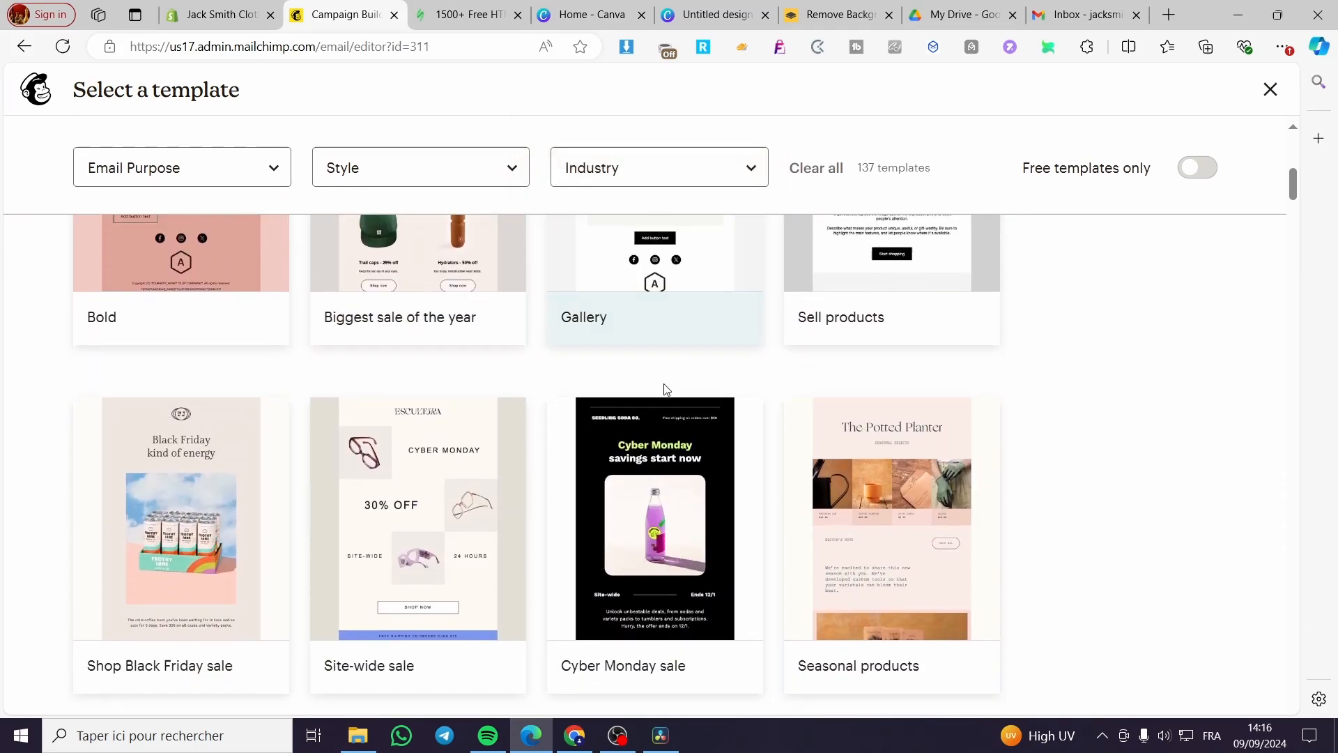
# Step: Browse Saved Templates, Draft Emails and Code Your Own, finding Paste in Code needs an upgrade
pyautogui.click(326, 171)
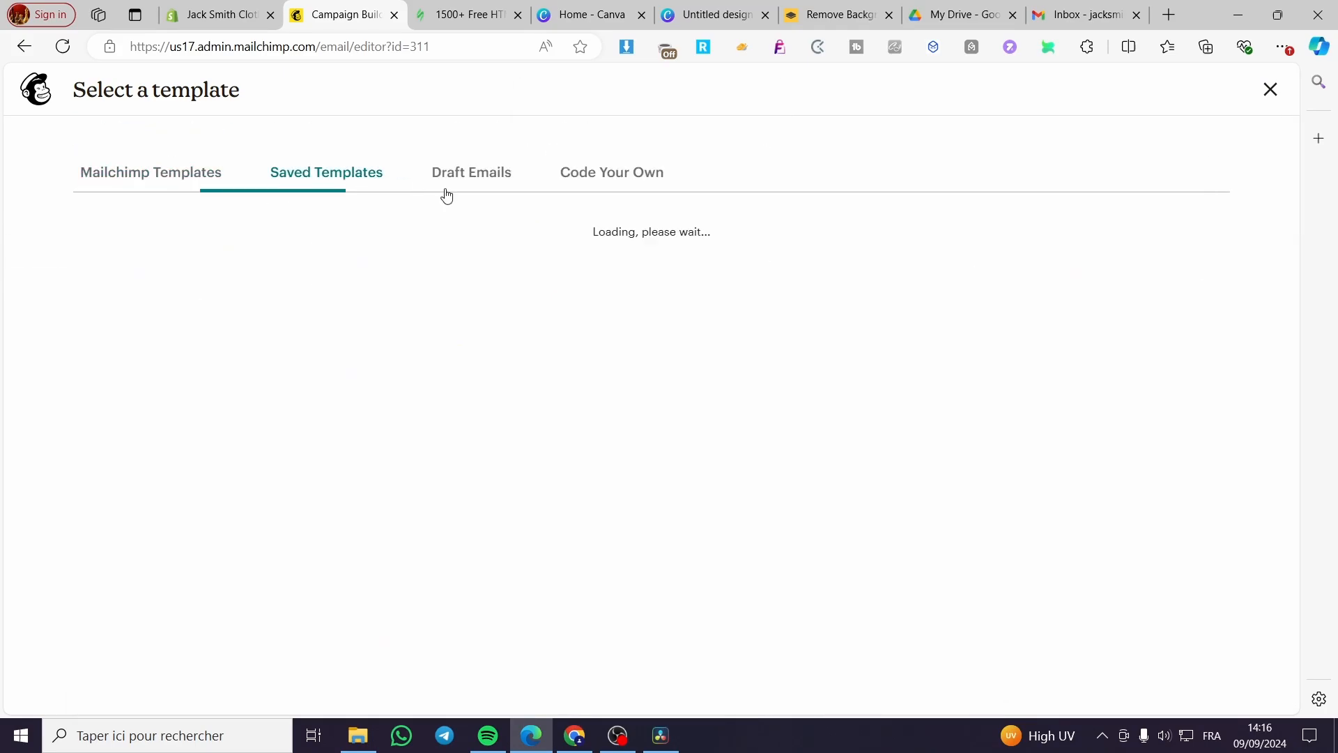
pyautogui.click(471, 171)
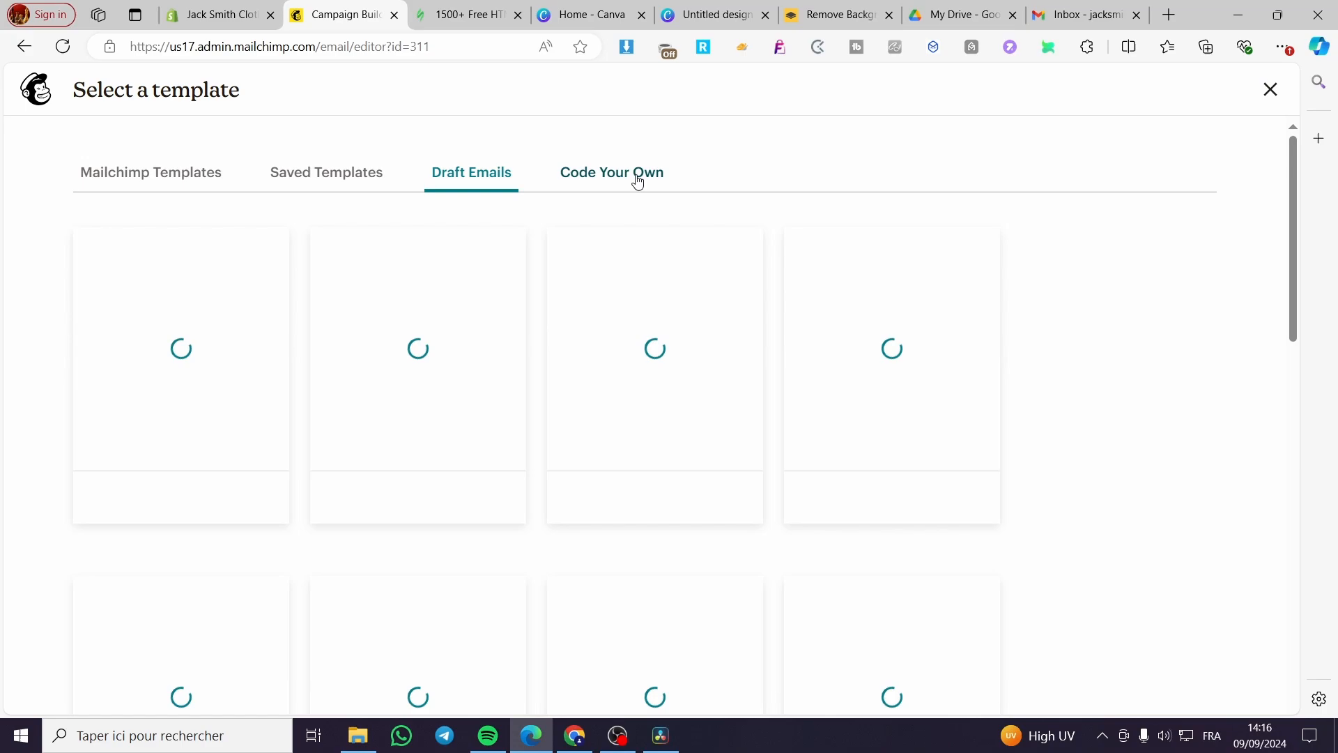
pyautogui.click(612, 172)
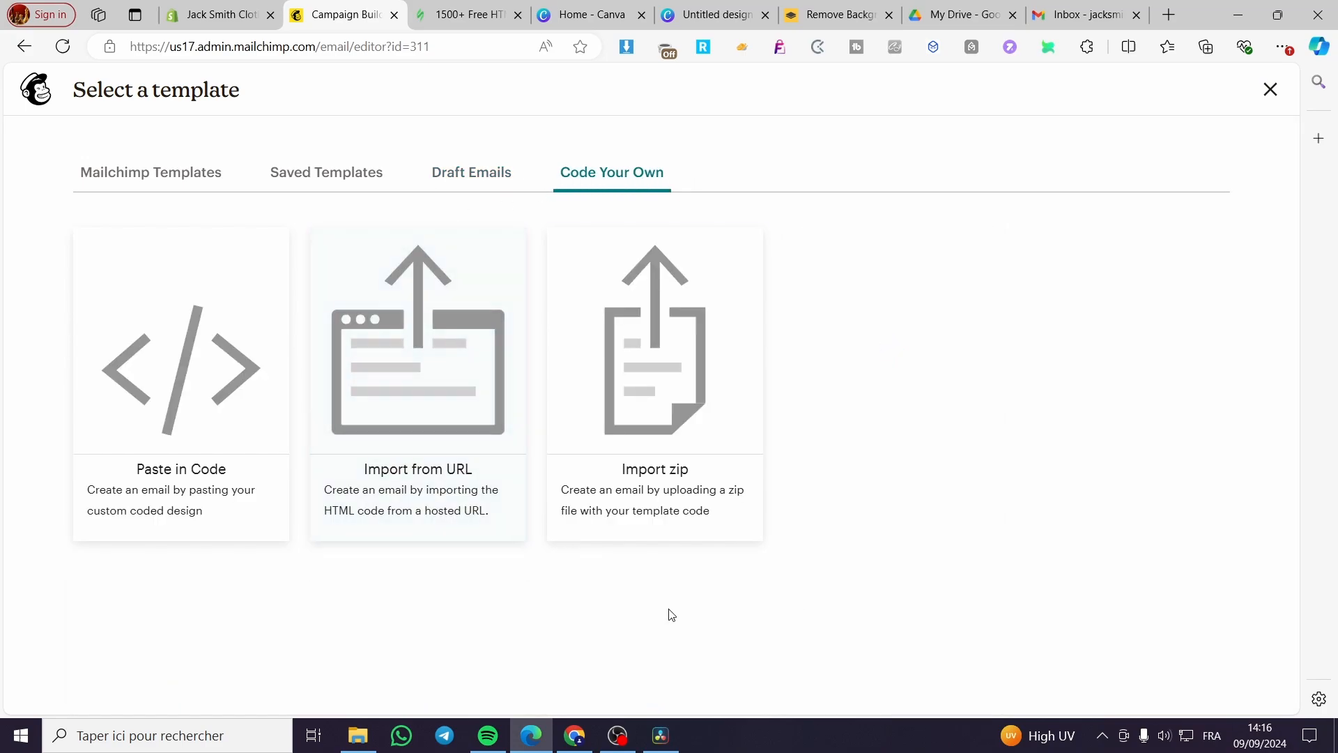
pyautogui.moveTo(180, 384)
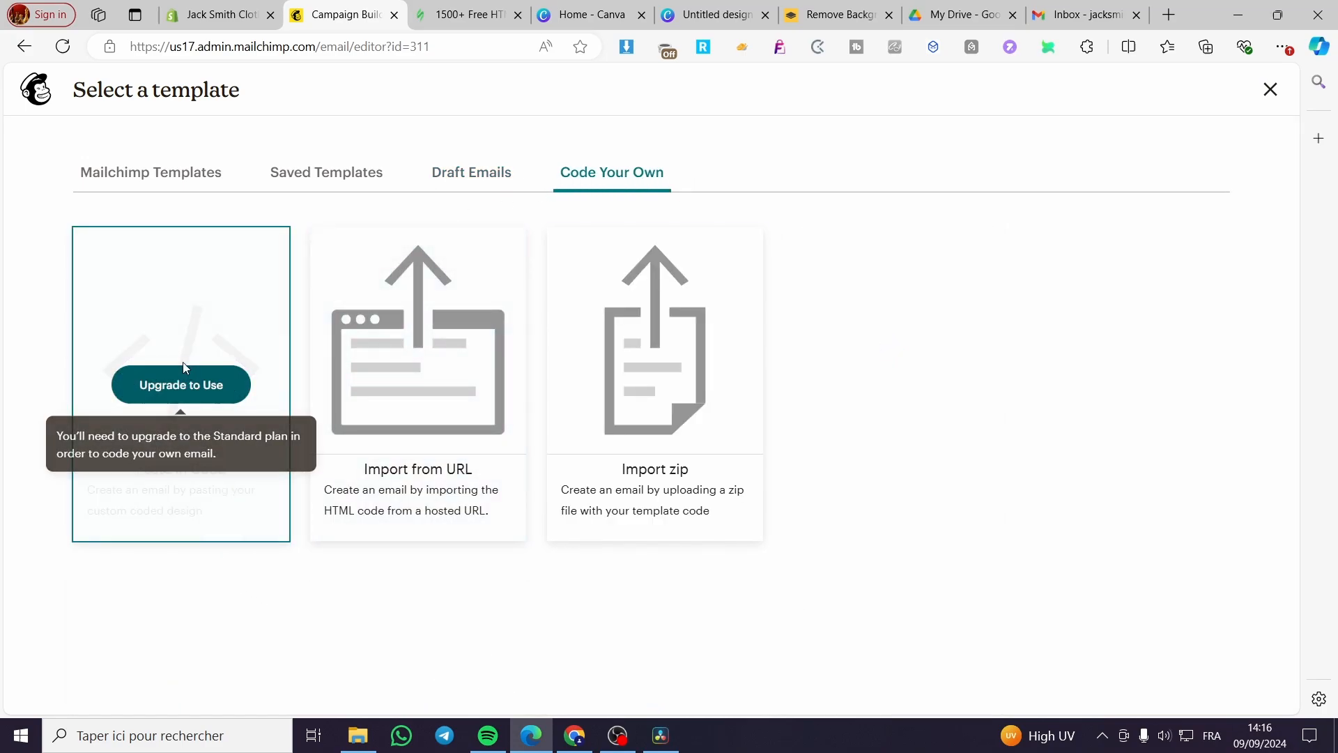
pyautogui.moveTo(418, 593)
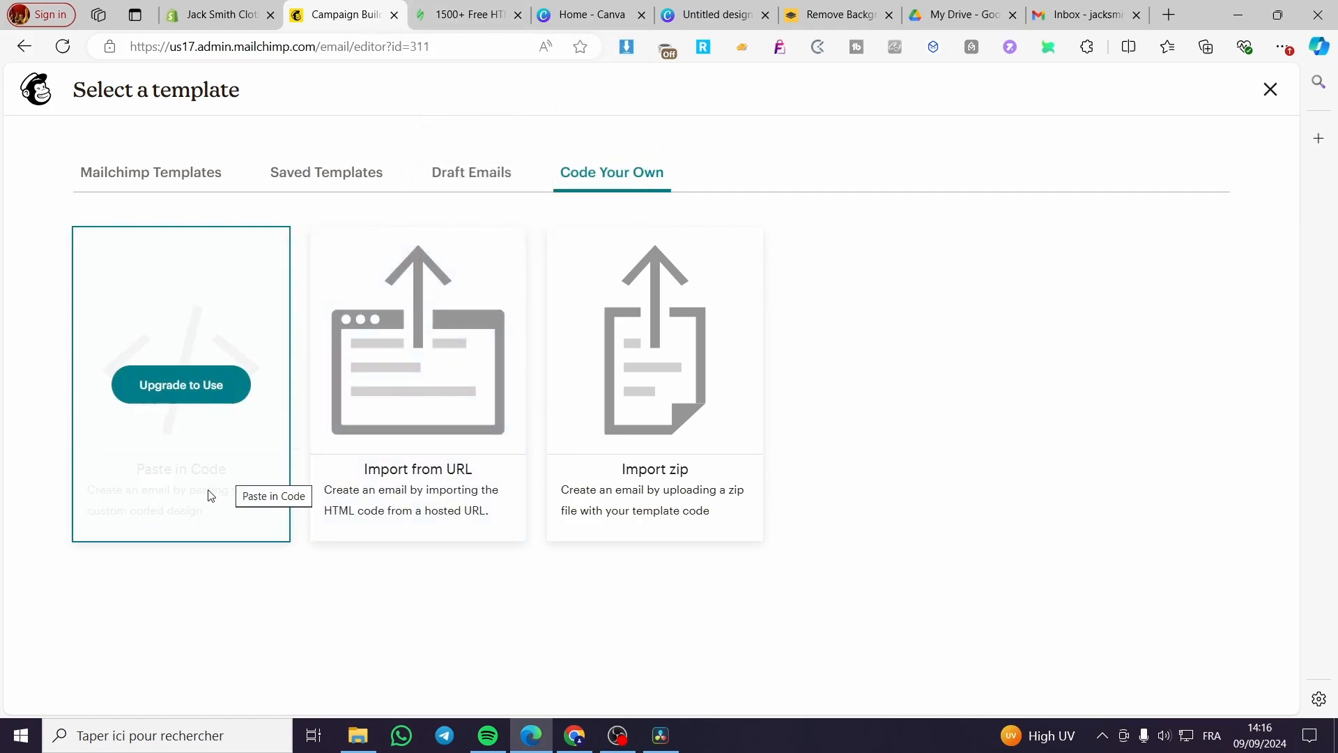
pyautogui.click(464, 15)
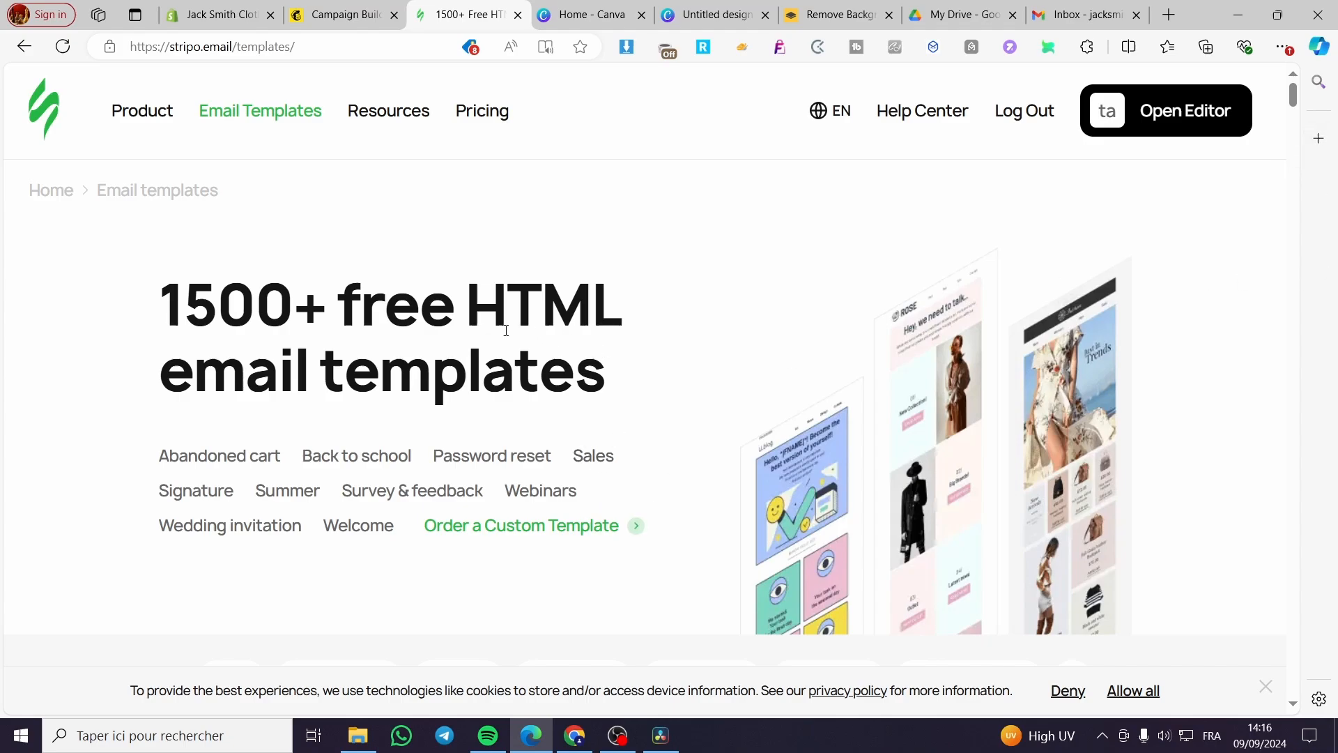
pyautogui.moveTo(518, 303)
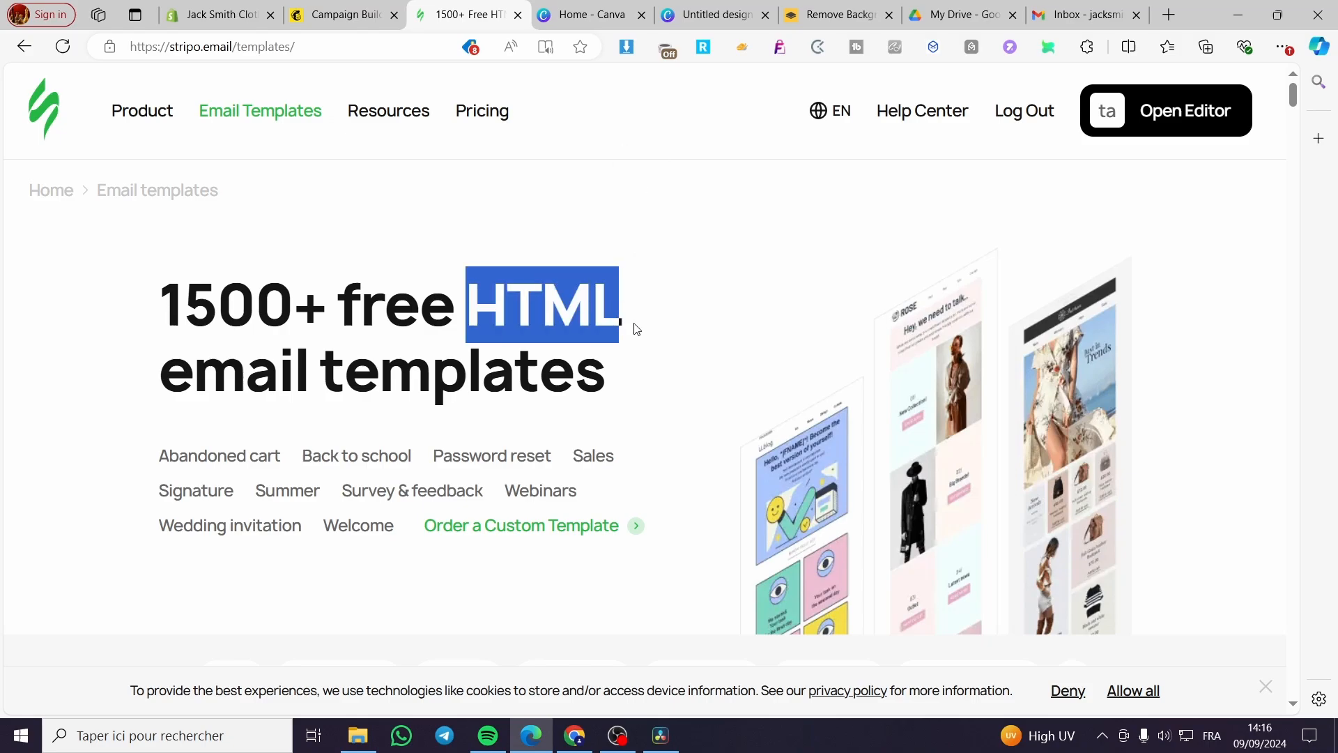
# Step: Scroll Stripo's World Tourism Day templates and open one in the editor
pyautogui.scroll(-3)
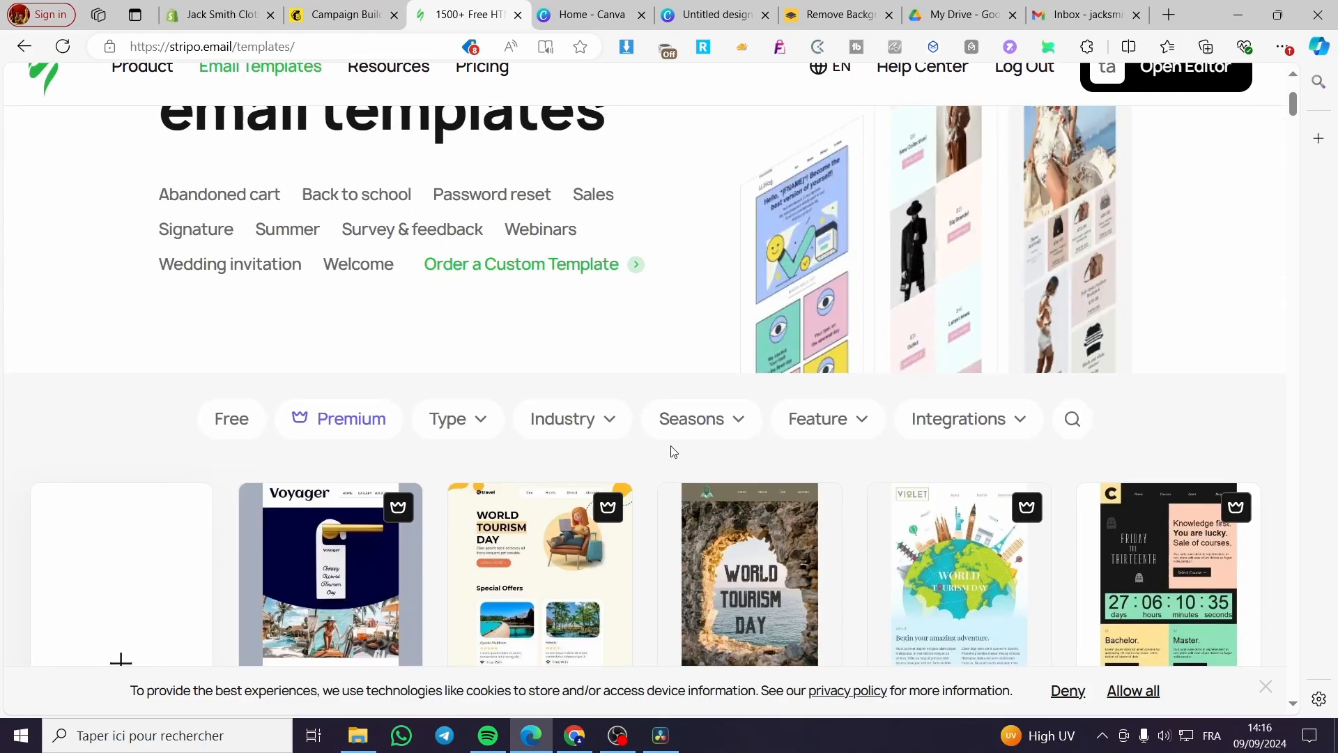
pyautogui.scroll(-3)
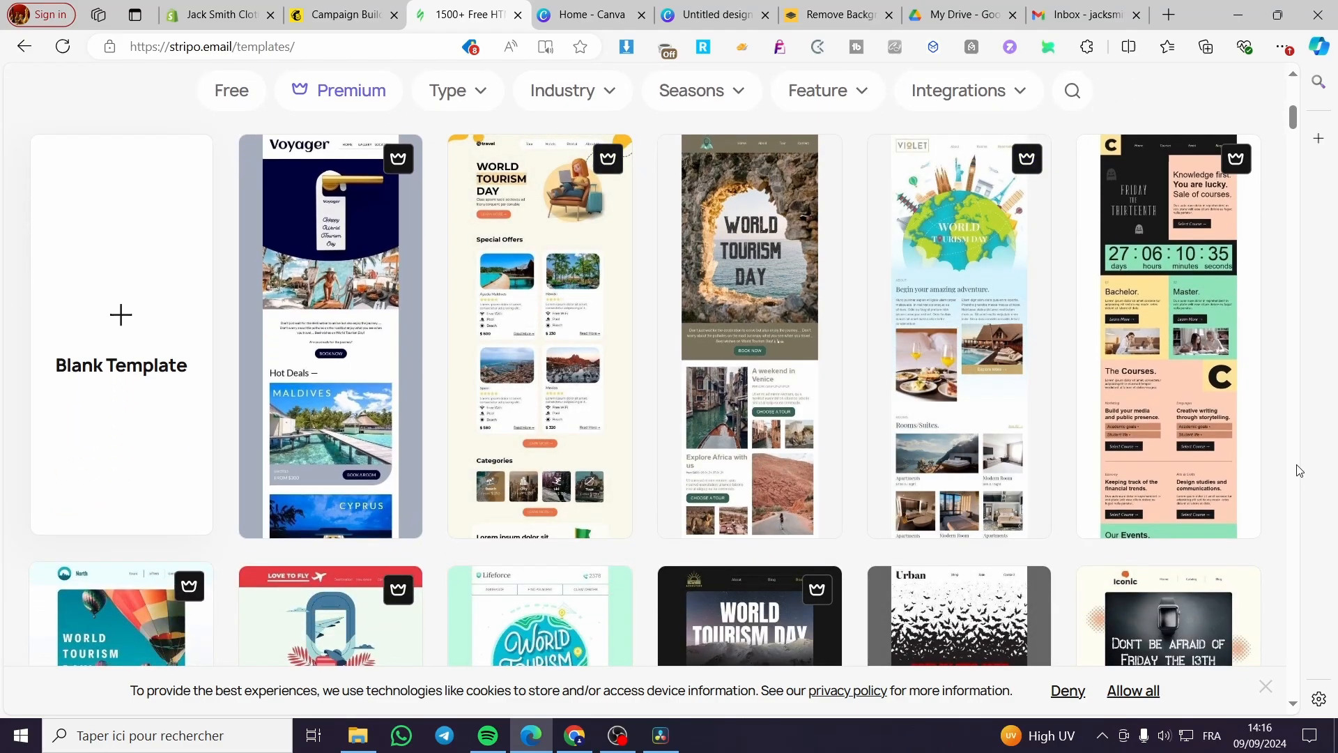
pyautogui.moveTo(749, 220)
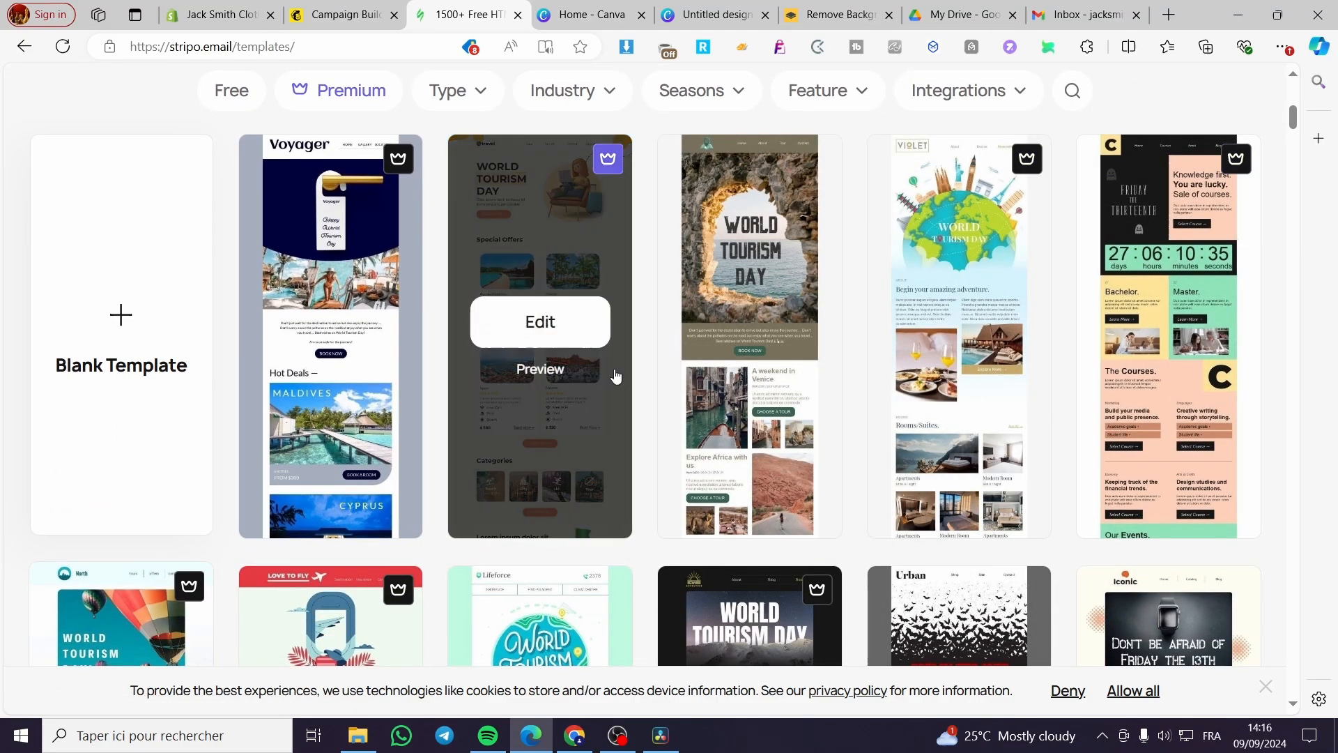
pyautogui.scroll(-3)
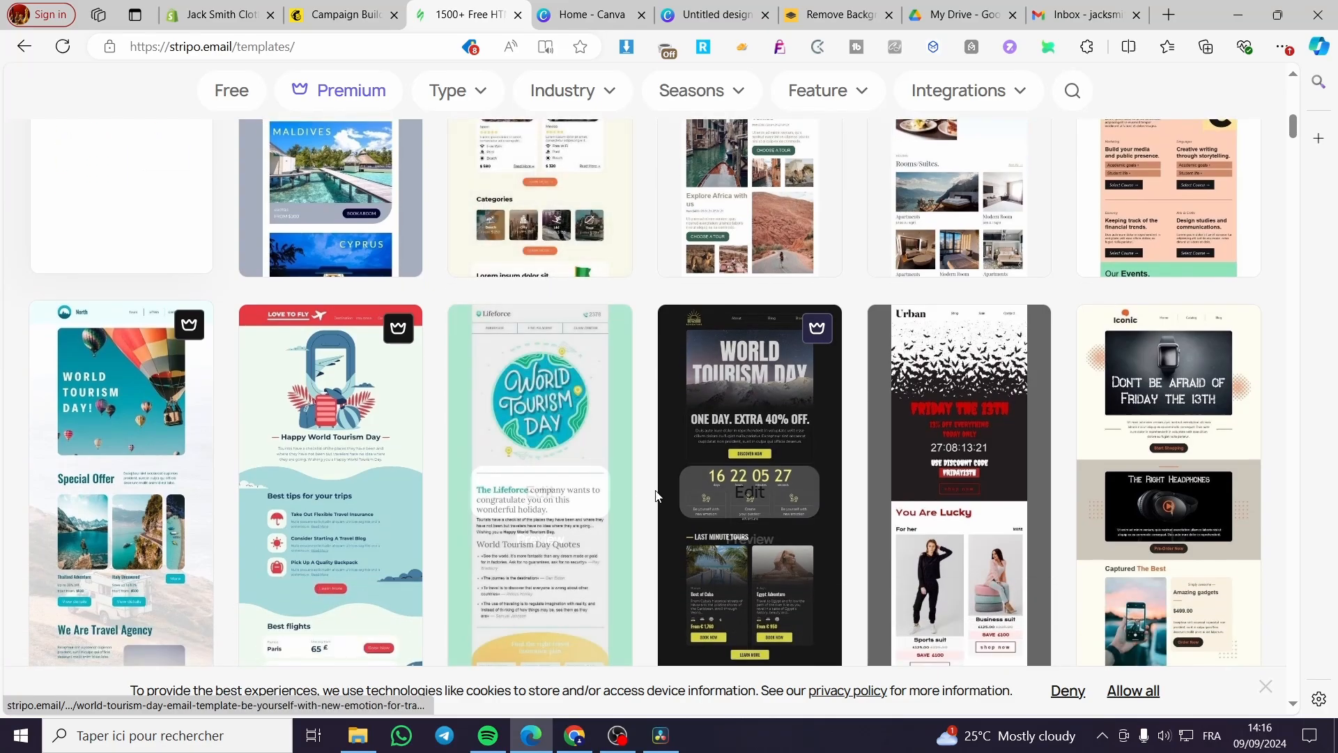
pyautogui.scroll(-3)
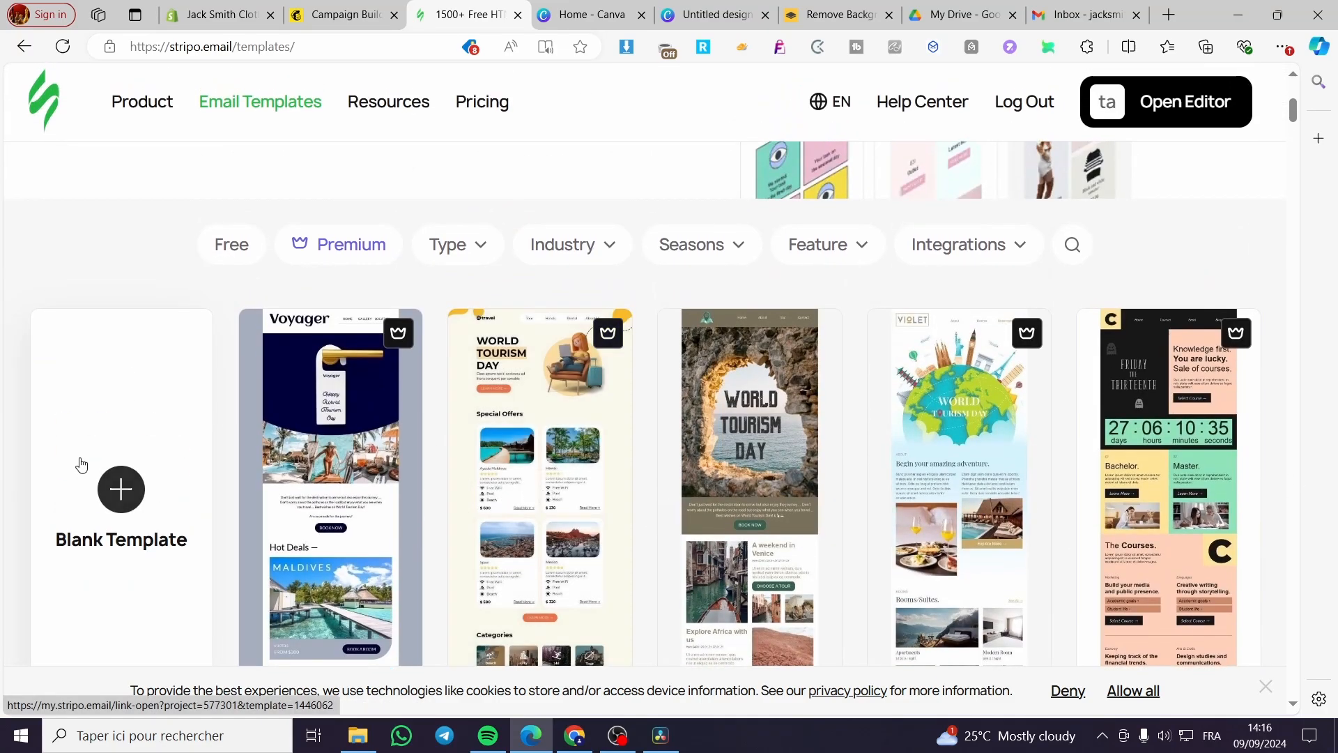
pyautogui.scroll(-3)
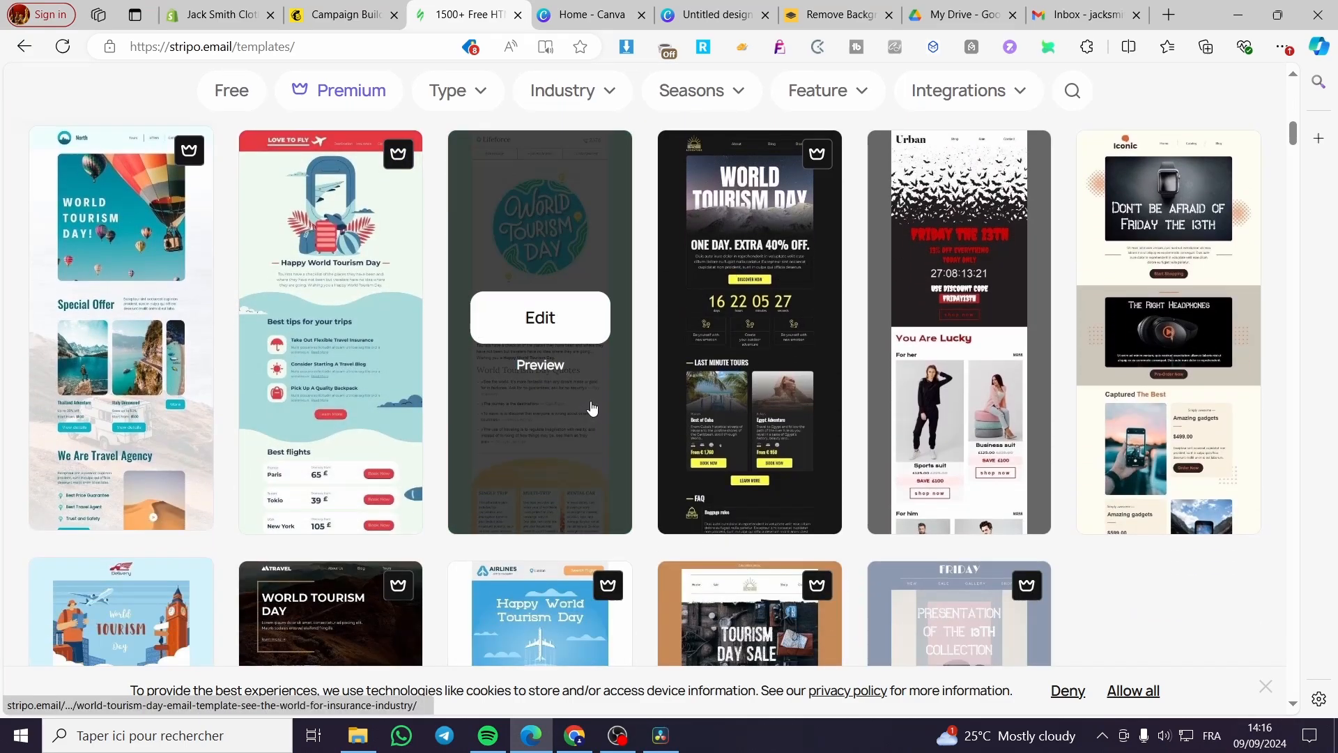
pyautogui.scroll(-3)
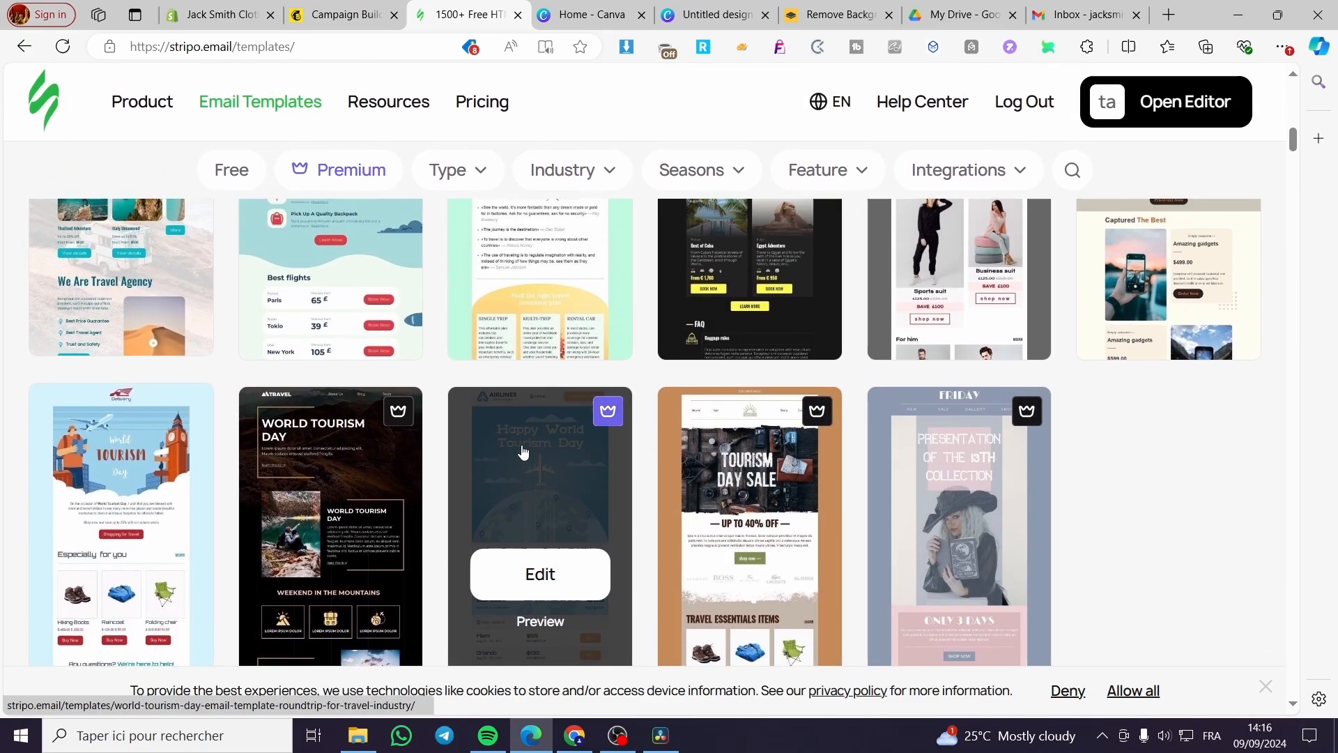
pyautogui.click(539, 574)
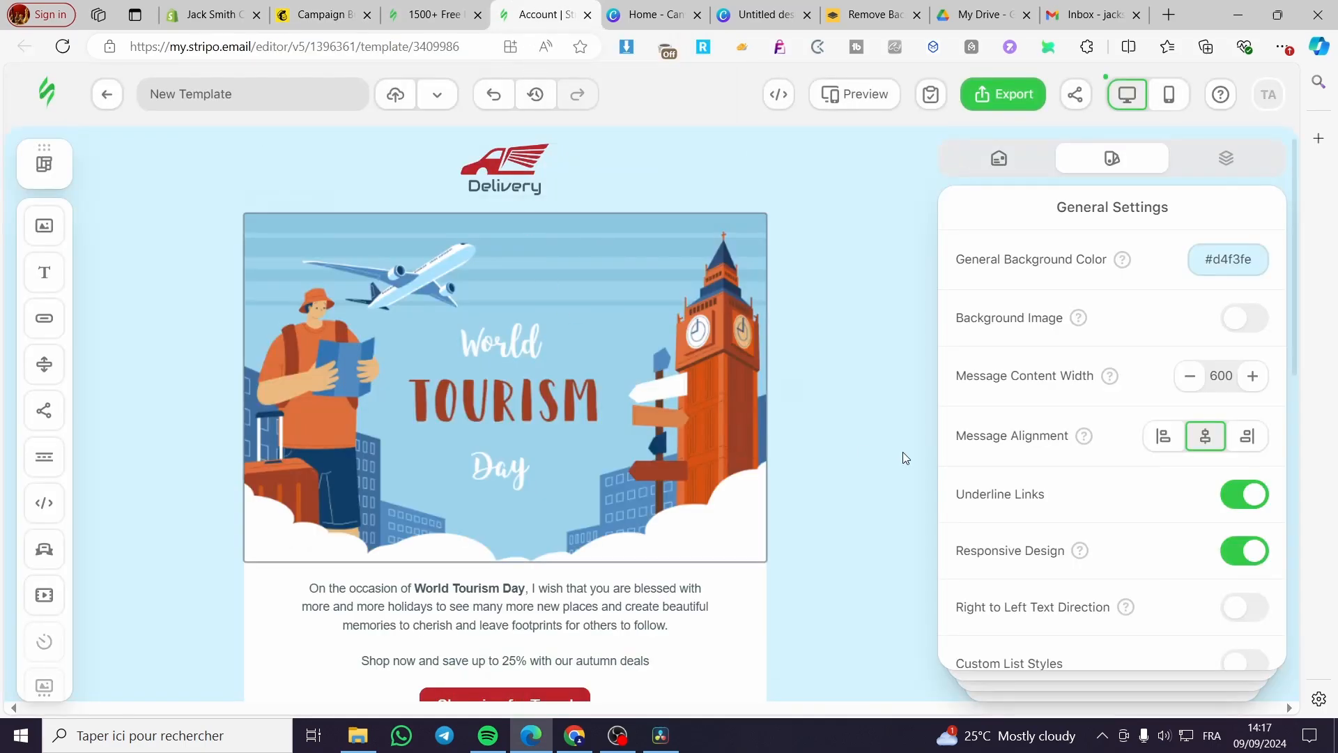
pyautogui.scroll(-3)
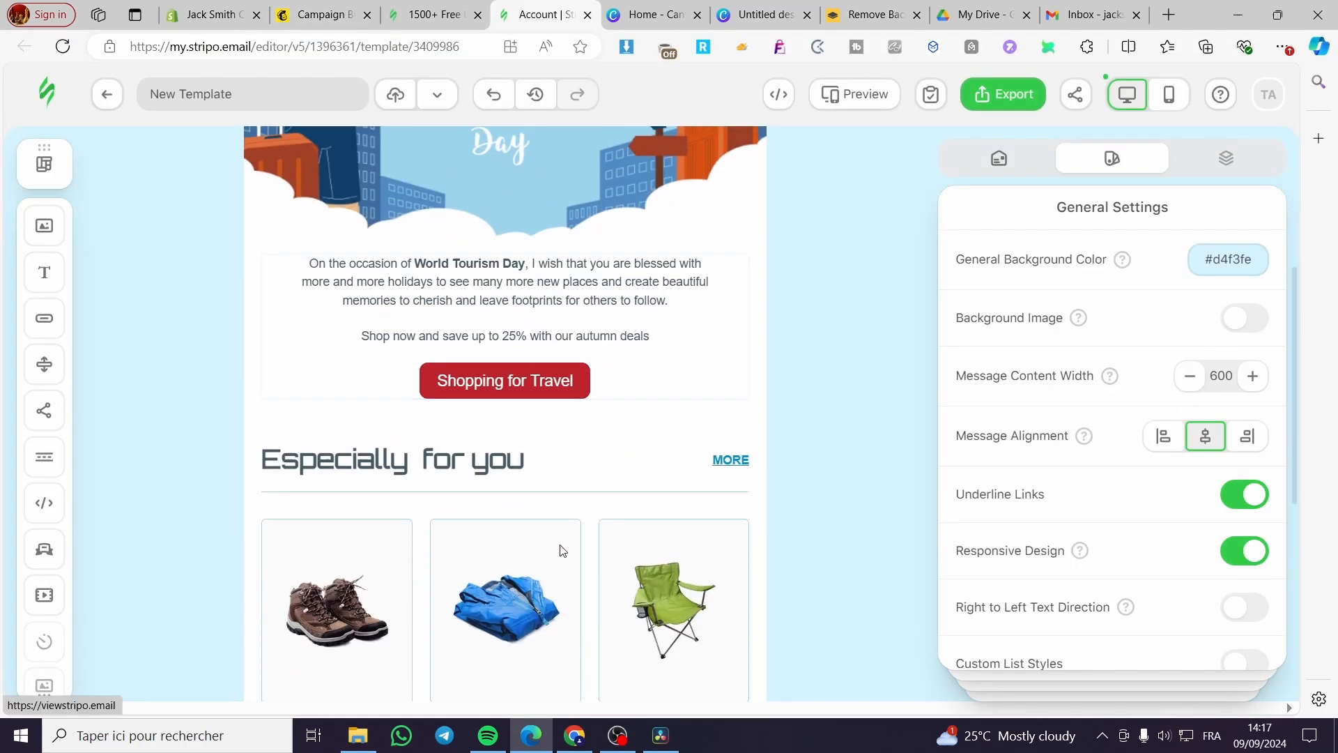
pyautogui.scroll(-3)
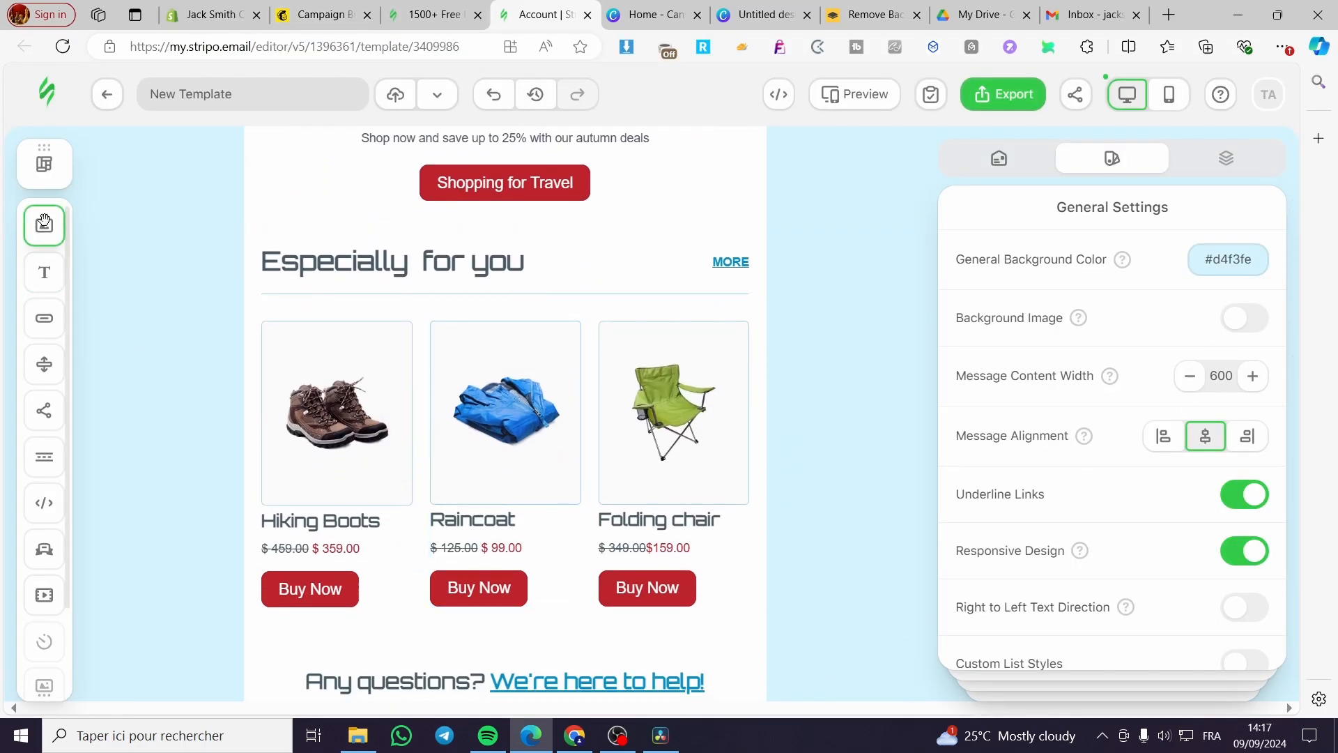
pyautogui.moveTo(44, 162)
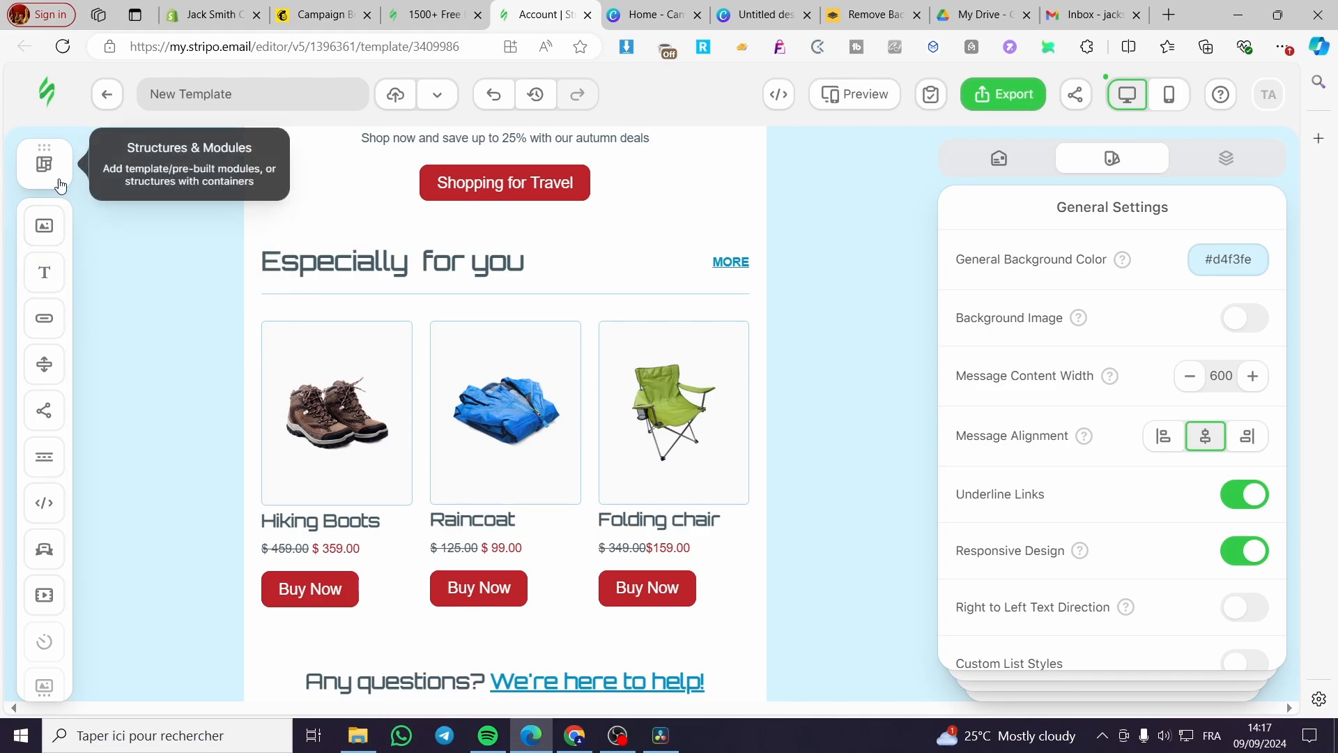
pyautogui.click(43, 164)
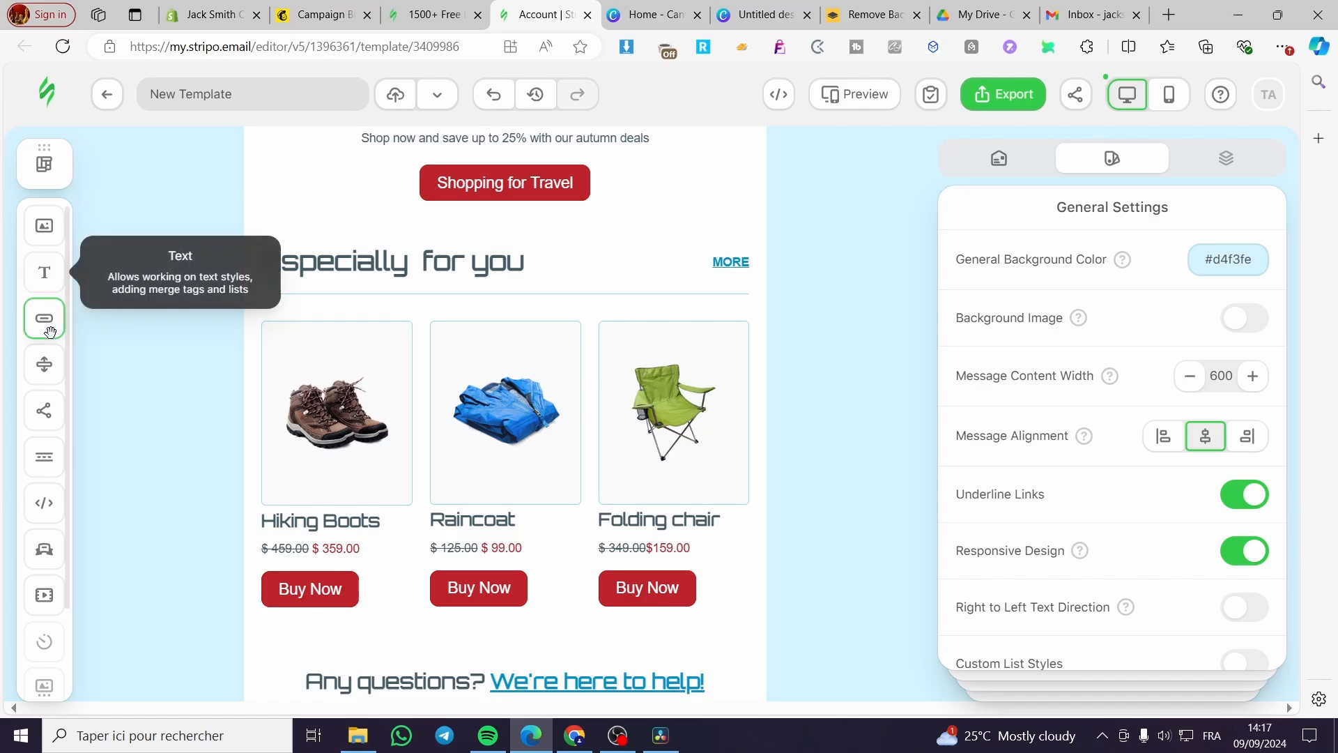
pyautogui.moveTo(43, 411)
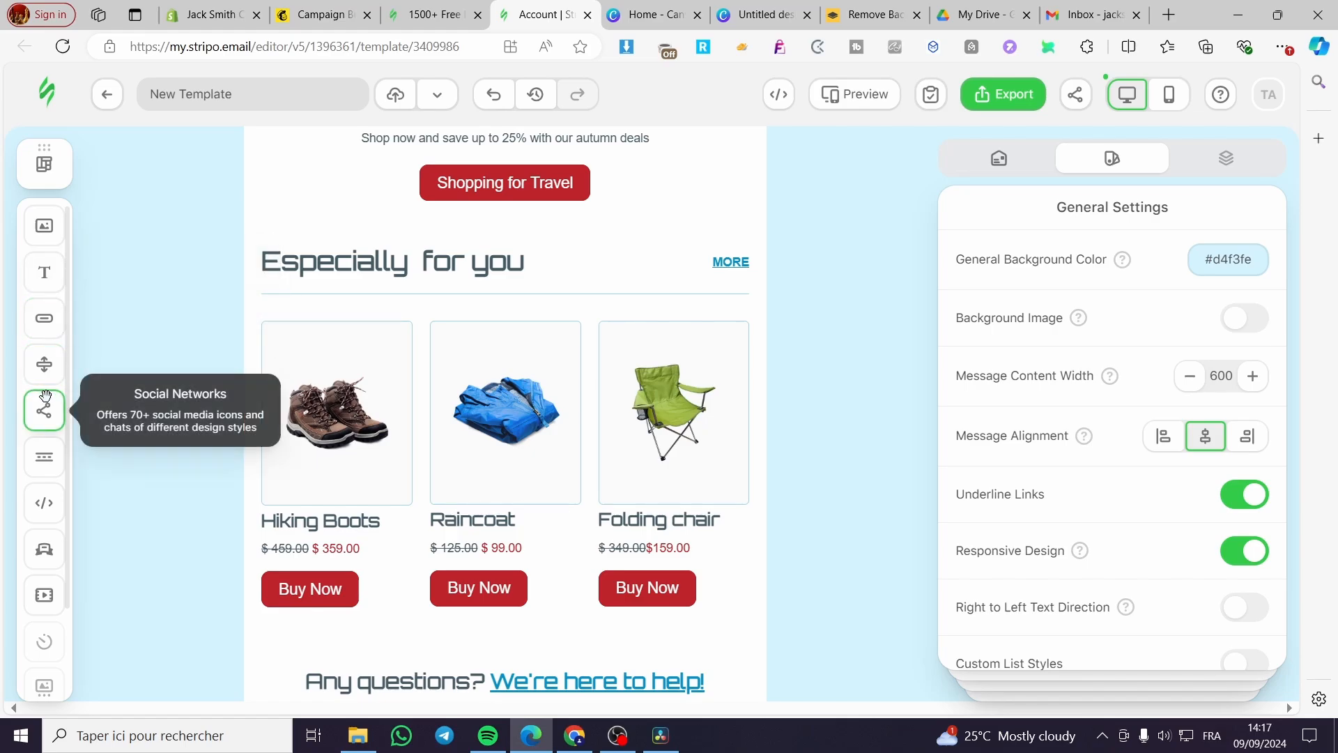
pyautogui.moveTo(43, 366)
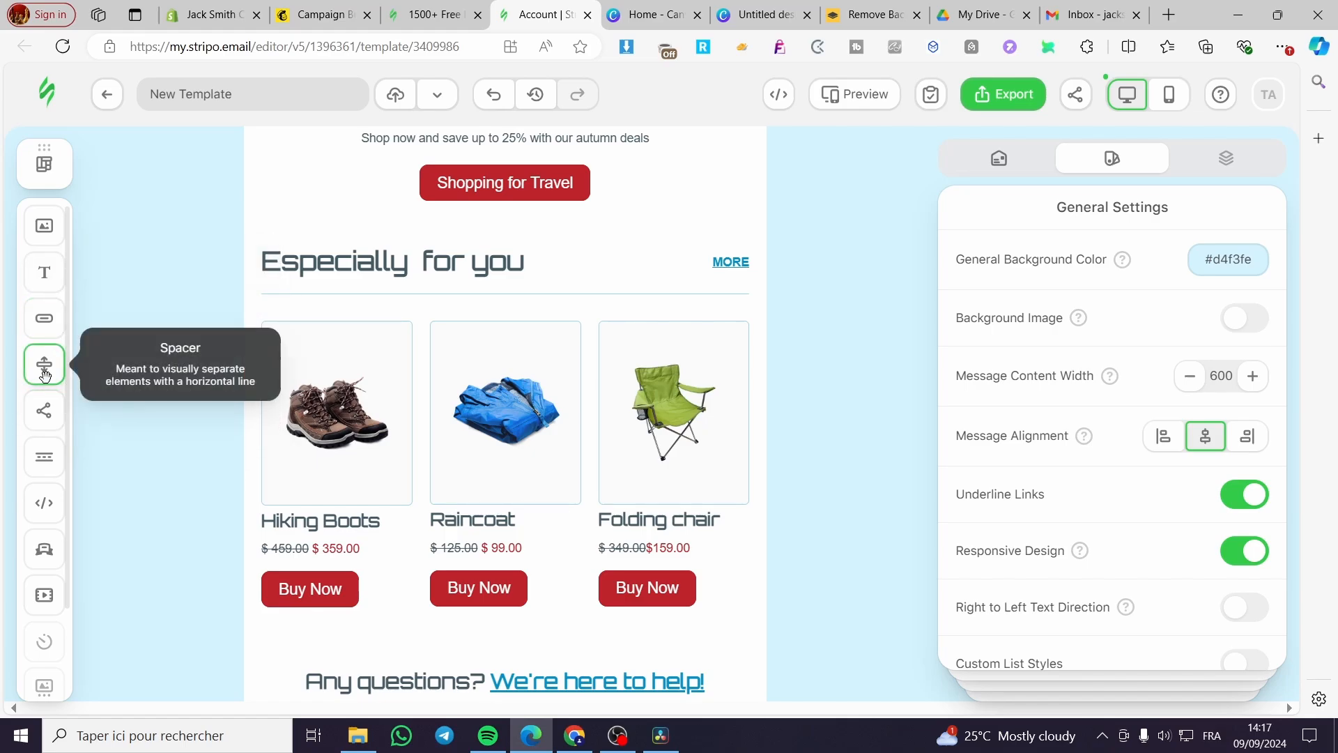
pyautogui.scroll(-3)
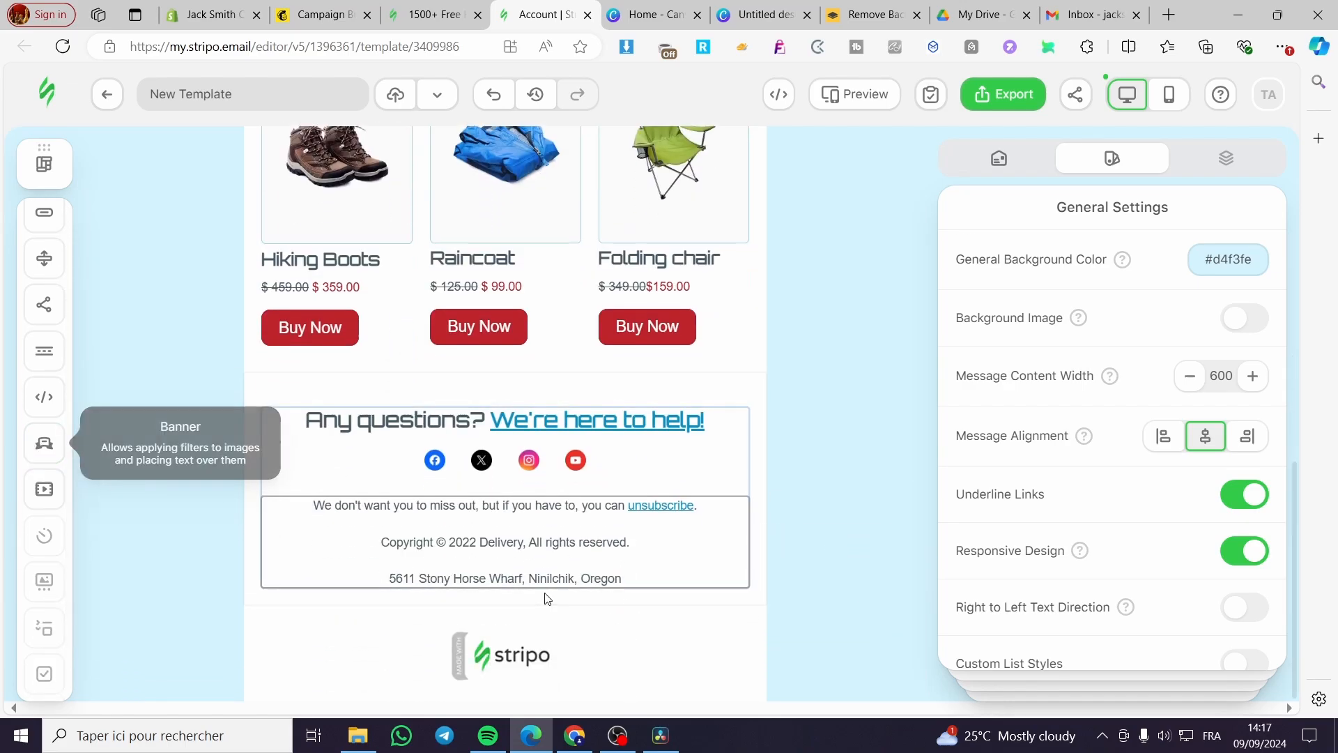
pyautogui.scroll(-3)
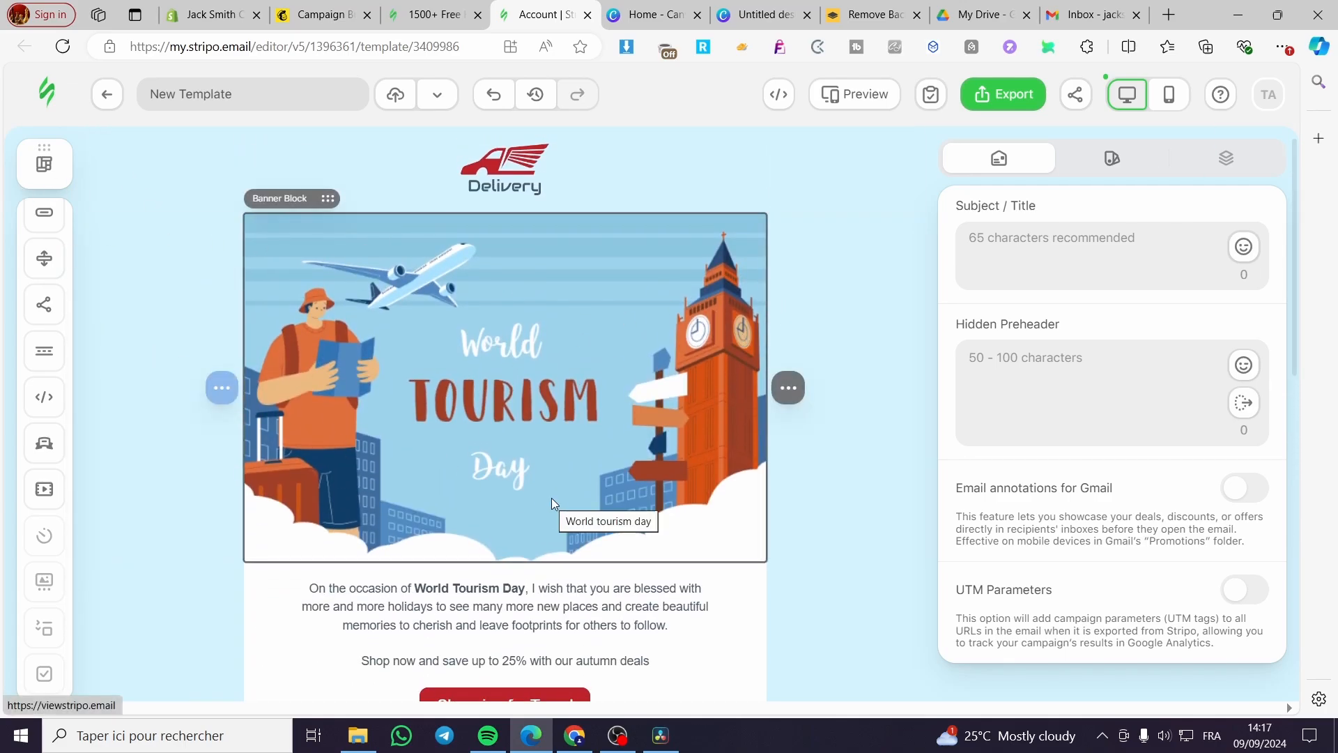
pyautogui.scroll(-3)
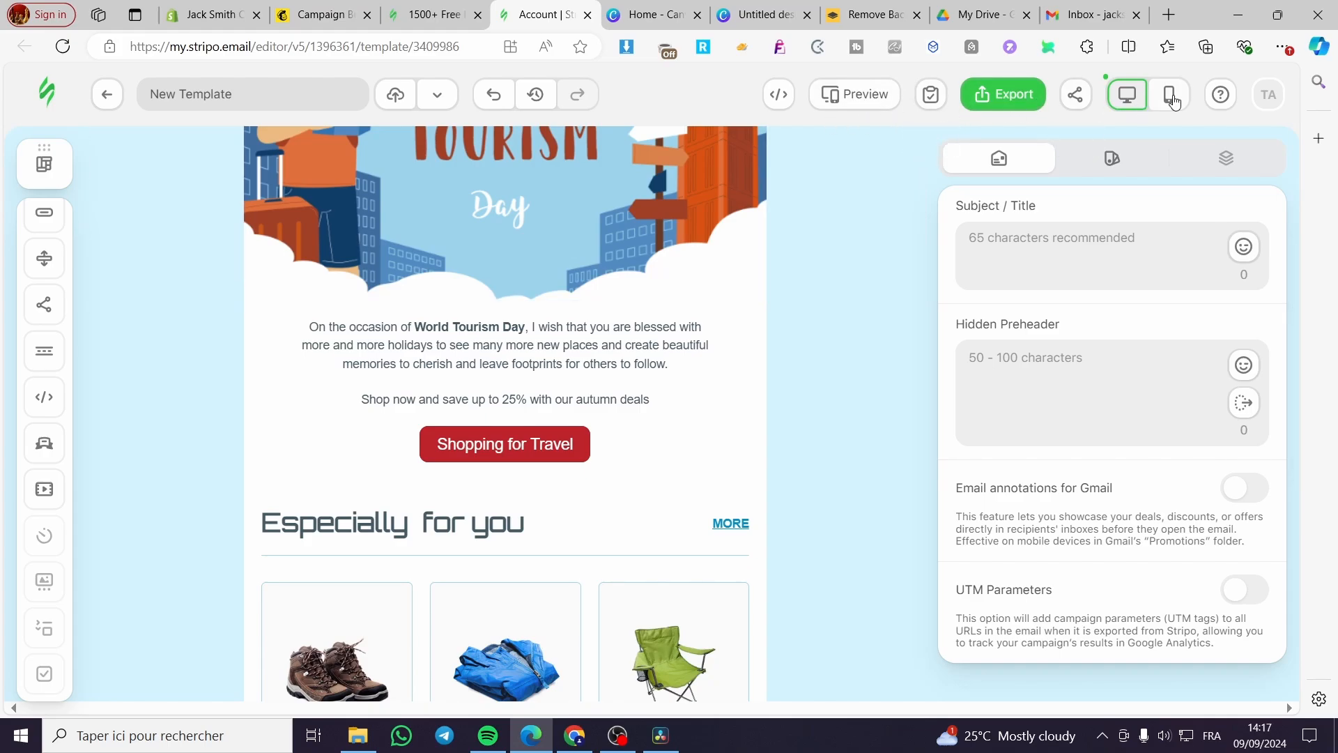
pyautogui.click(1126, 94)
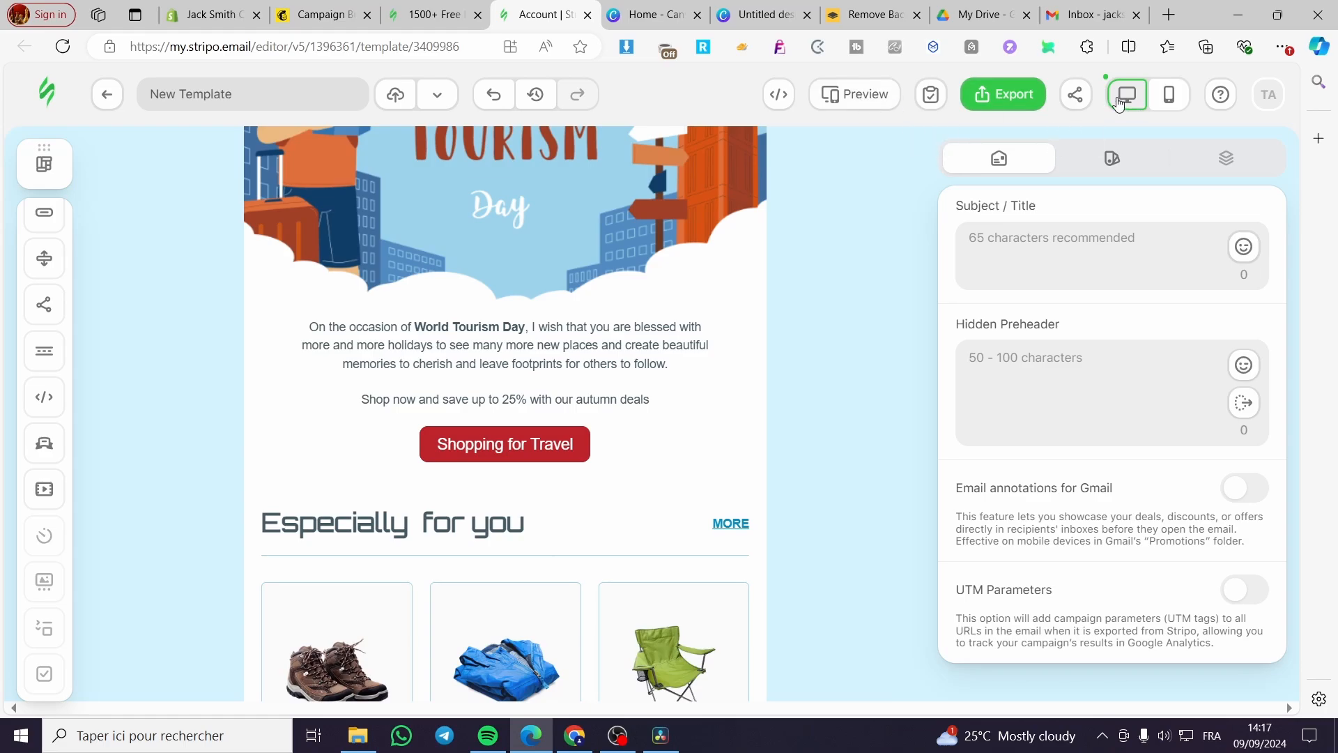
pyautogui.moveTo(778, 94)
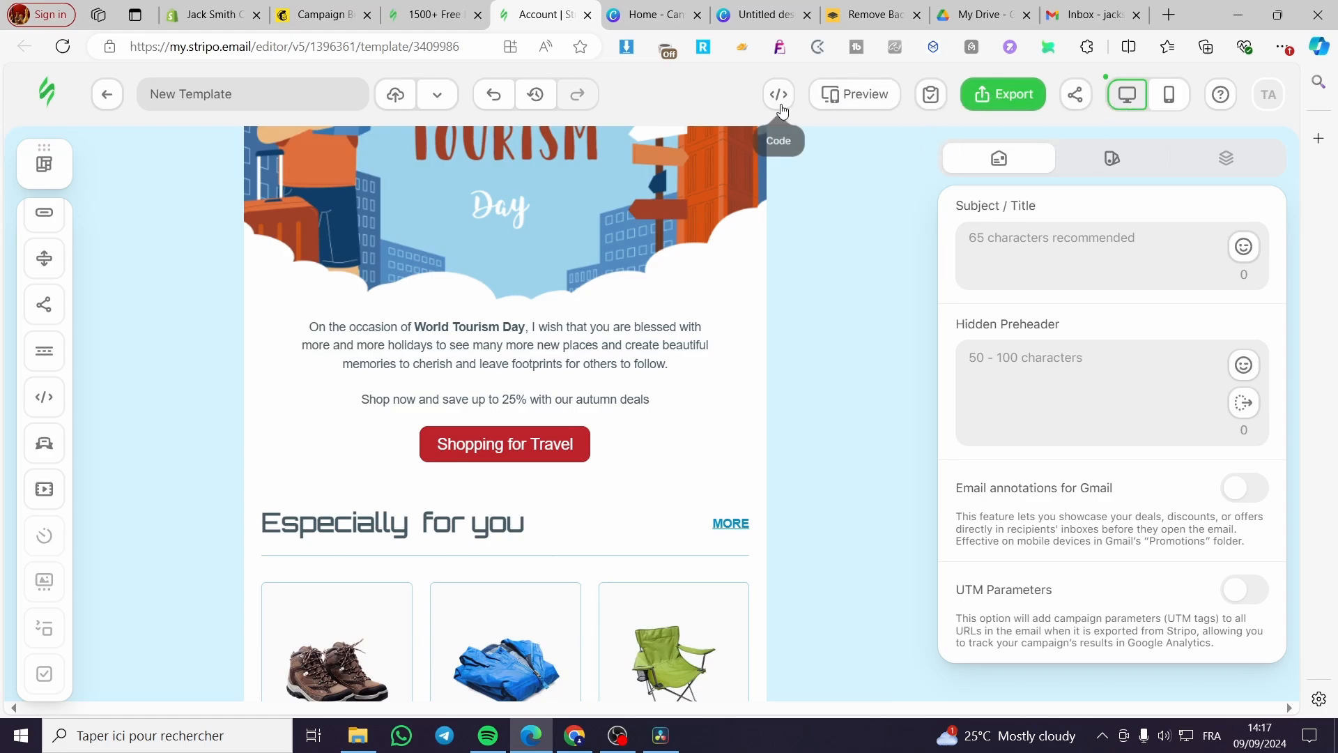
pyautogui.click(777, 94)
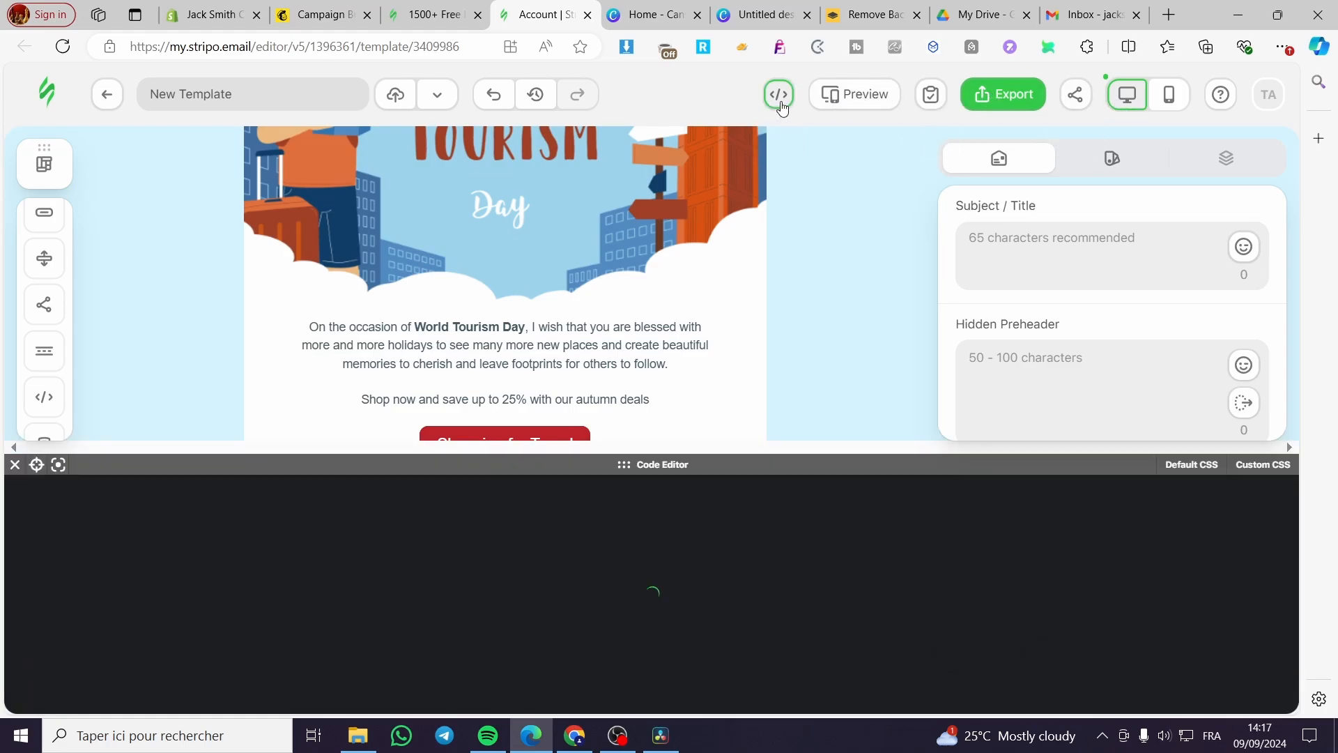
pyautogui.click(778, 94)
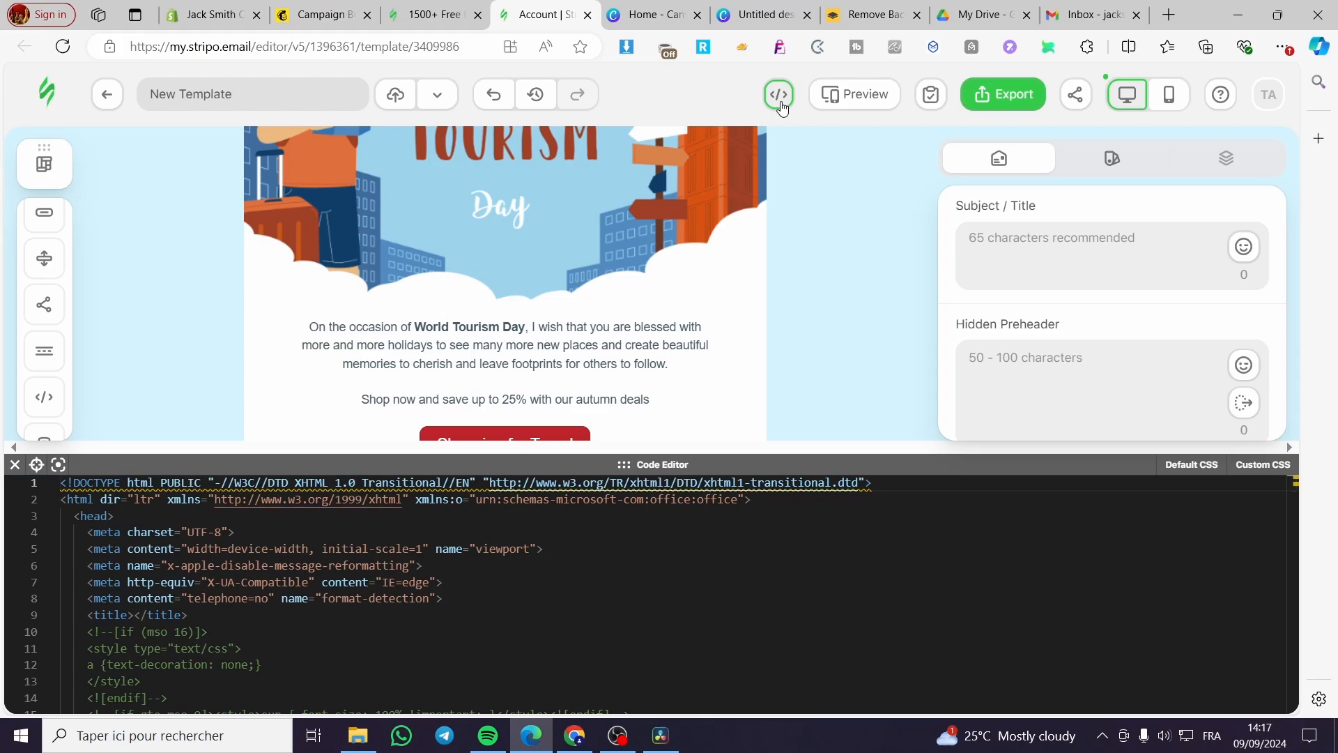
pyautogui.click(777, 94)
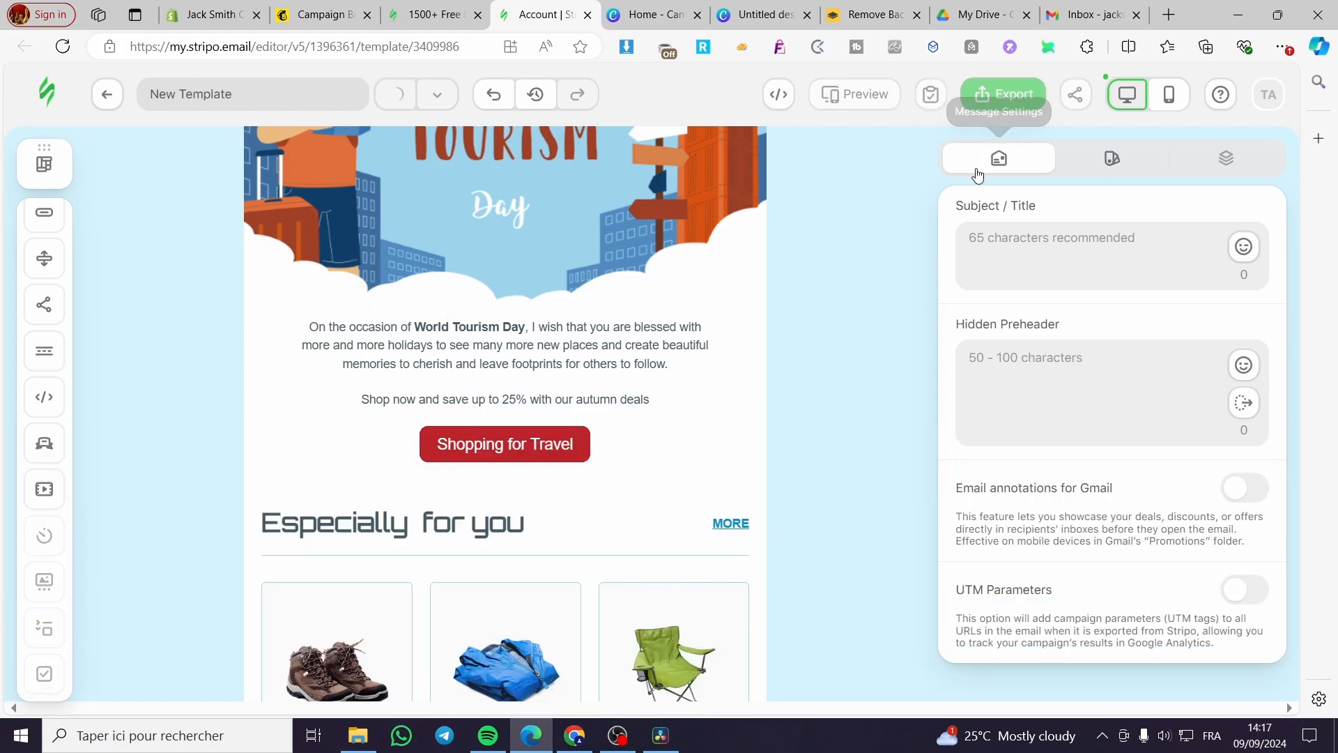
# Step: Open Stripo's Export dialog, browsing Email Provider and Application before the File options
pyautogui.click(1004, 94)
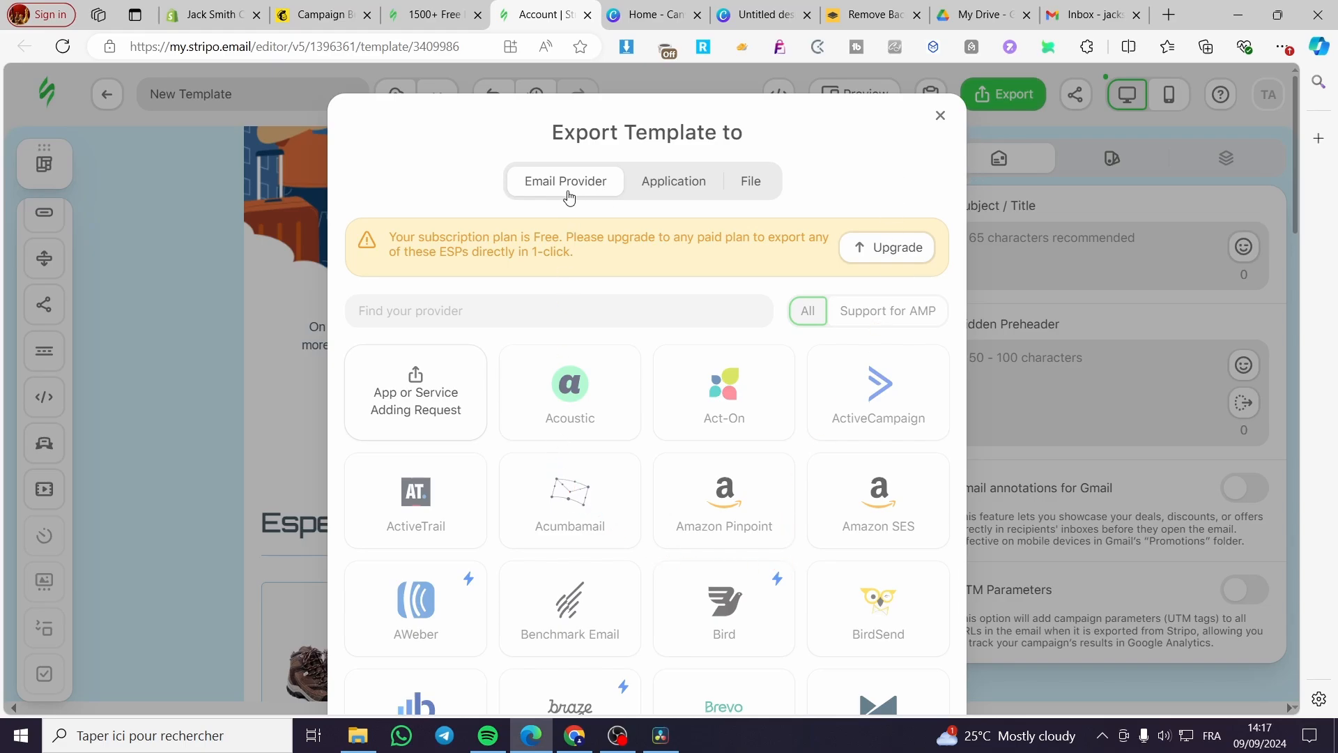
pyautogui.moveTo(621, 457)
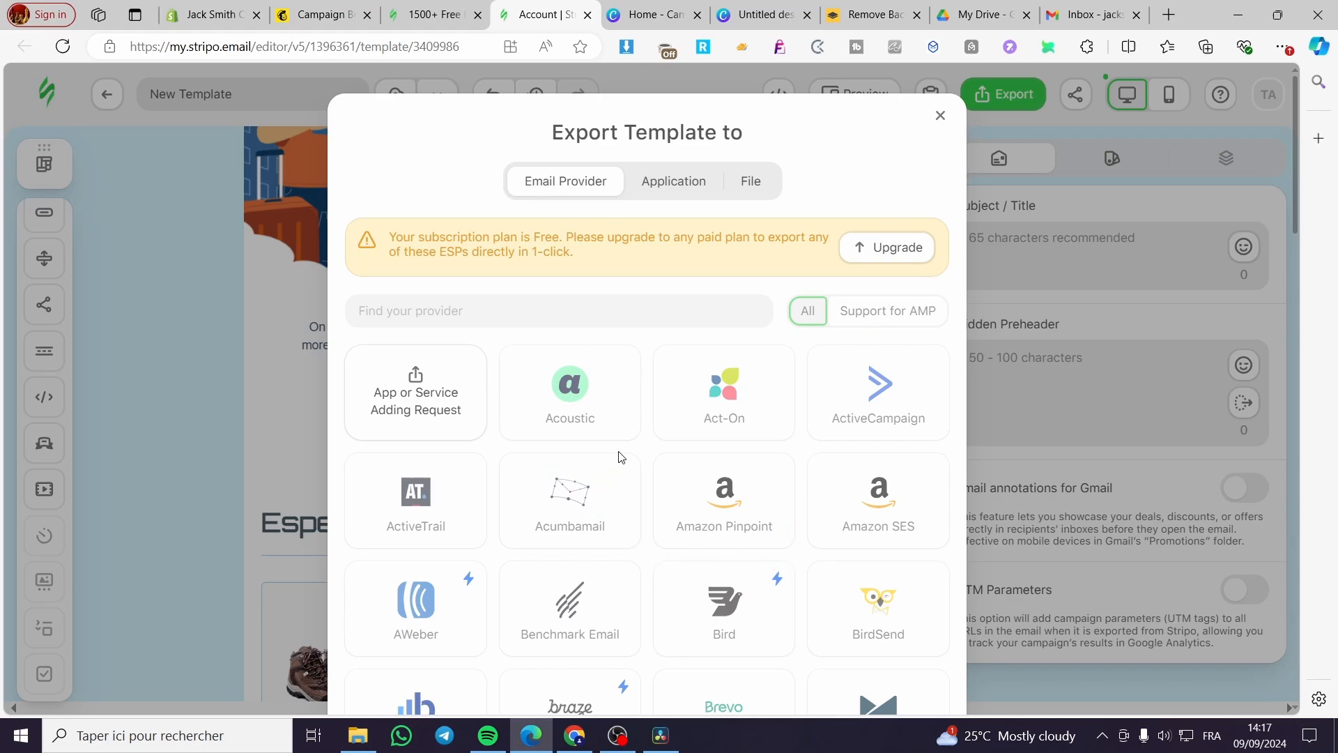
pyautogui.scroll(-3)
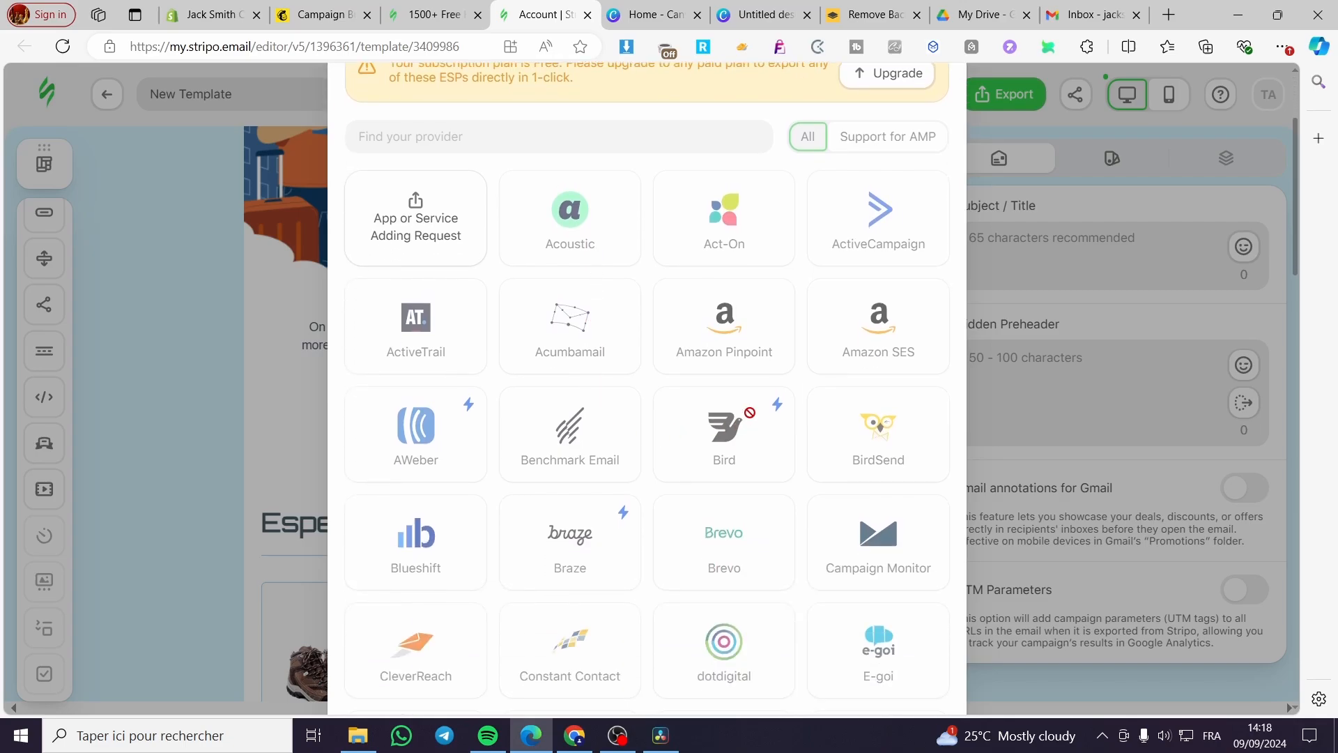
pyautogui.click(677, 265)
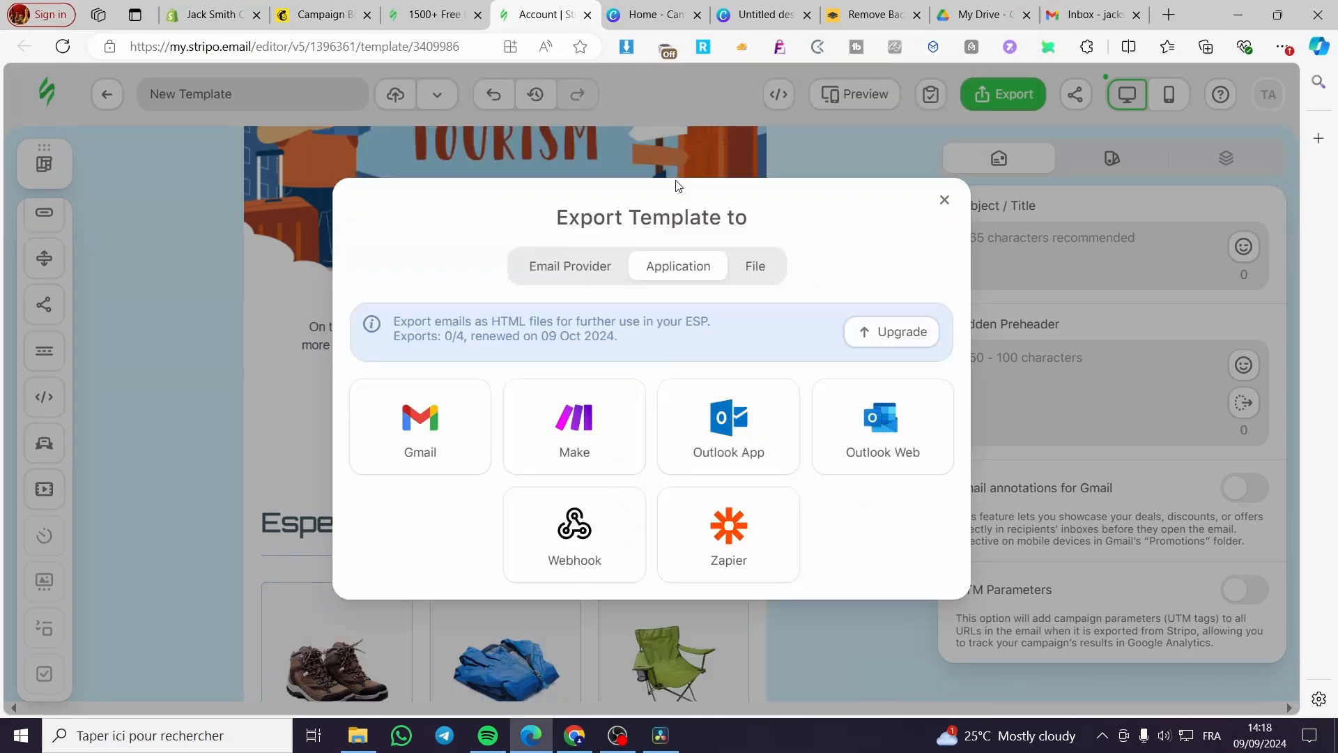
pyautogui.moveTo(676, 283)
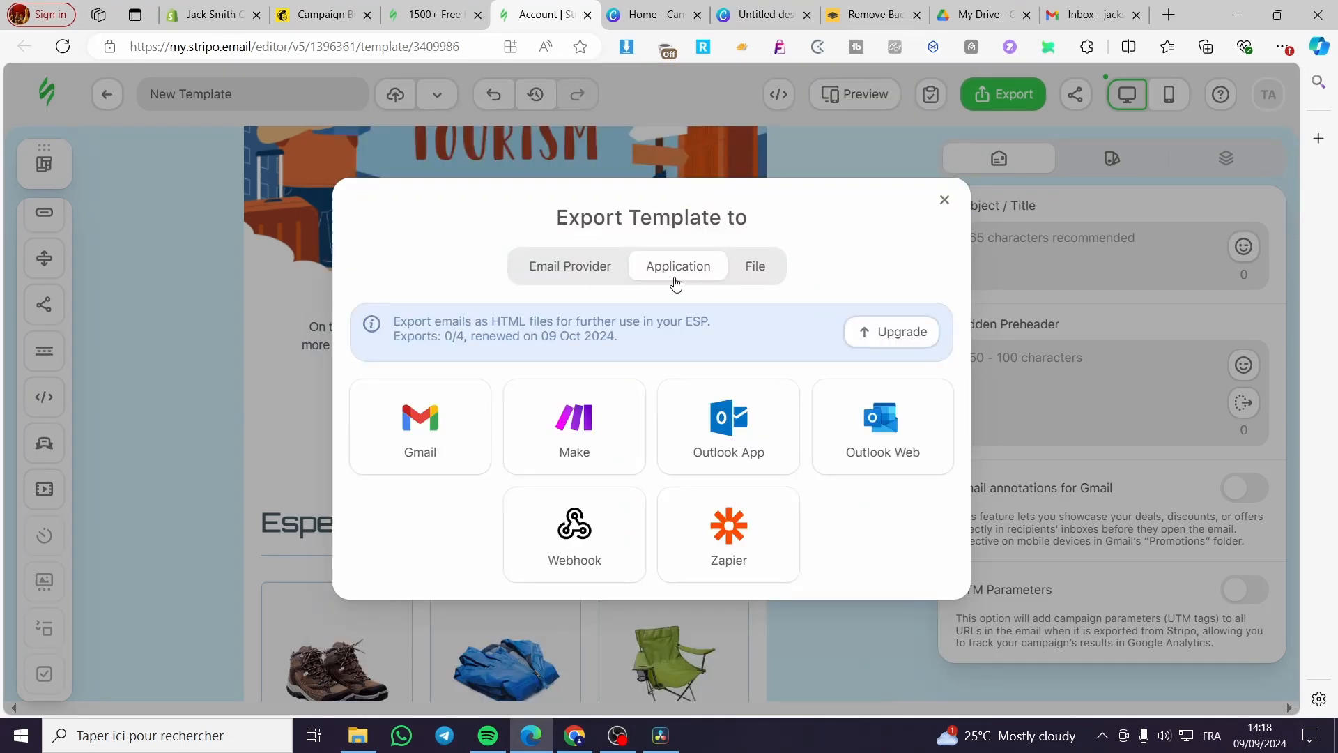
pyautogui.click(754, 319)
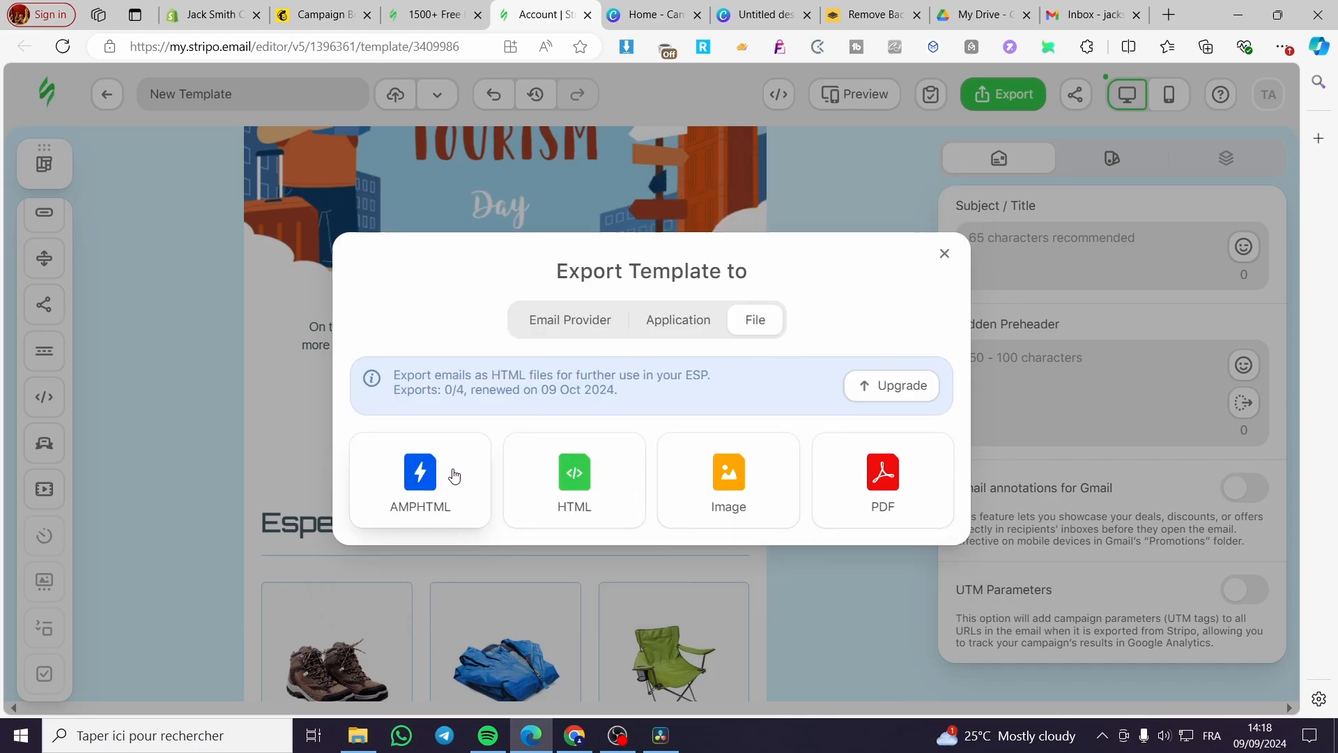
# Step: Export the travel template as HTML, copy its code, and return to Mailchimp
pyautogui.click(573, 480)
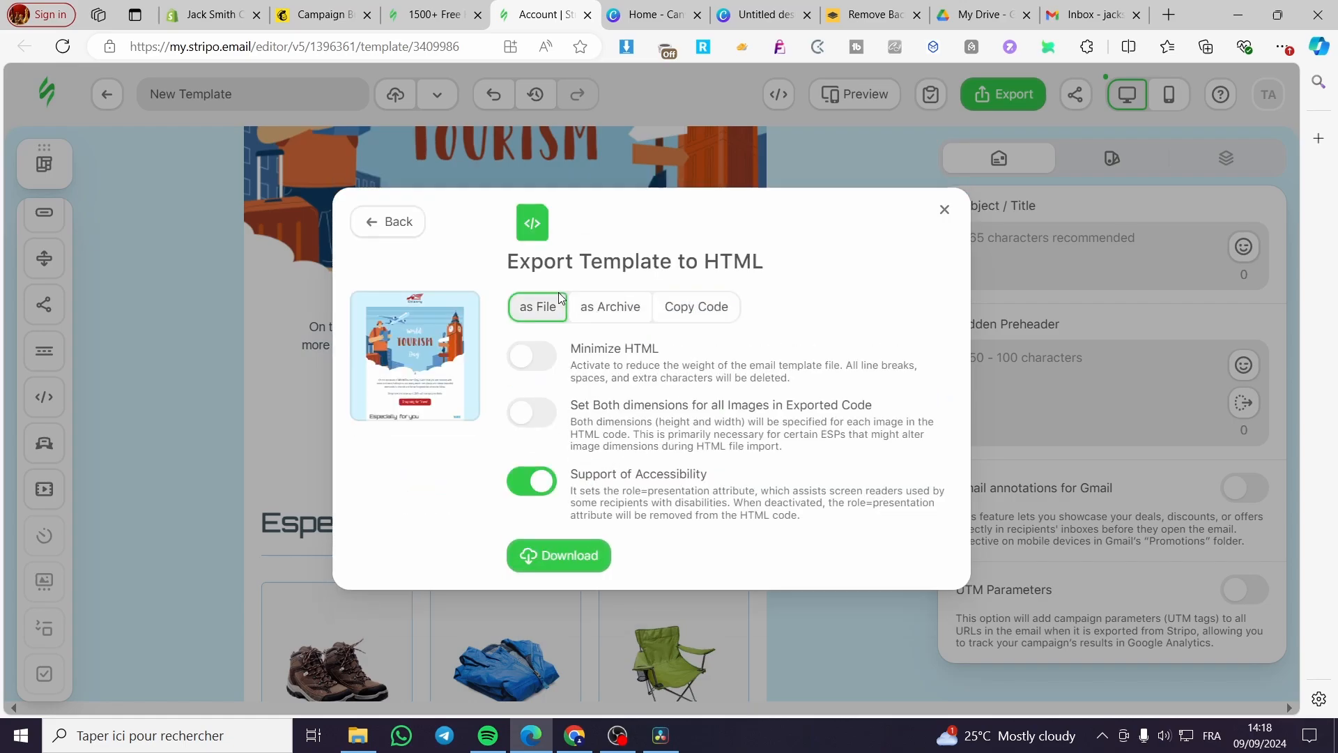
pyautogui.moveTo(616, 317)
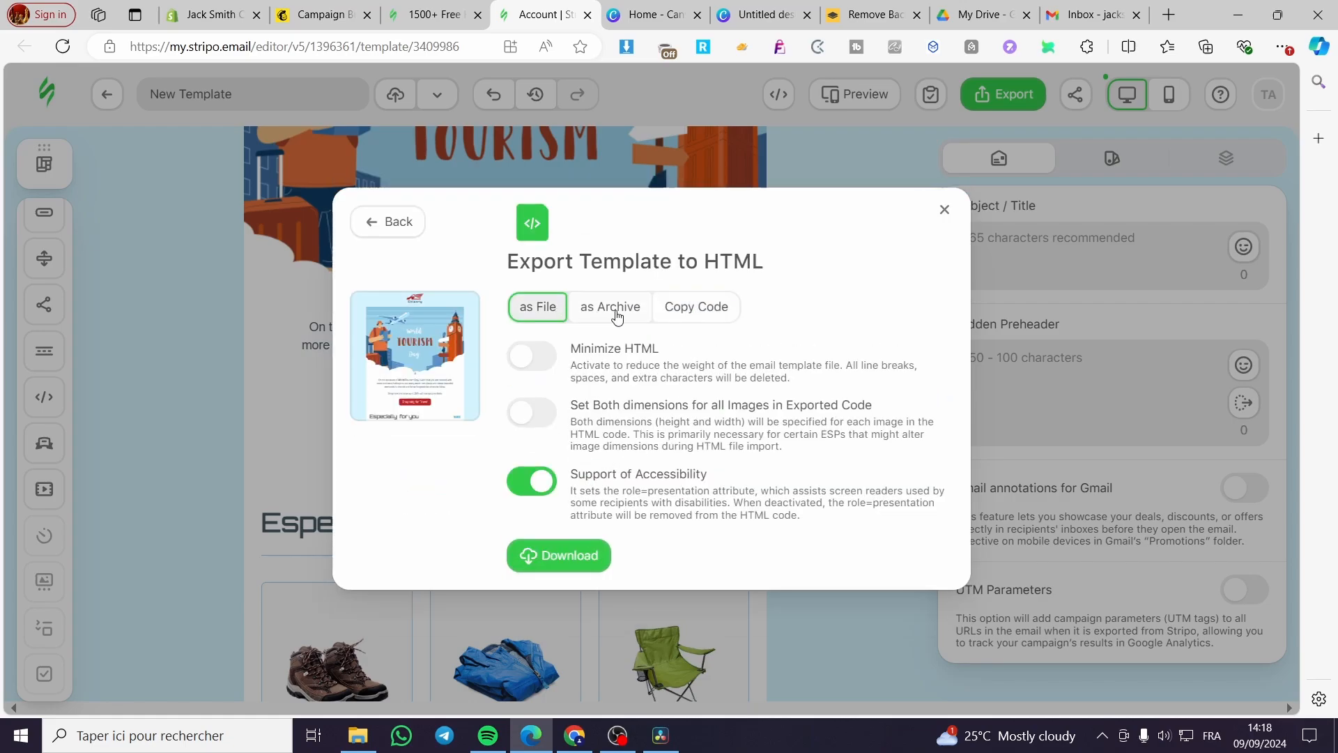
pyautogui.click(695, 307)
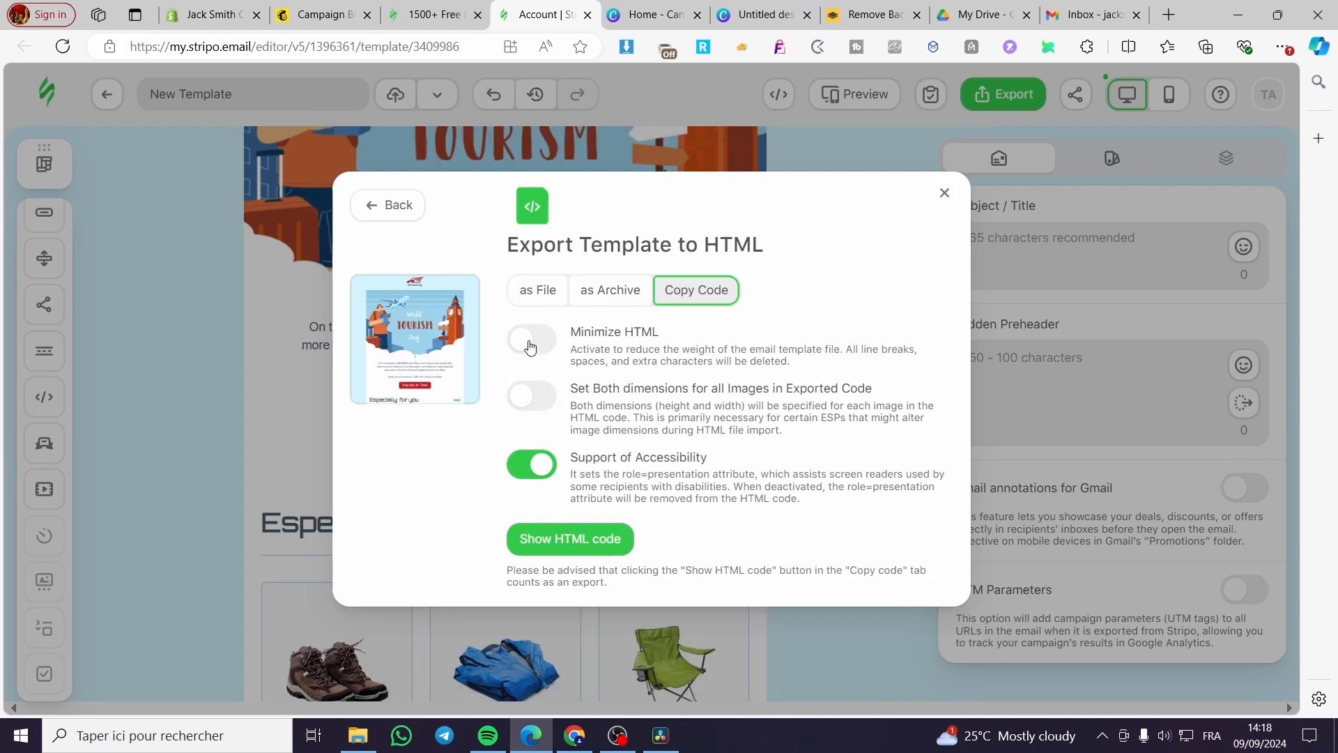
pyautogui.click(569, 539)
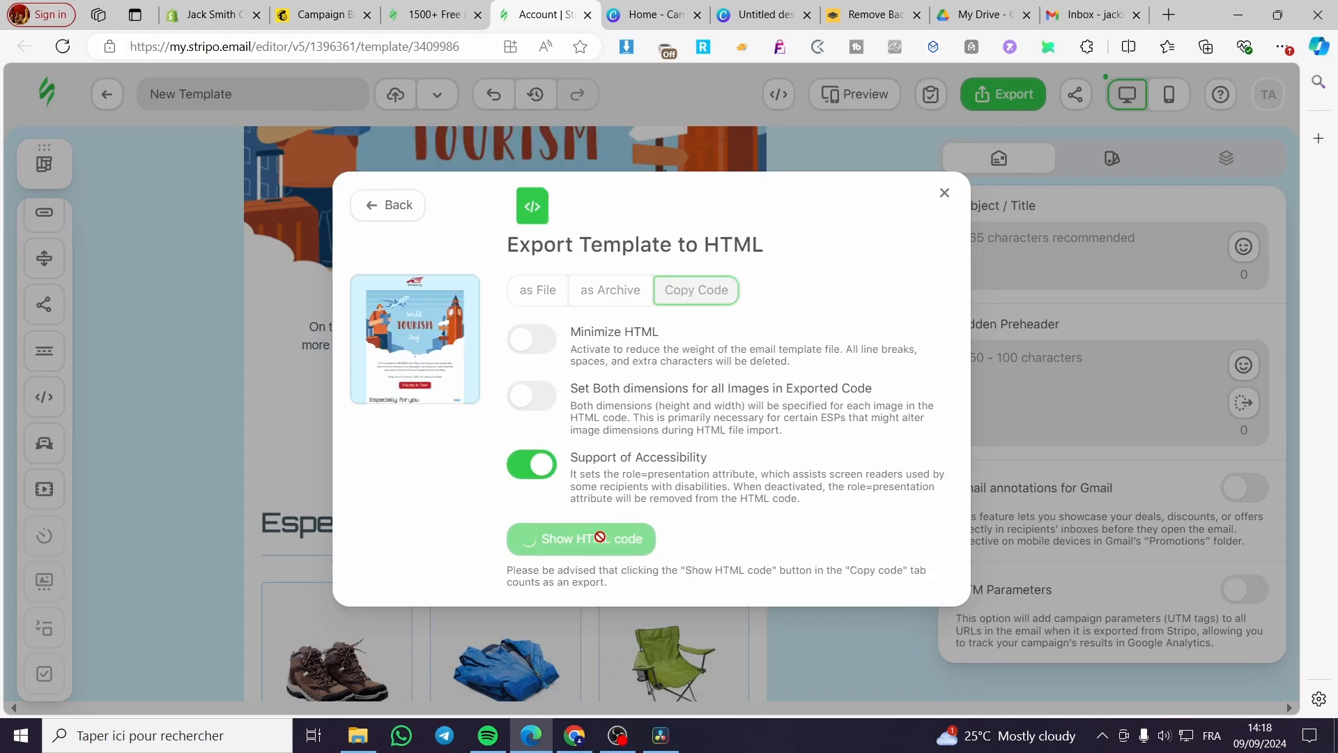
pyautogui.click(581, 539)
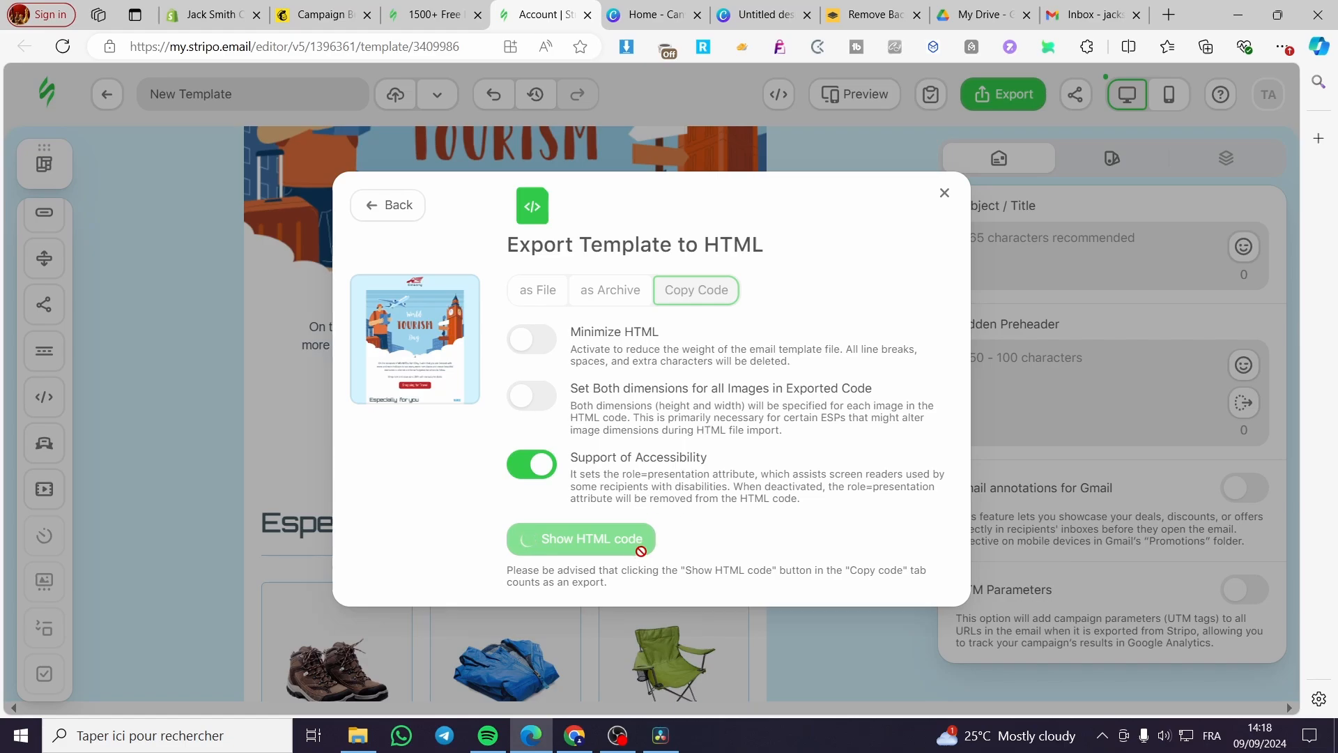
pyautogui.click(583, 539)
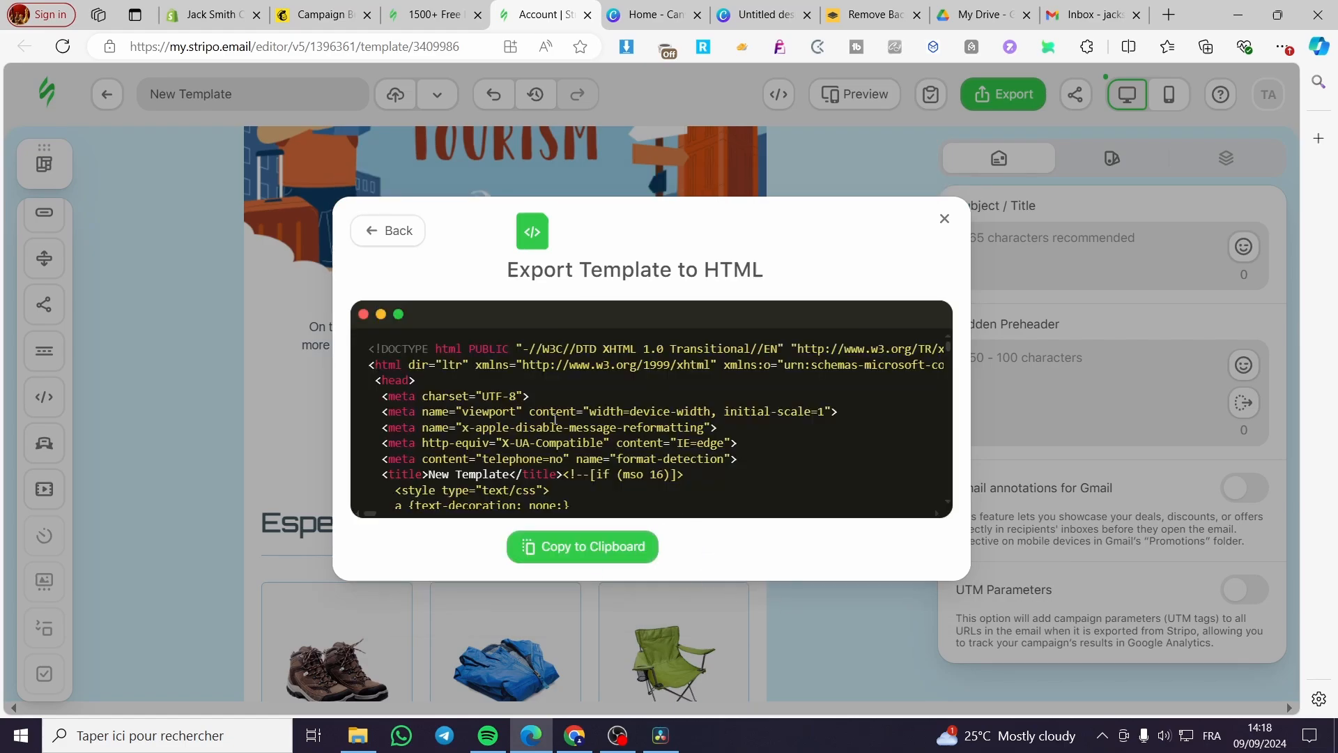
pyautogui.click(581, 547)
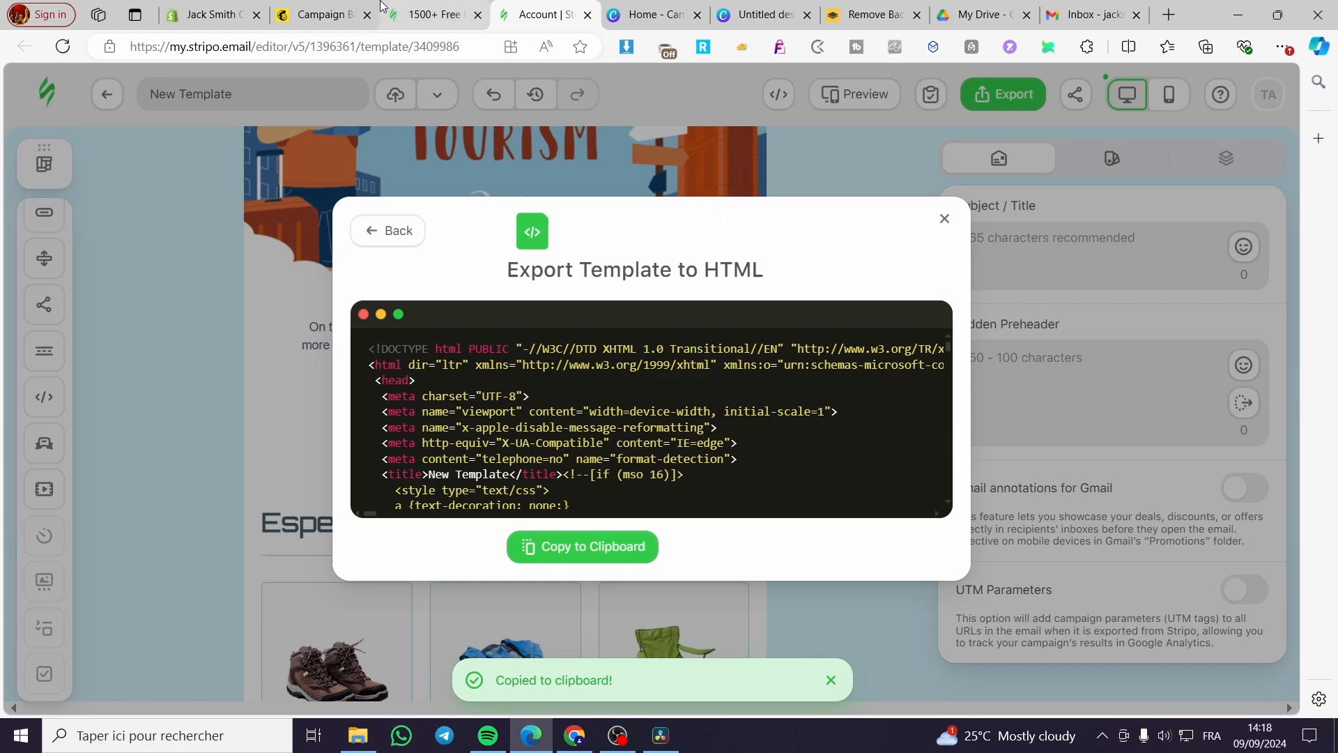
pyautogui.click(323, 14)
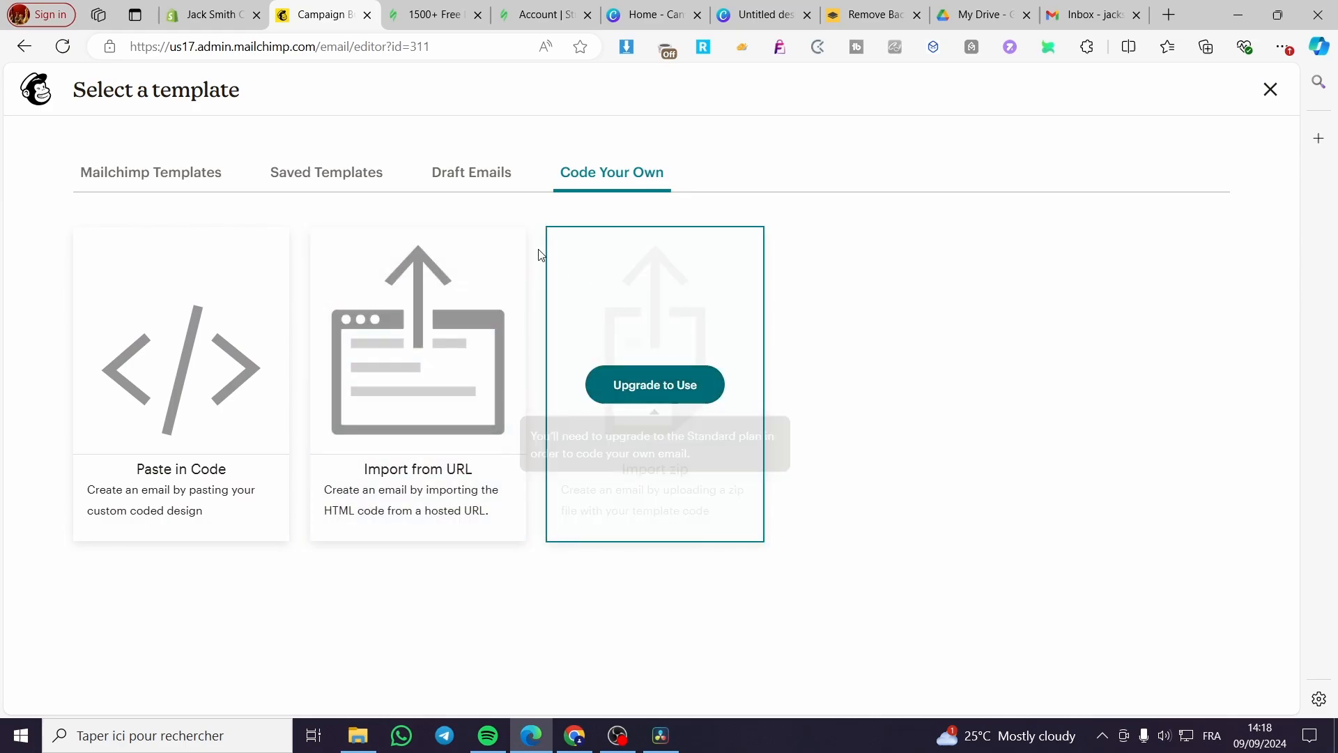
pyautogui.moveTo(179, 384)
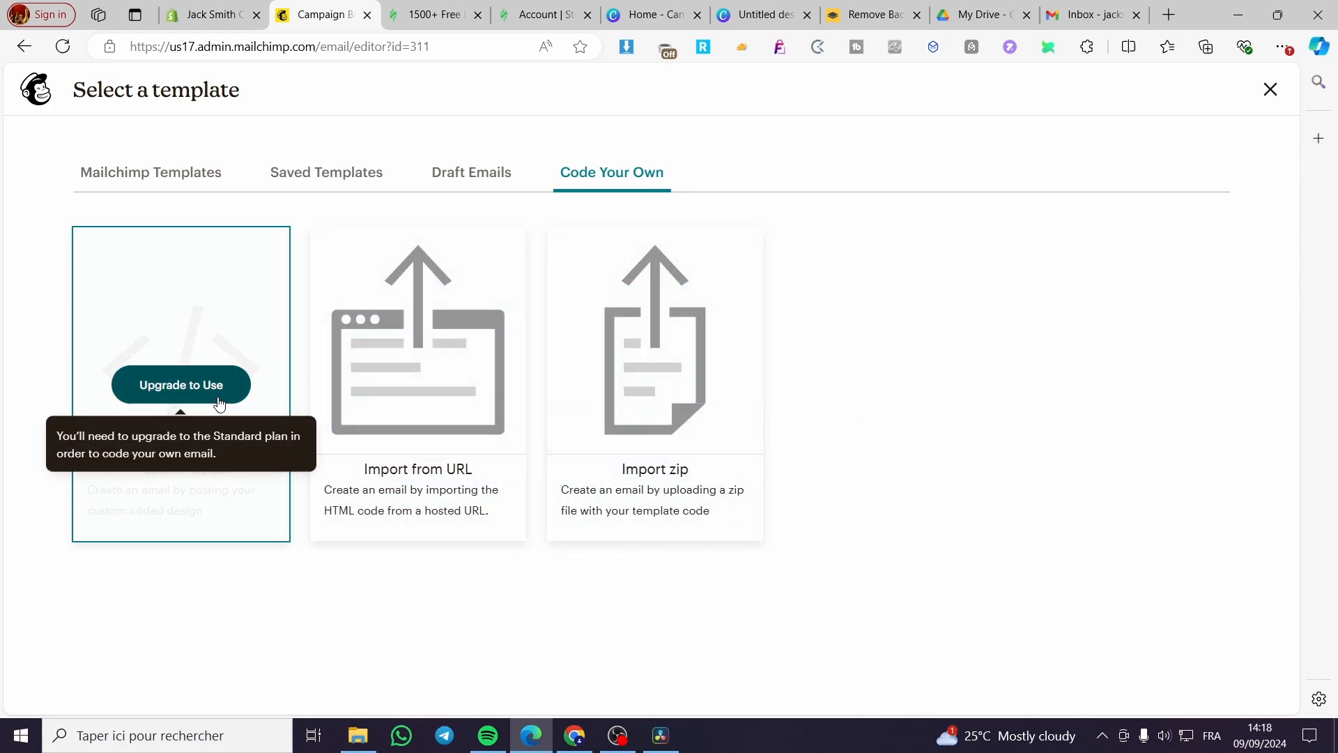
# Step: Choose Paste in Code under Code Your Own, bringing up Mailchimp's upgrade plan page
pyautogui.click(180, 384)
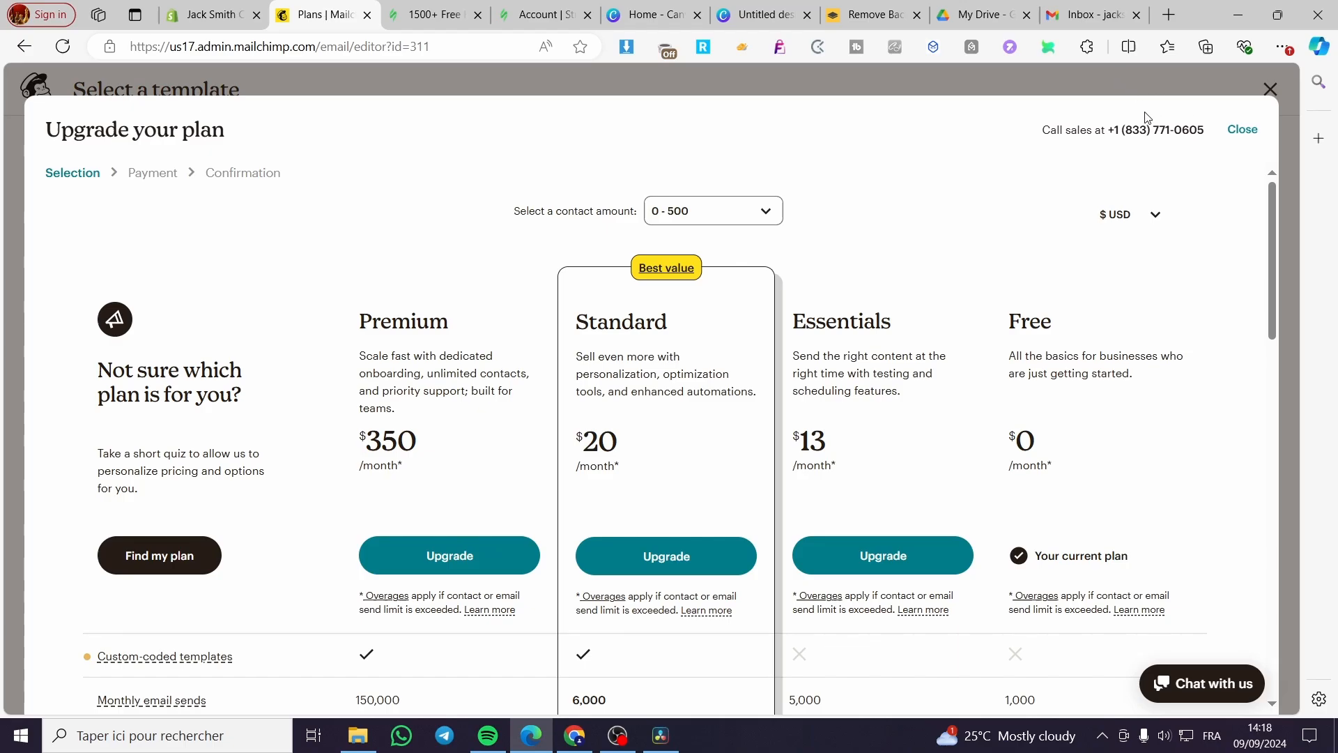
pyautogui.scroll(-3)
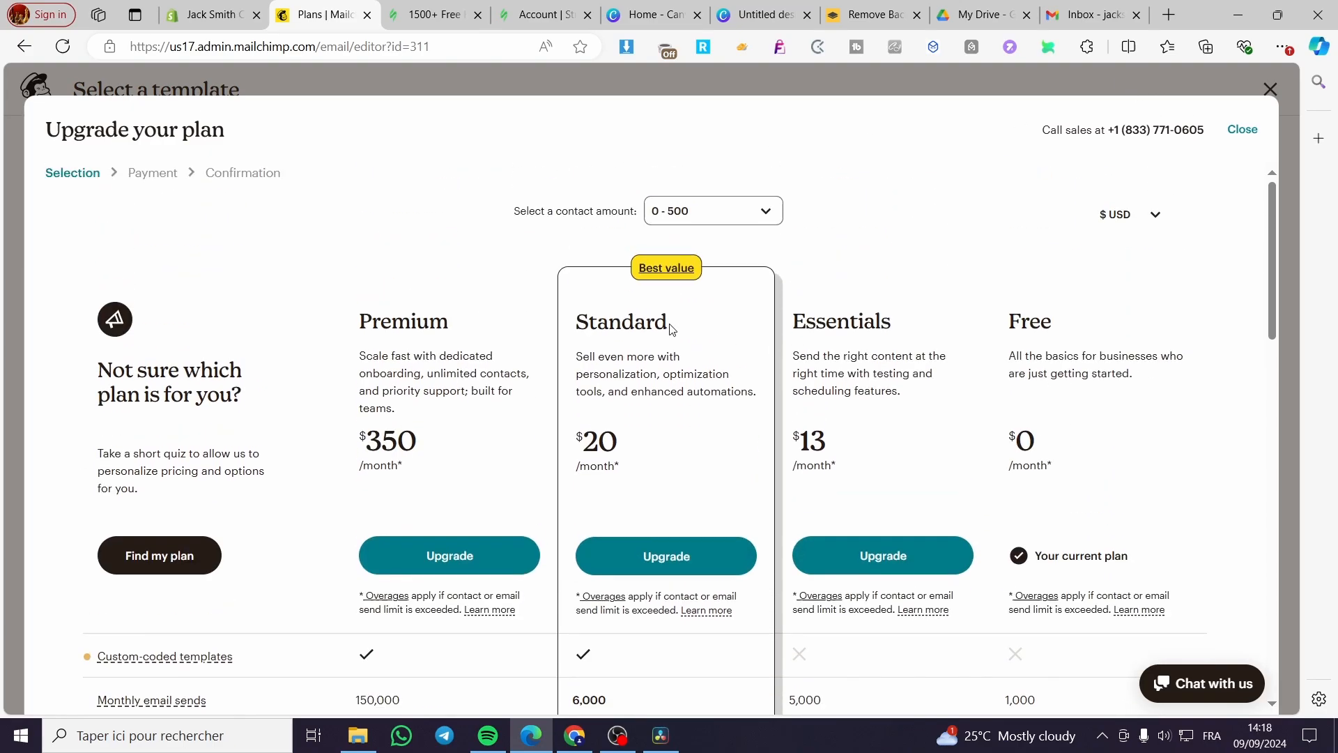
pyautogui.scroll(-3)
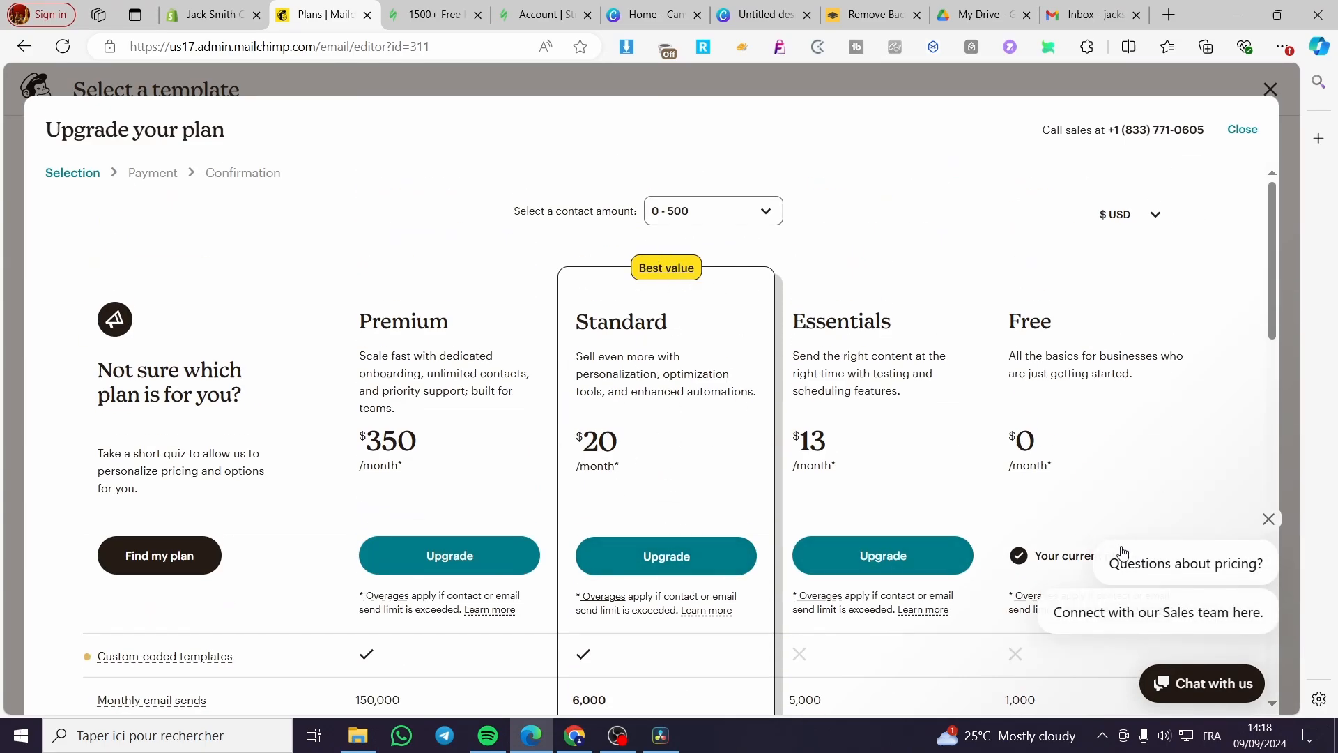
pyautogui.click(1269, 517)
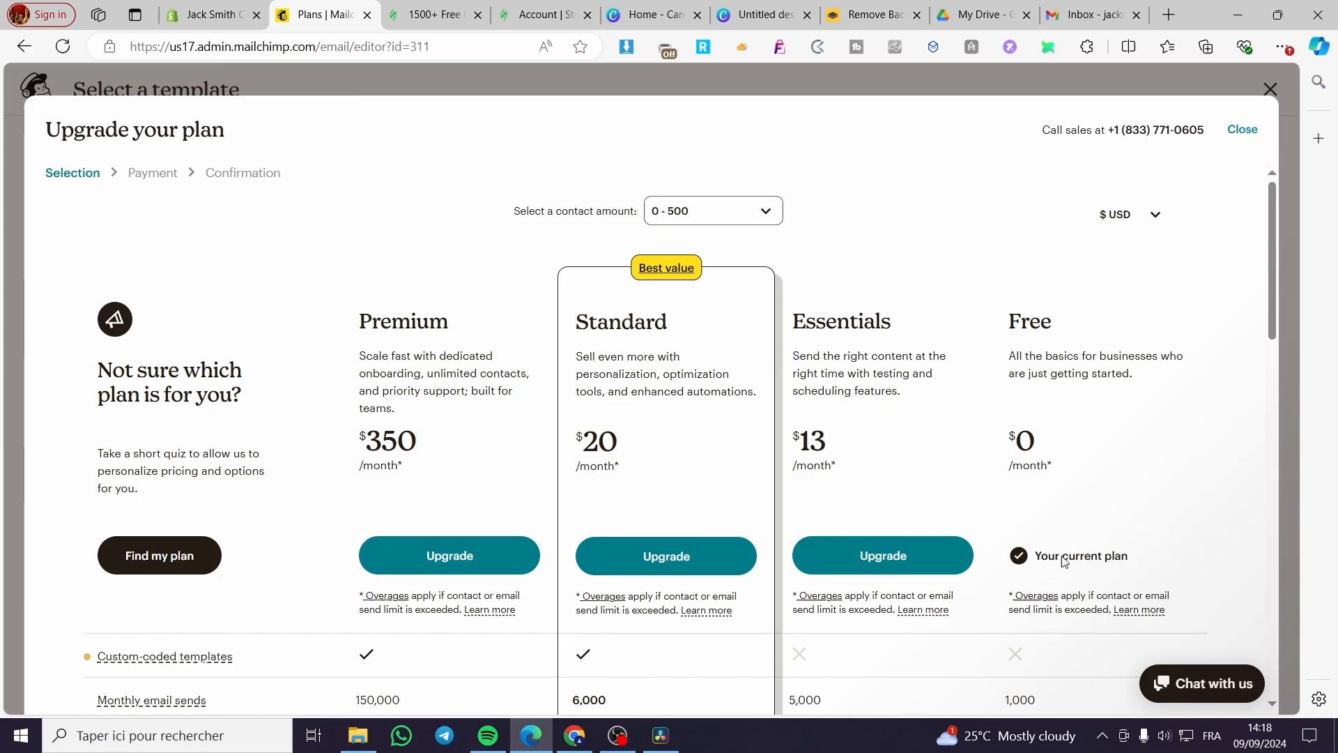
pyautogui.scroll(-3)
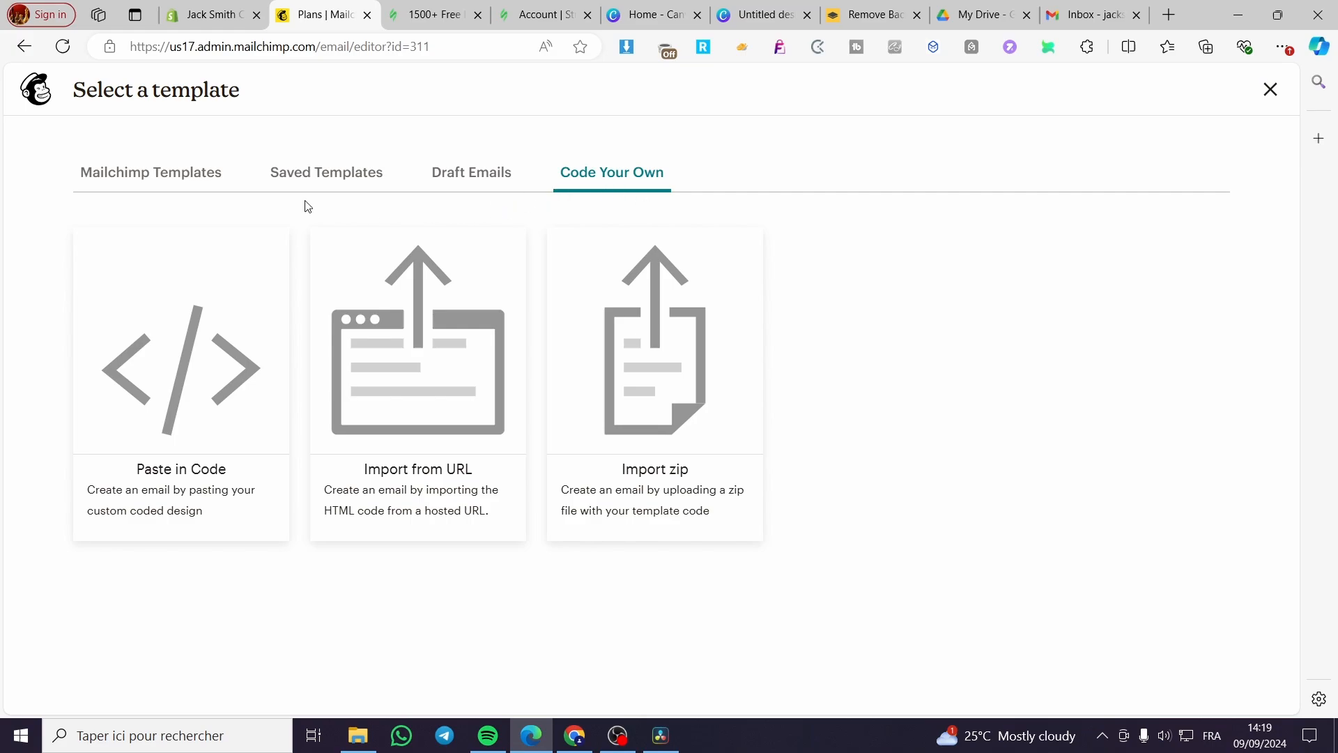
pyautogui.moveTo(326, 176)
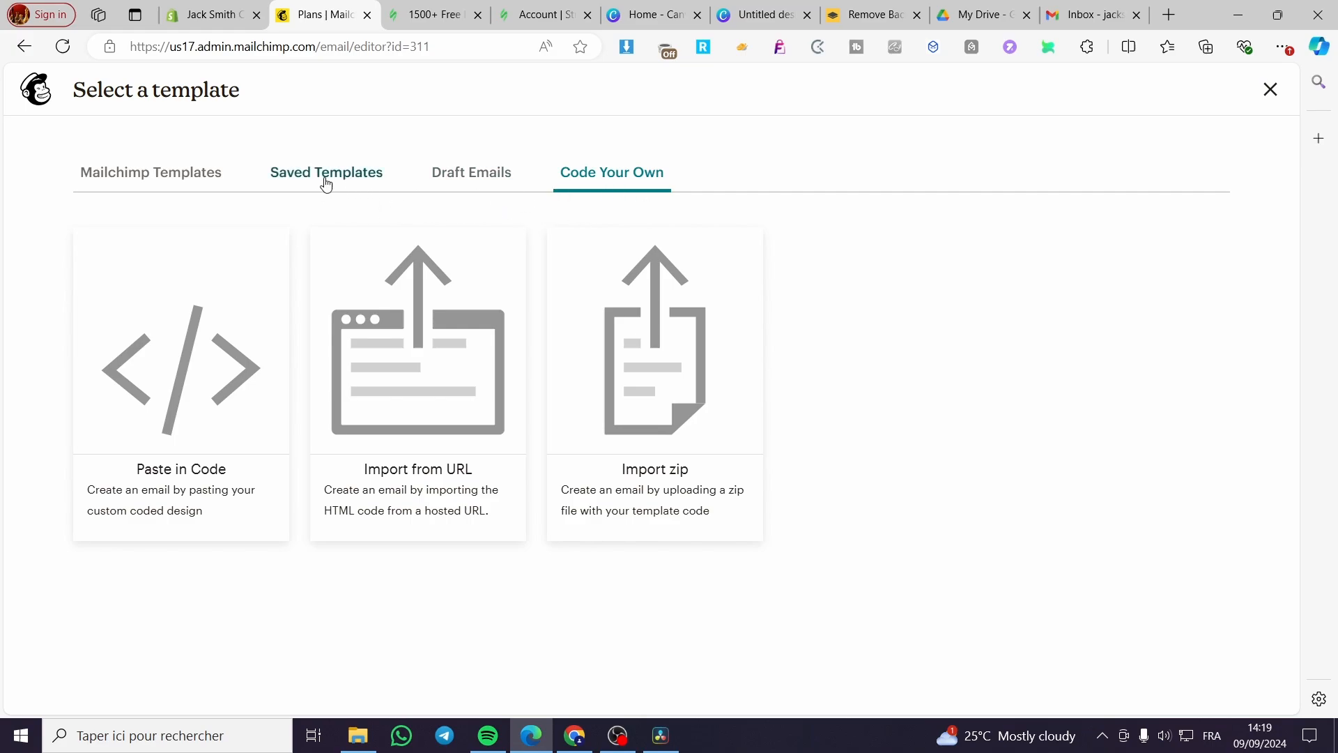